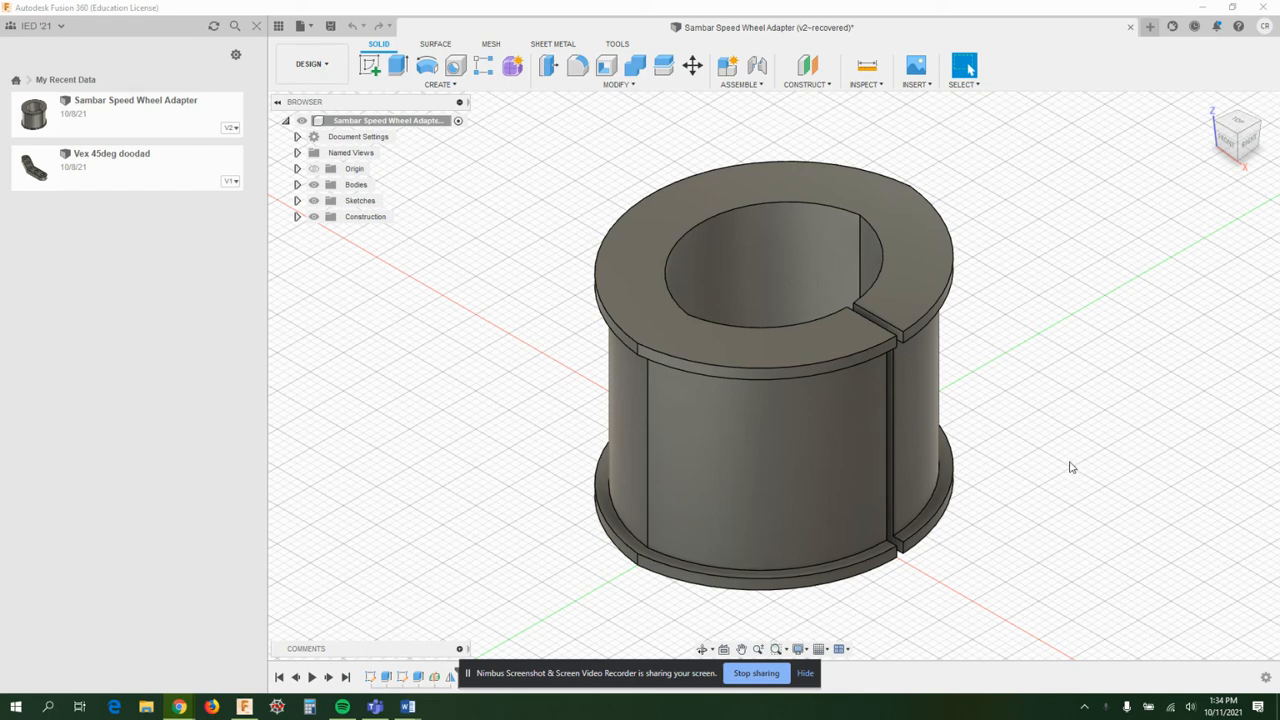
pyautogui.moveTo(957, 440)
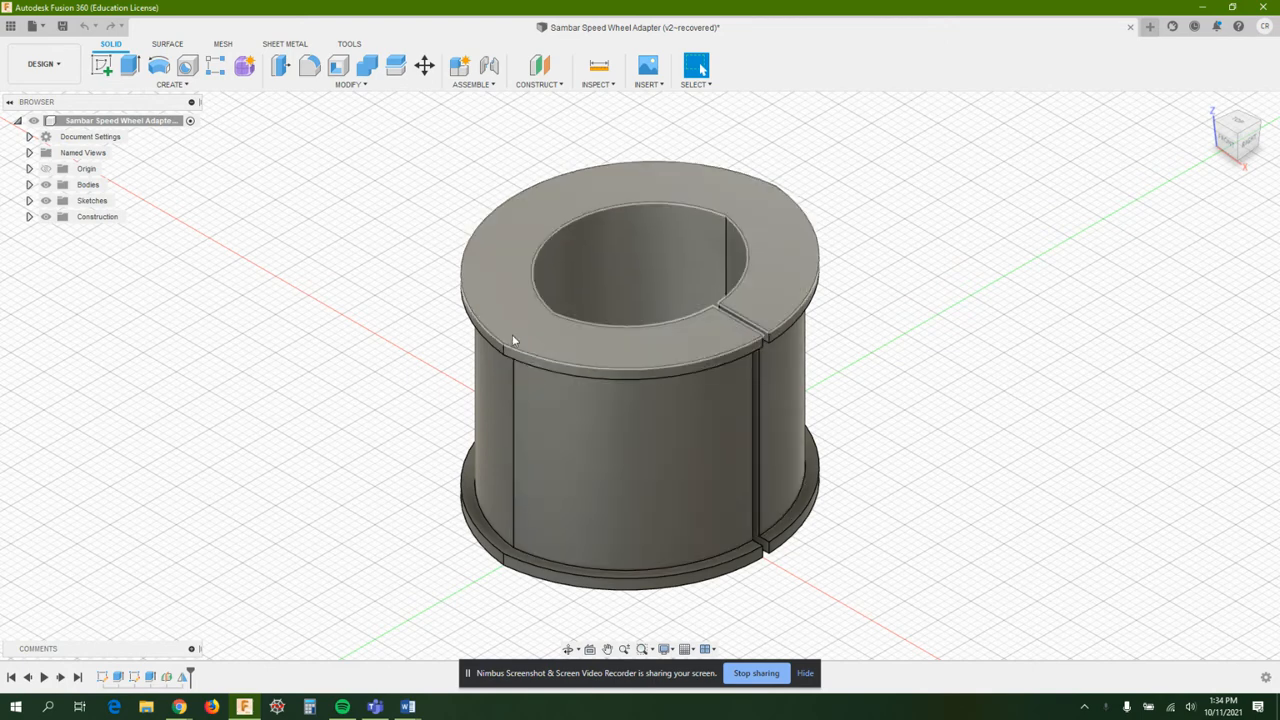
# Step: Show the adapter from the front, then orbit back to an angled top view
pyautogui.click(577, 466)
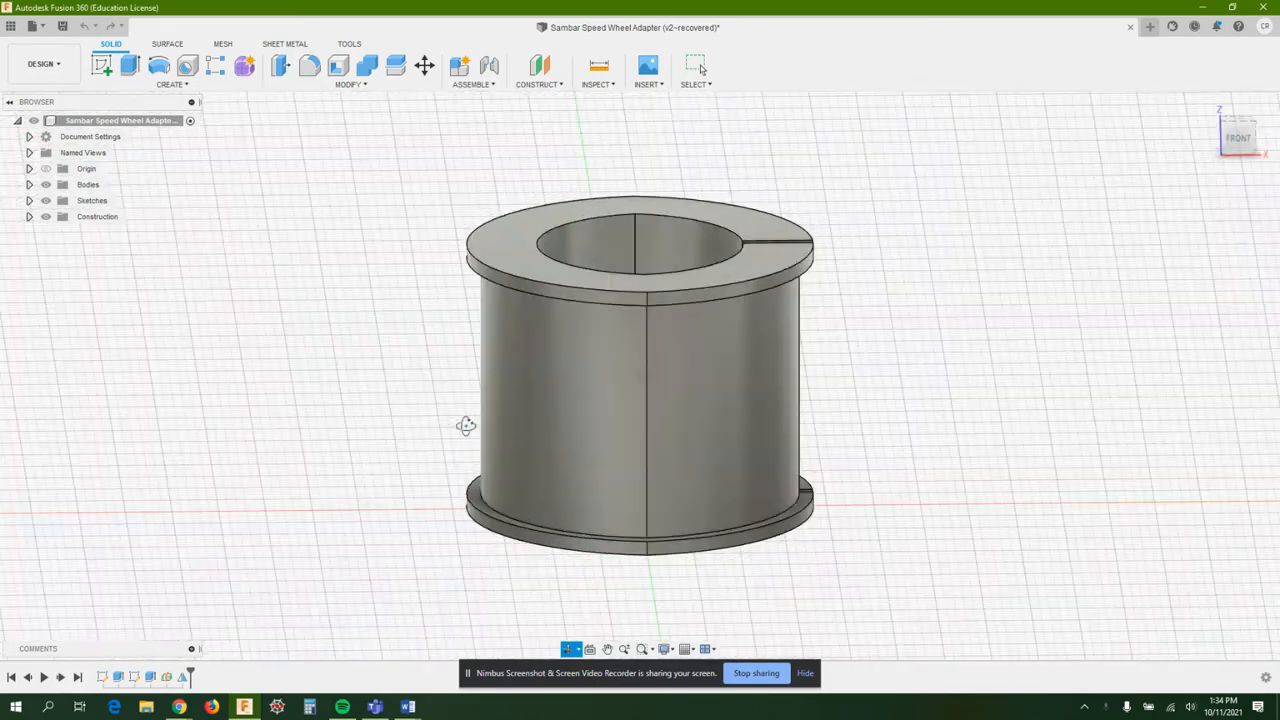
pyautogui.moveTo(465, 425); pyautogui.dragTo(410, 433)
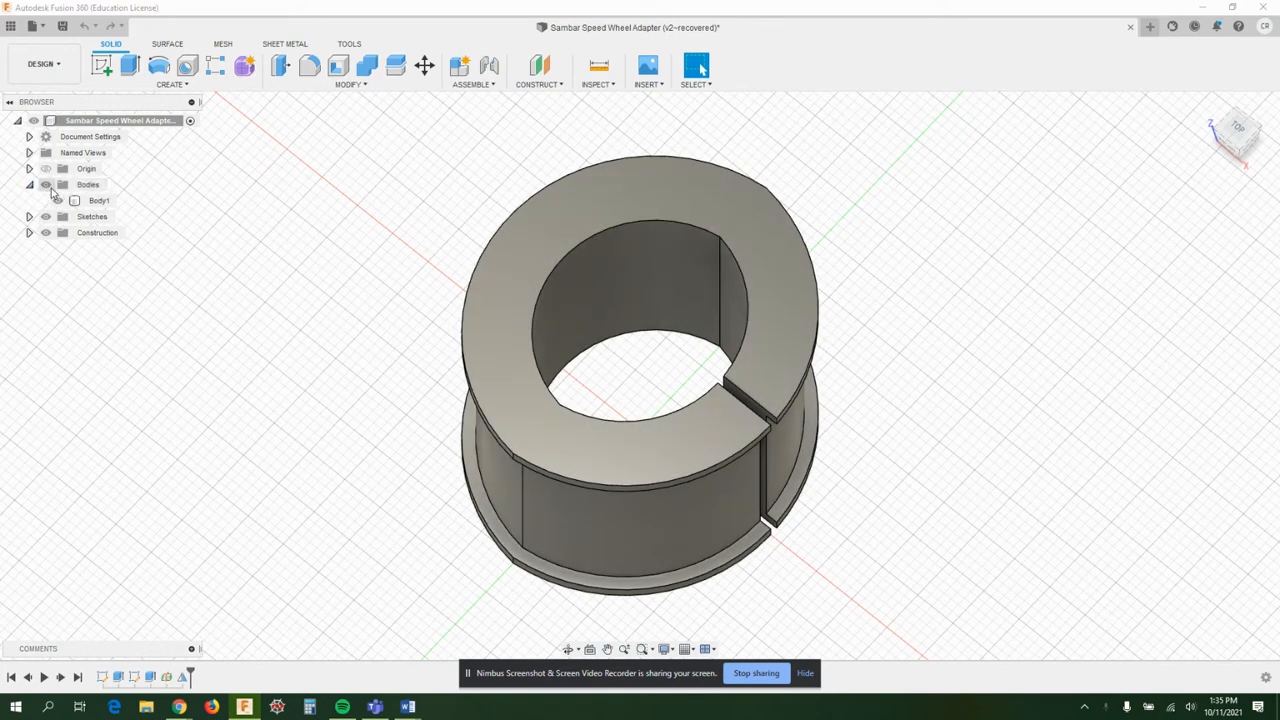
# Step: Collapse and re-expand the Bodies folder, then select Body1
pyautogui.click(29, 184)
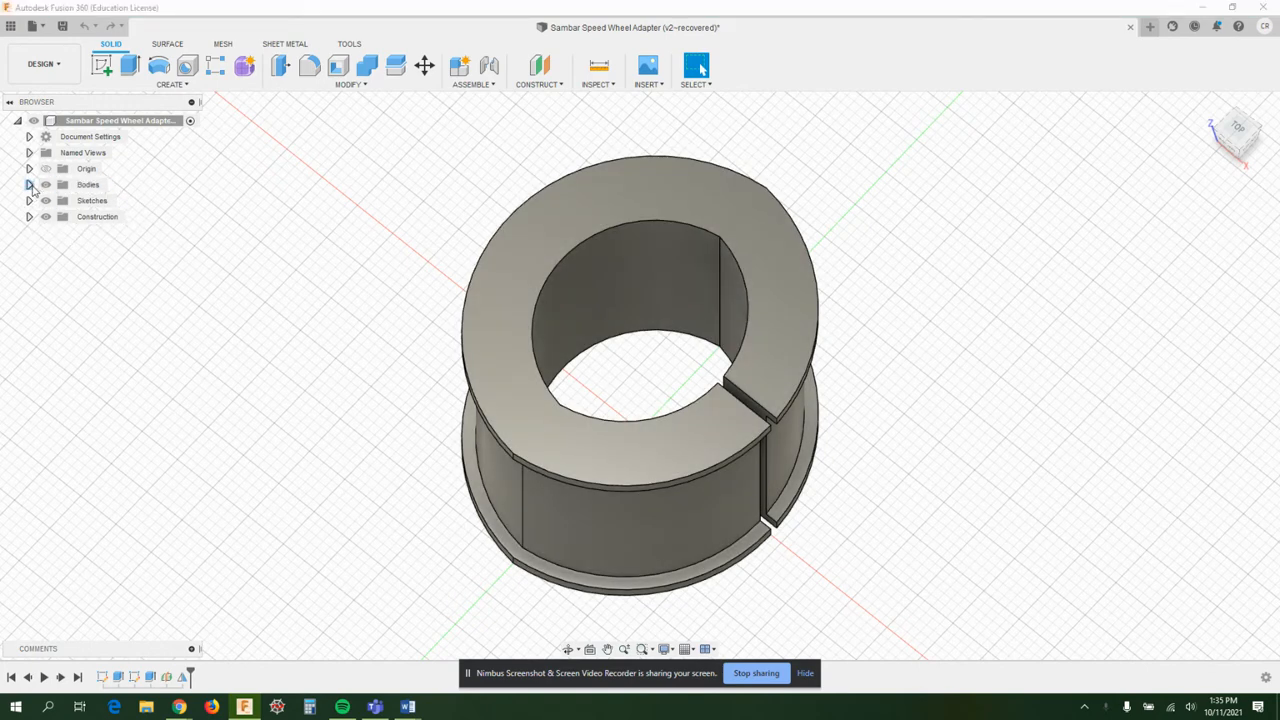
pyautogui.click(29, 184)
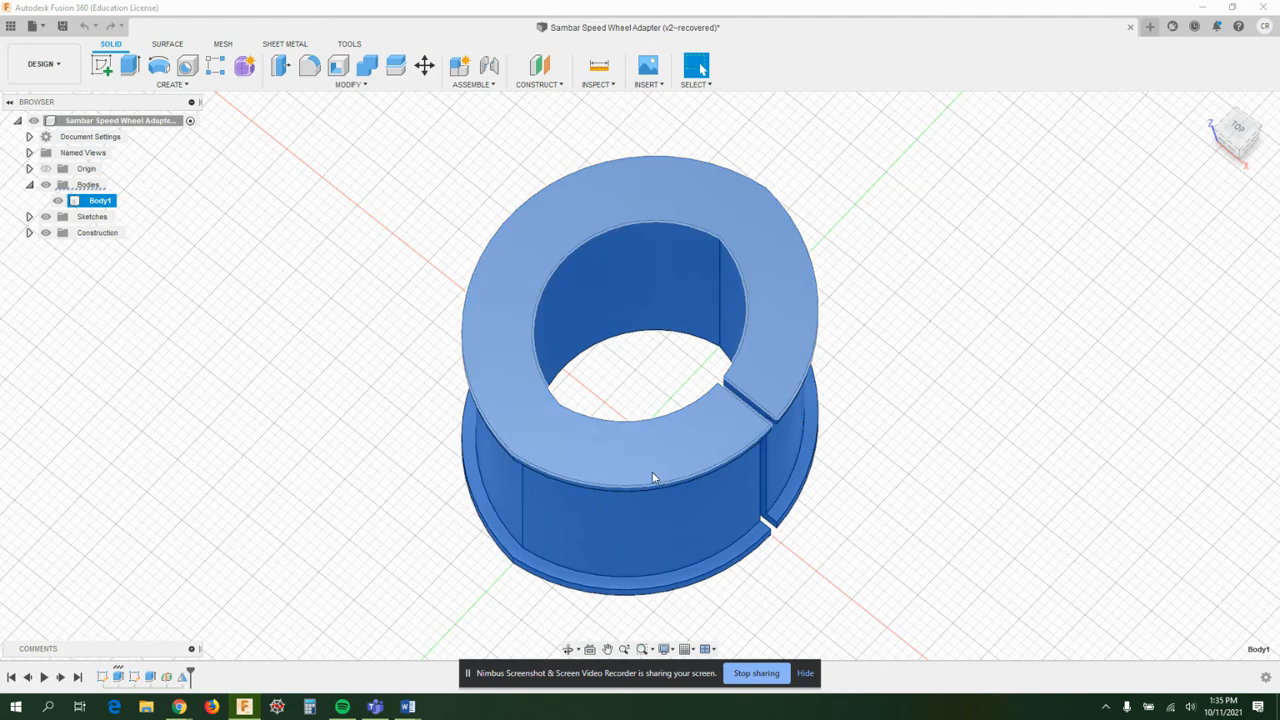
pyautogui.click(225, 392)
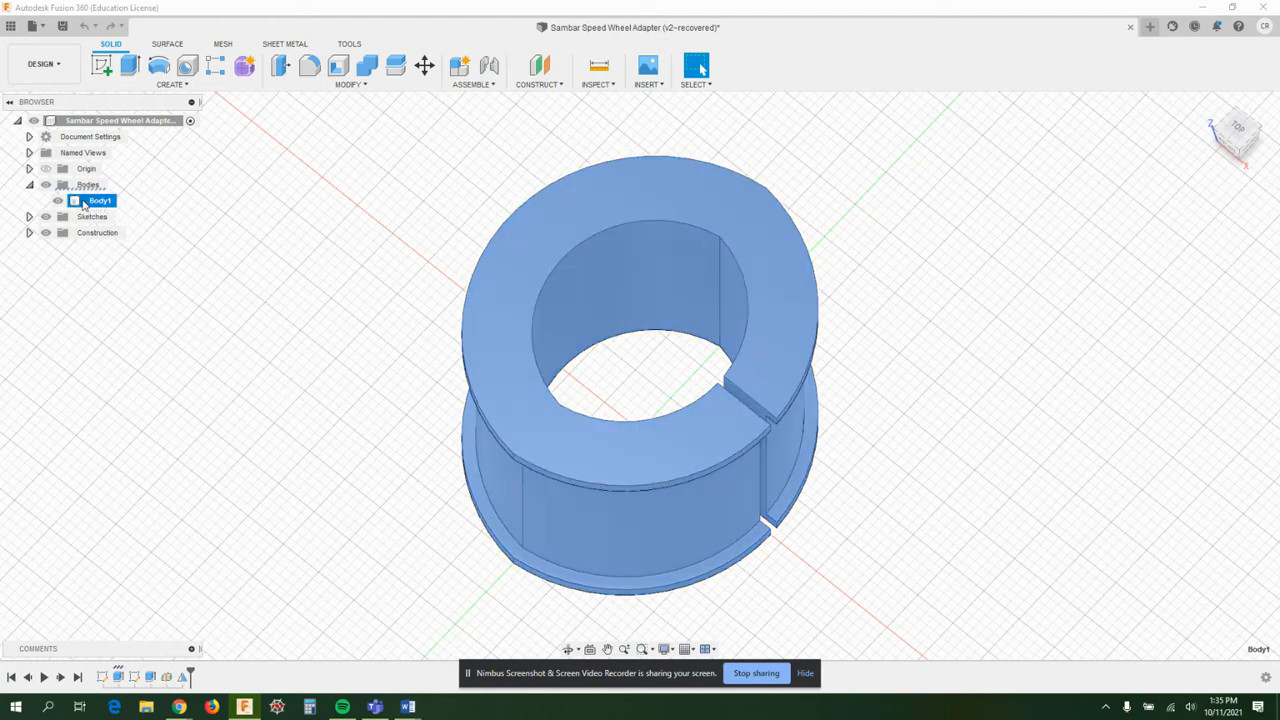
pyautogui.click(252, 327)
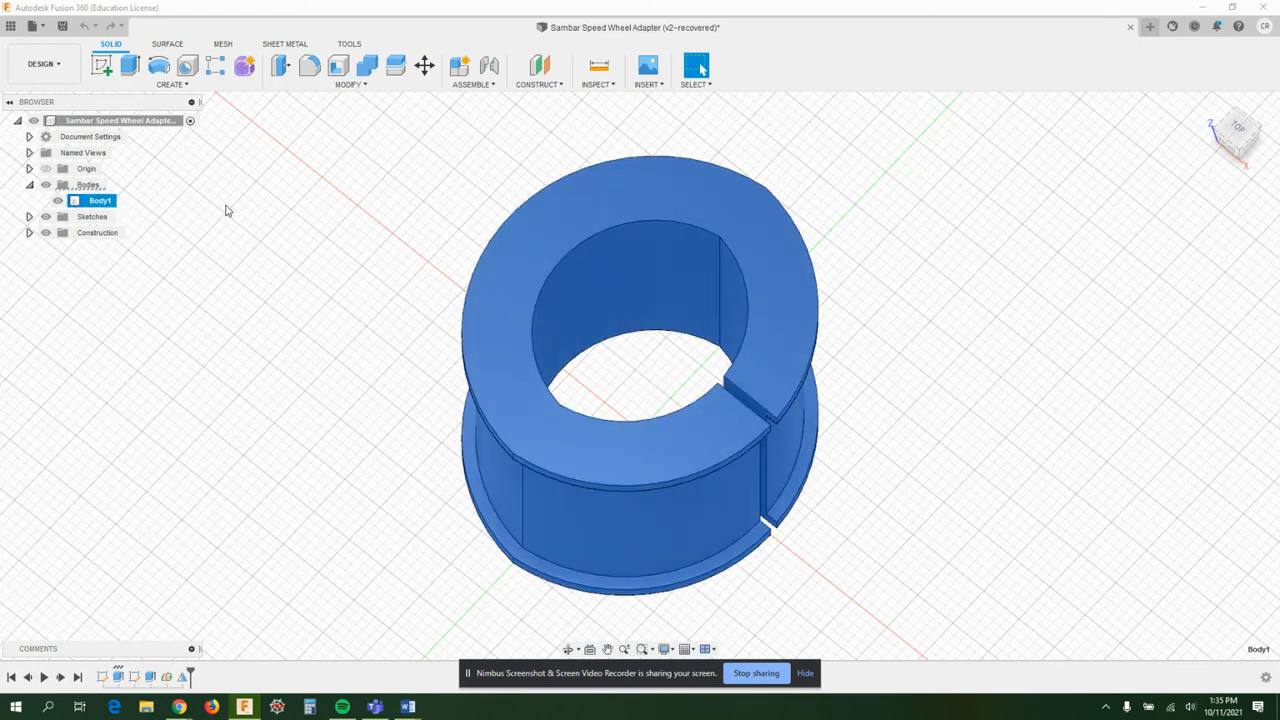
# Step: Bring up Body1's context menu in the Browser
pyautogui.rightClick(100, 200)
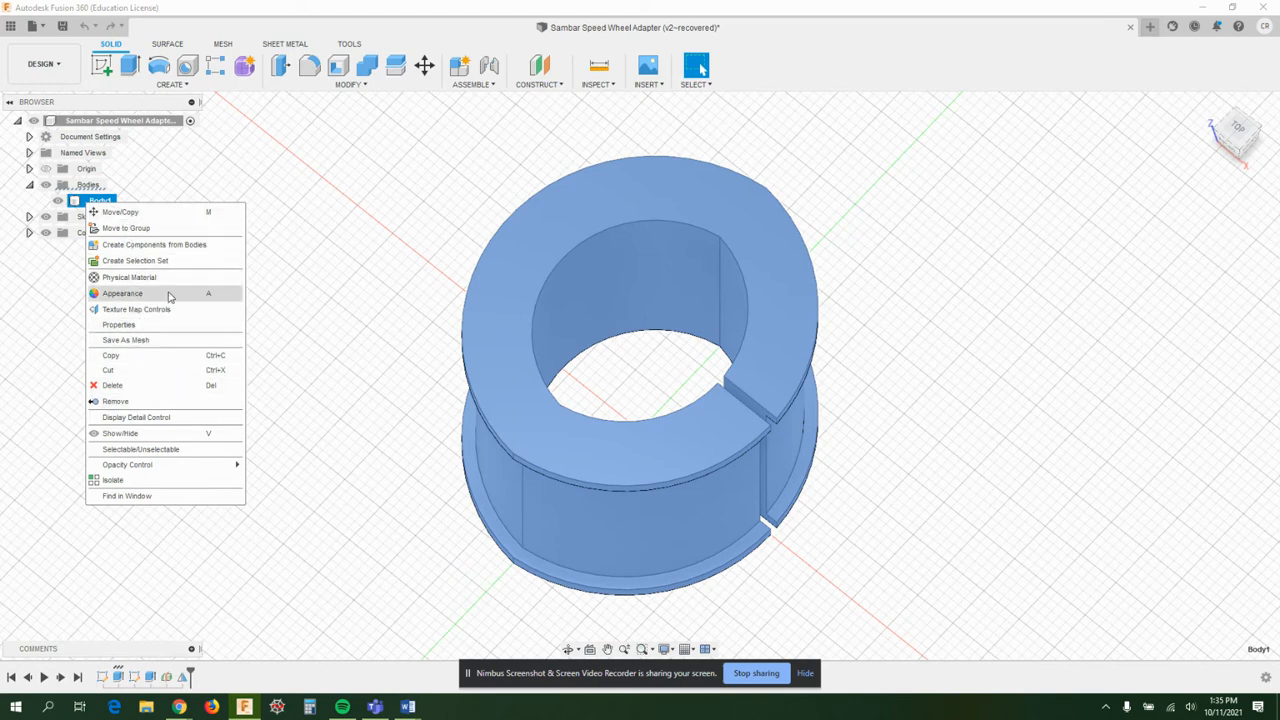
pyautogui.moveTo(137, 309)
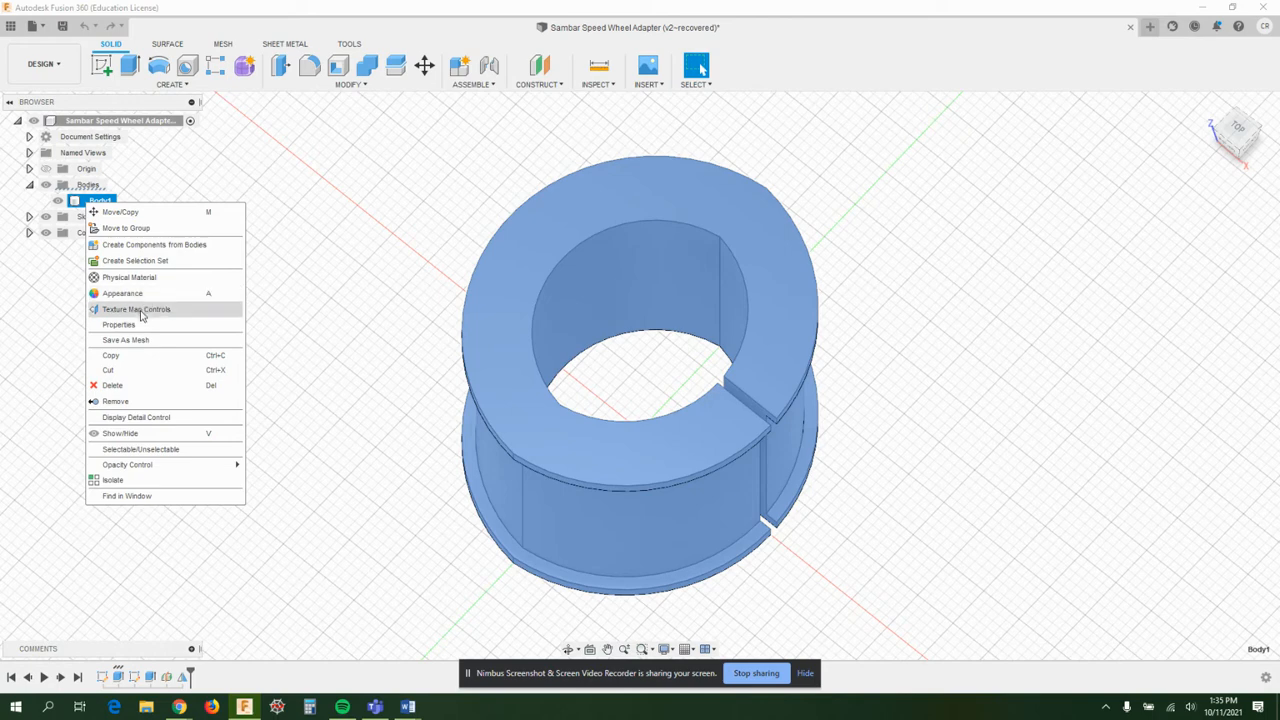
pyautogui.moveTo(122, 293)
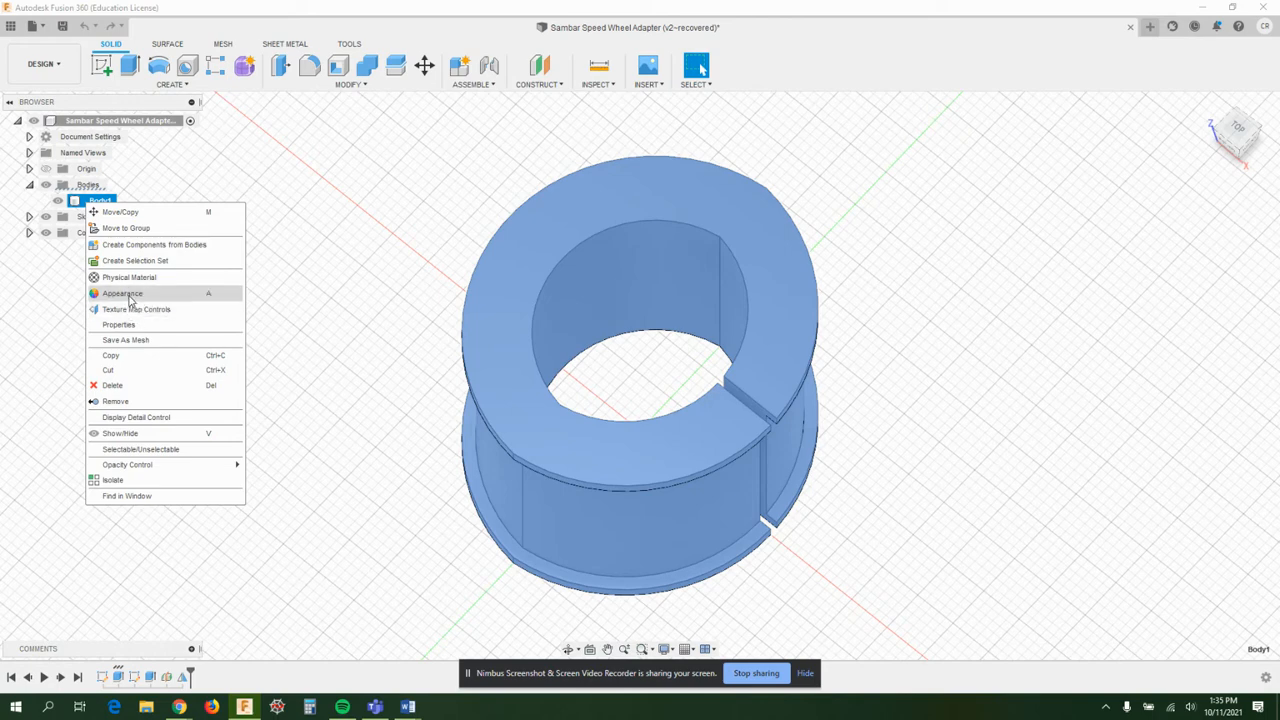
pyautogui.moveTo(137, 309)
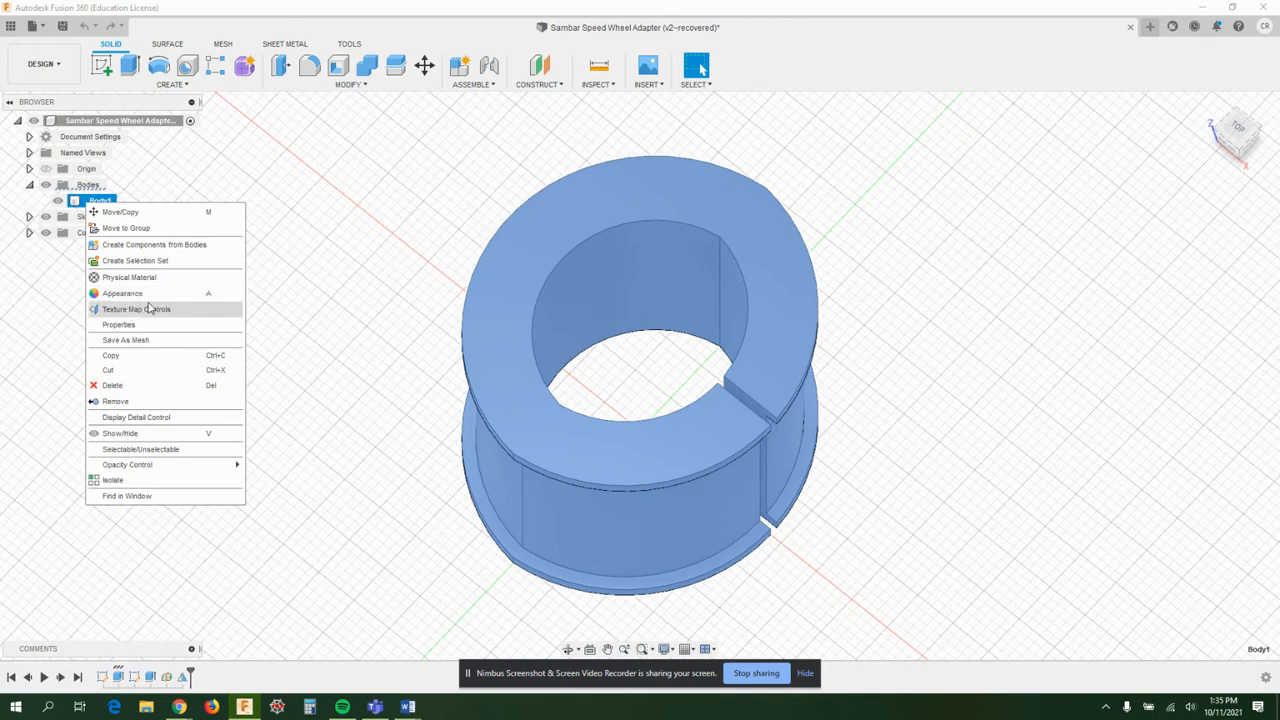
pyautogui.moveTo(147, 283)
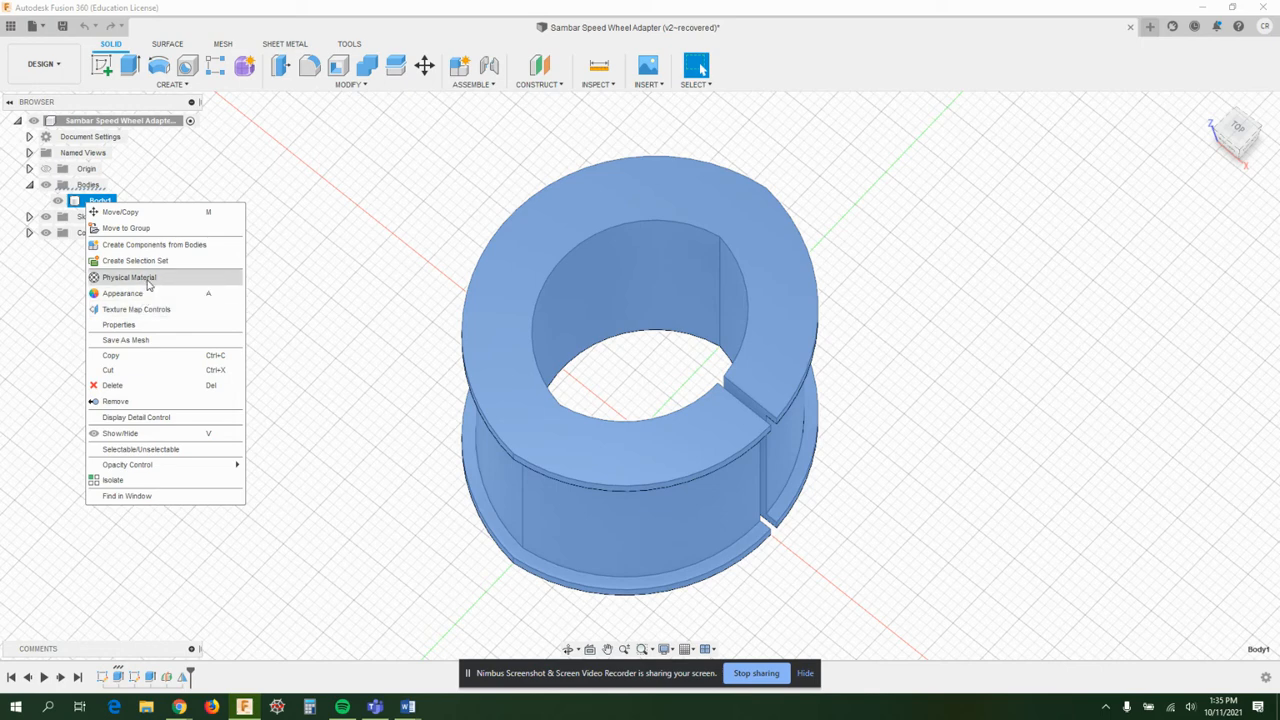
pyautogui.moveTo(128, 277)
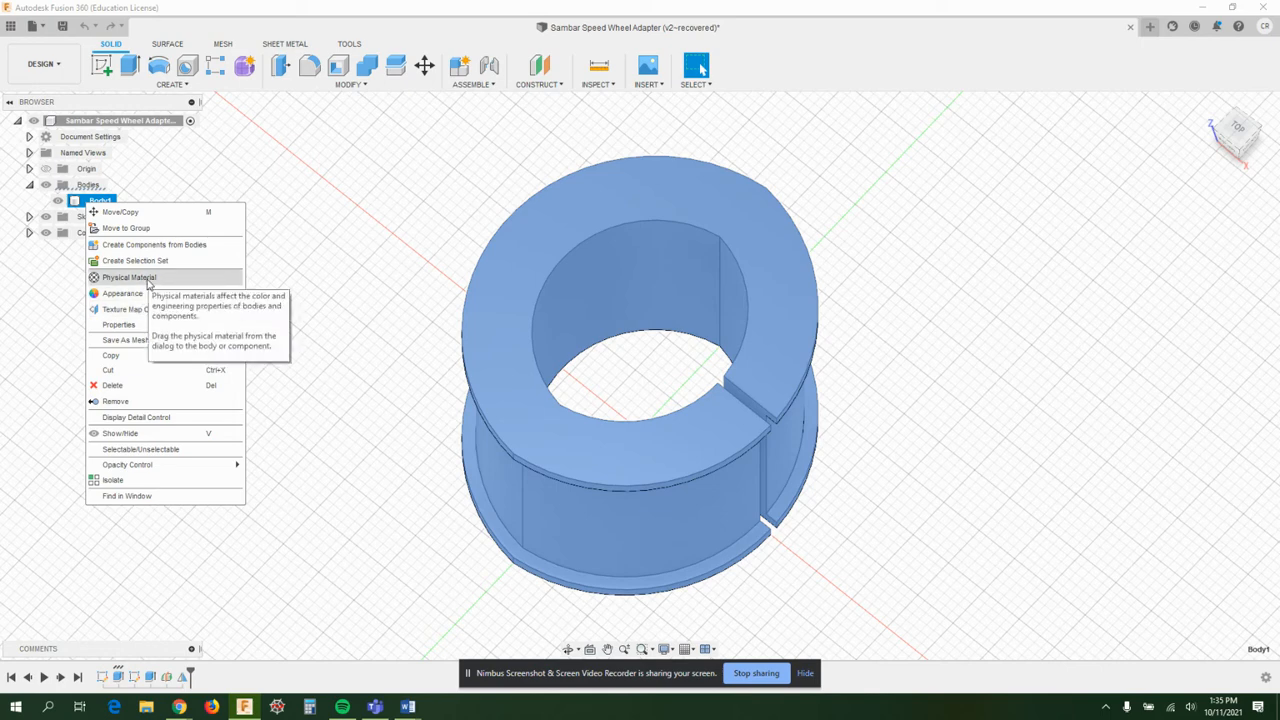
pyautogui.moveTo(118, 287)
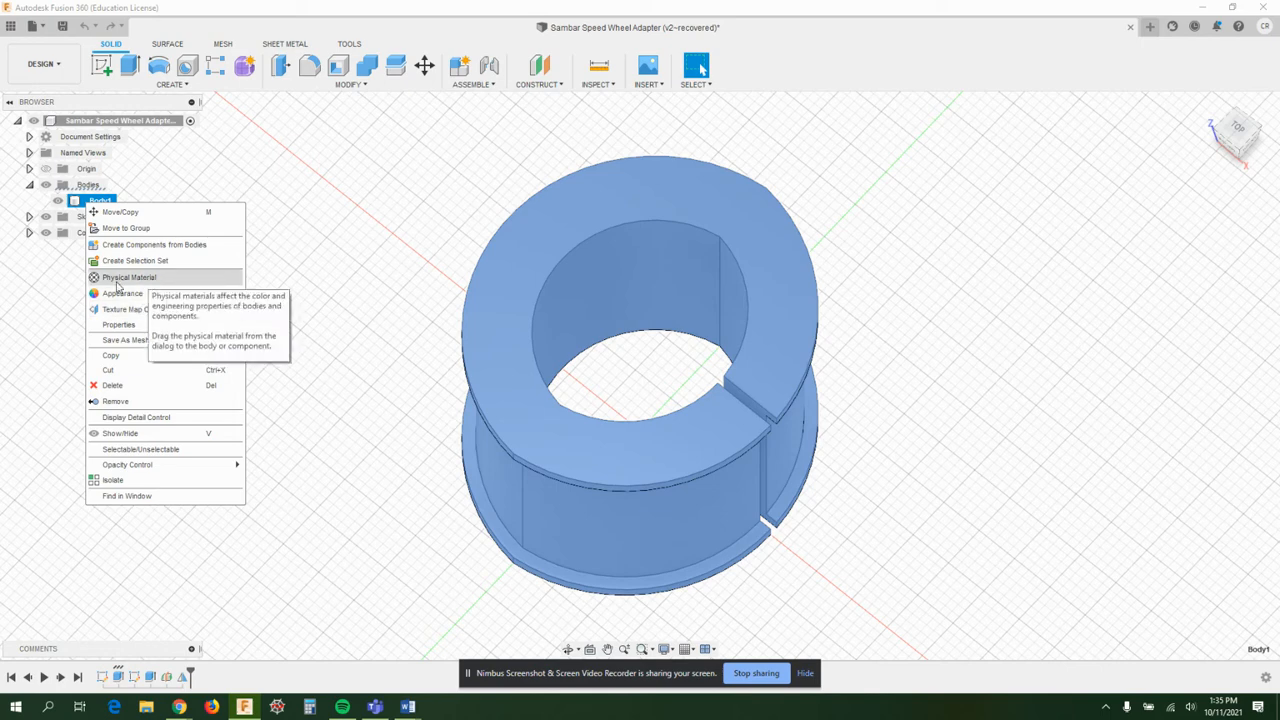
# Step: Open Body1's physical material library, collapse the Plastic list, and check the workspaces
pyautogui.click(129, 277)
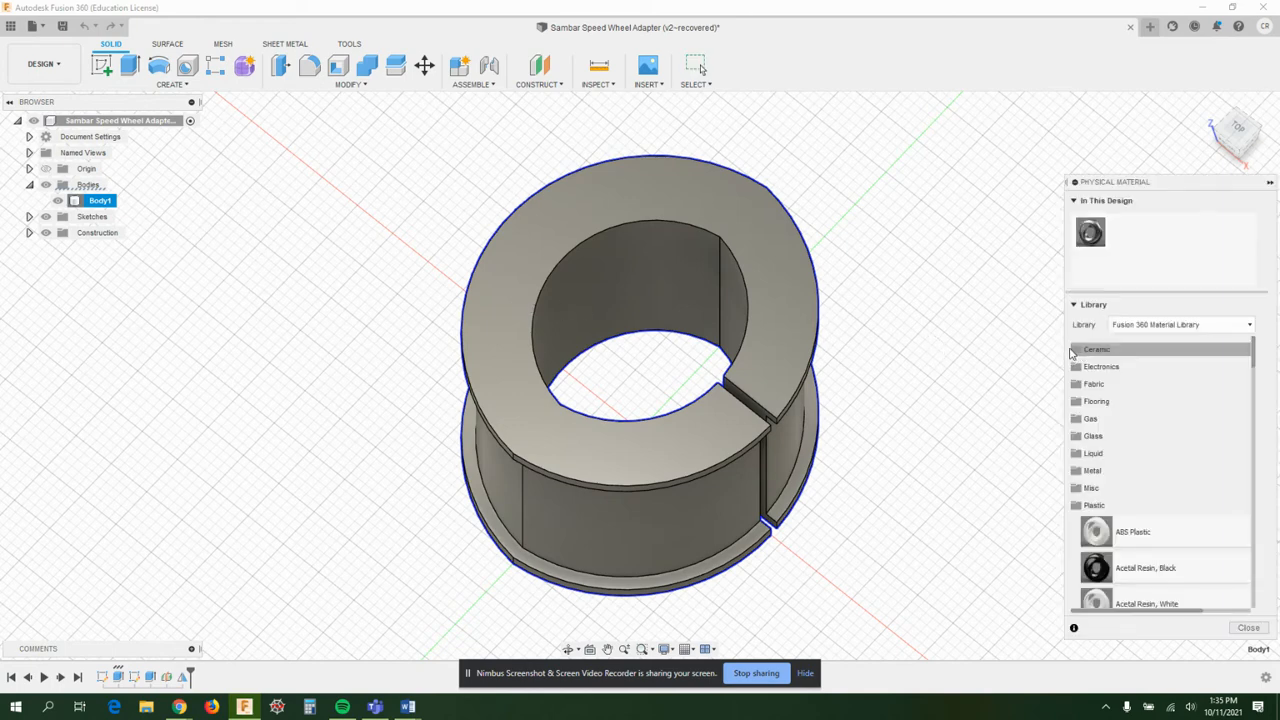
pyautogui.click(1093, 505)
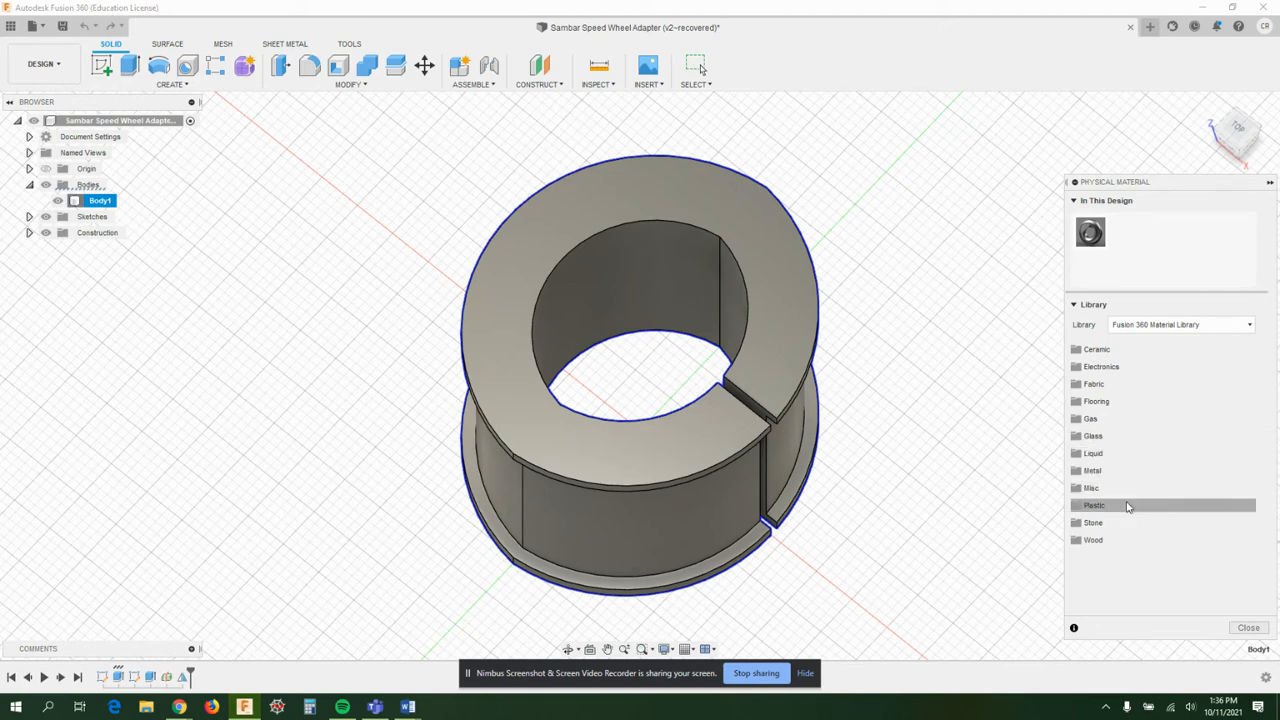
pyautogui.moveTo(1127, 507)
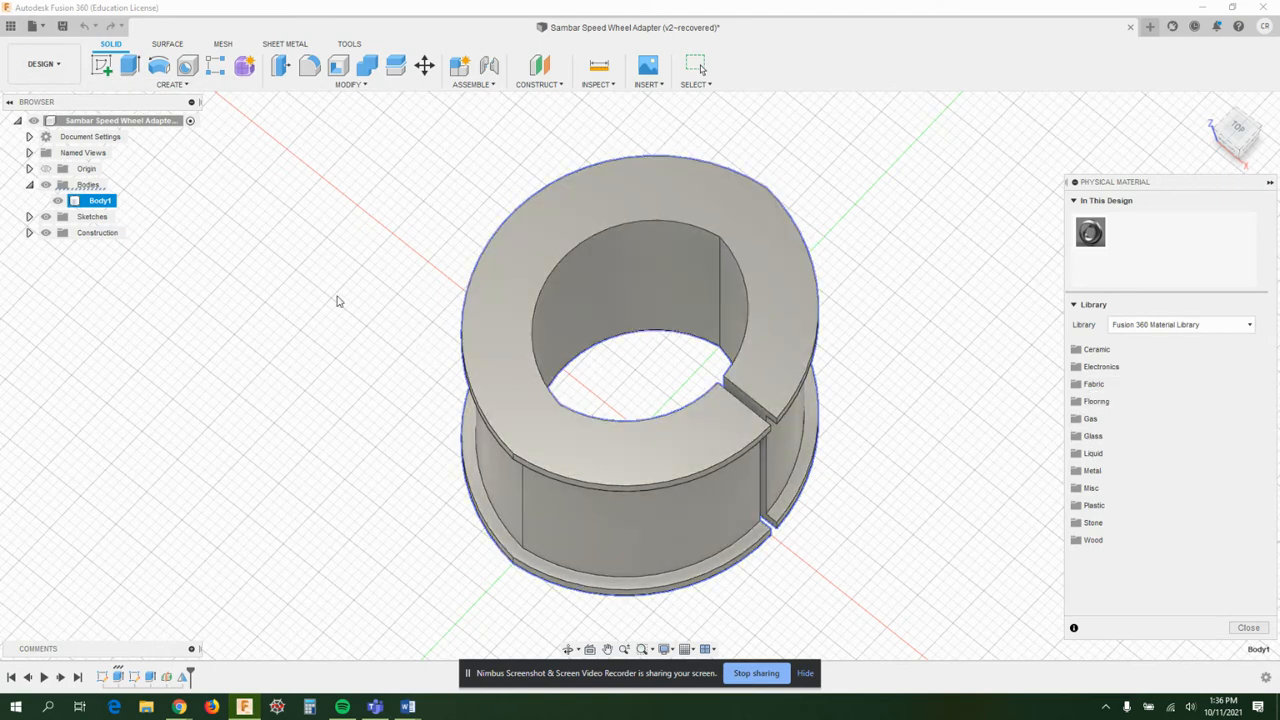
pyautogui.click(42, 63)
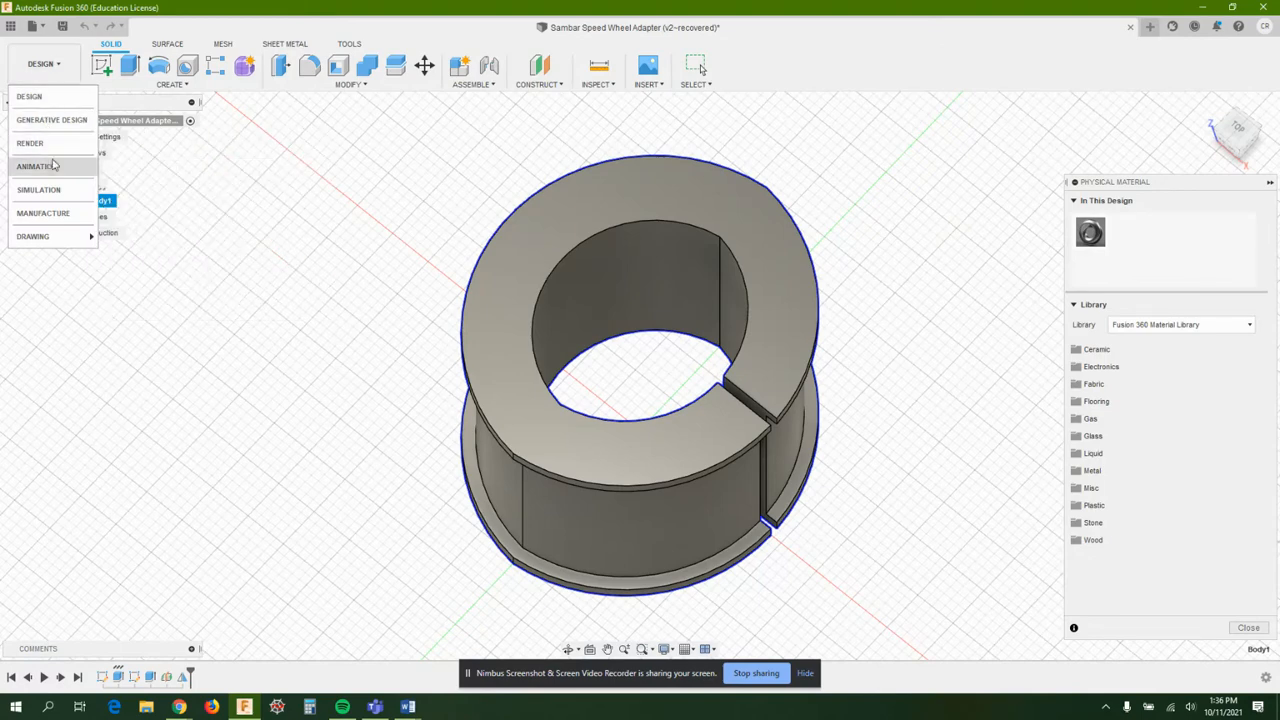
pyautogui.moveTo(38, 190)
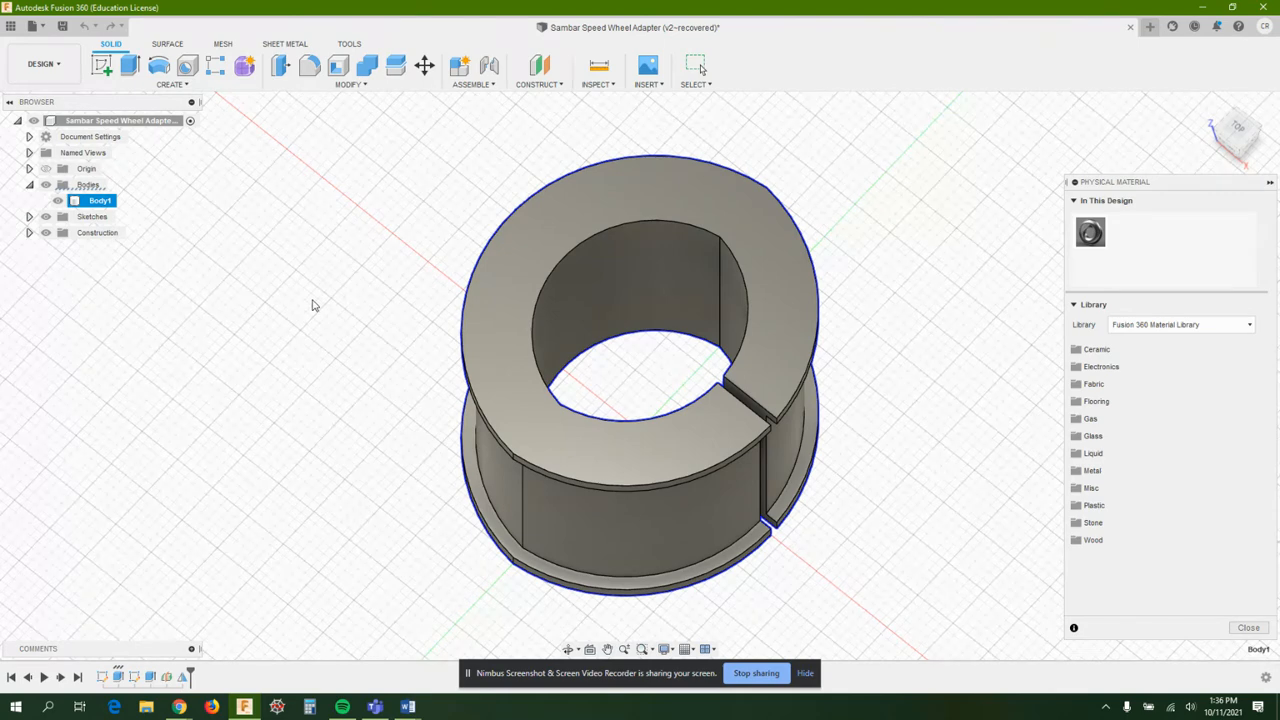
pyautogui.moveTo(450, 399)
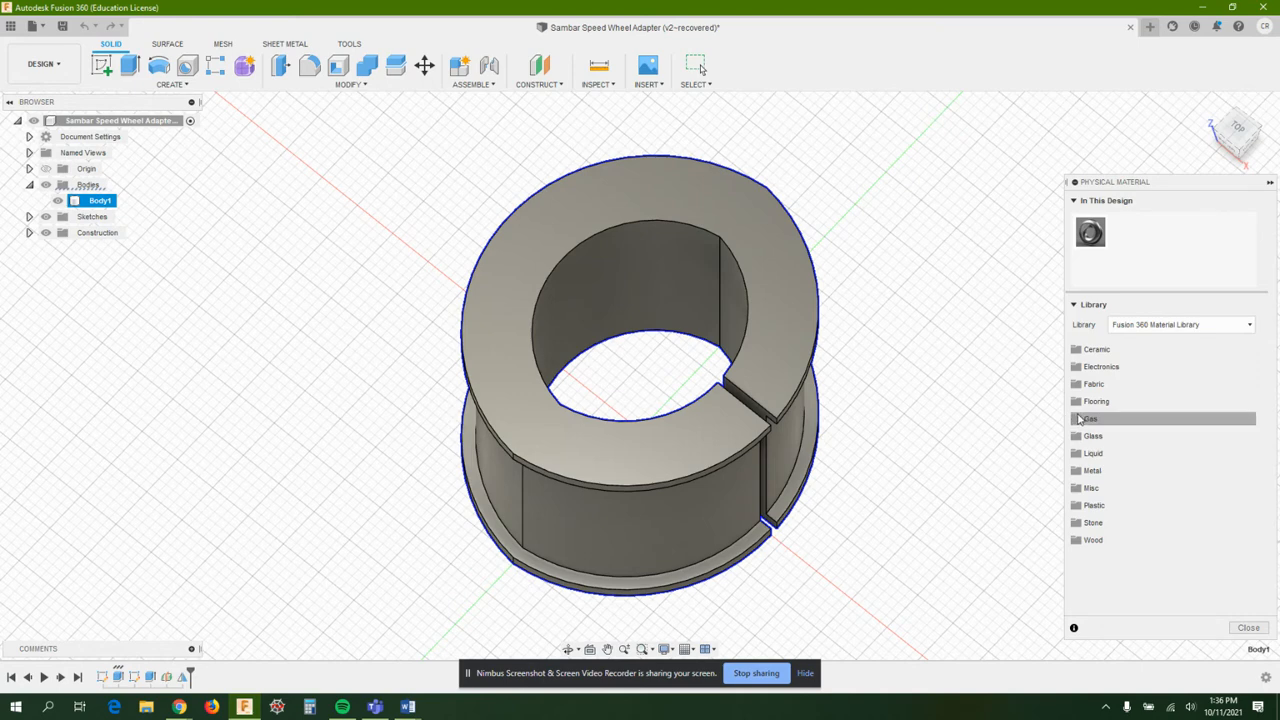
pyautogui.moveTo(1100, 400)
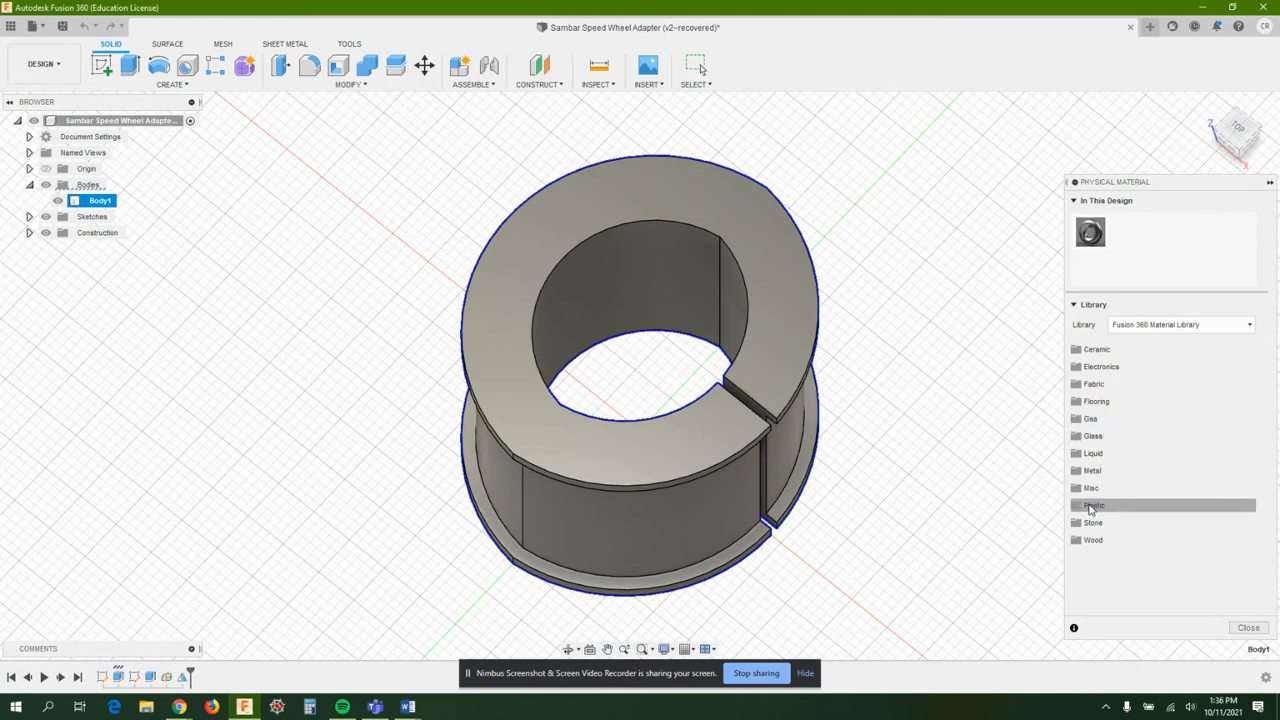
# Step: Expand the Plastic category and scroll down through its materials
pyautogui.click(1093, 505)
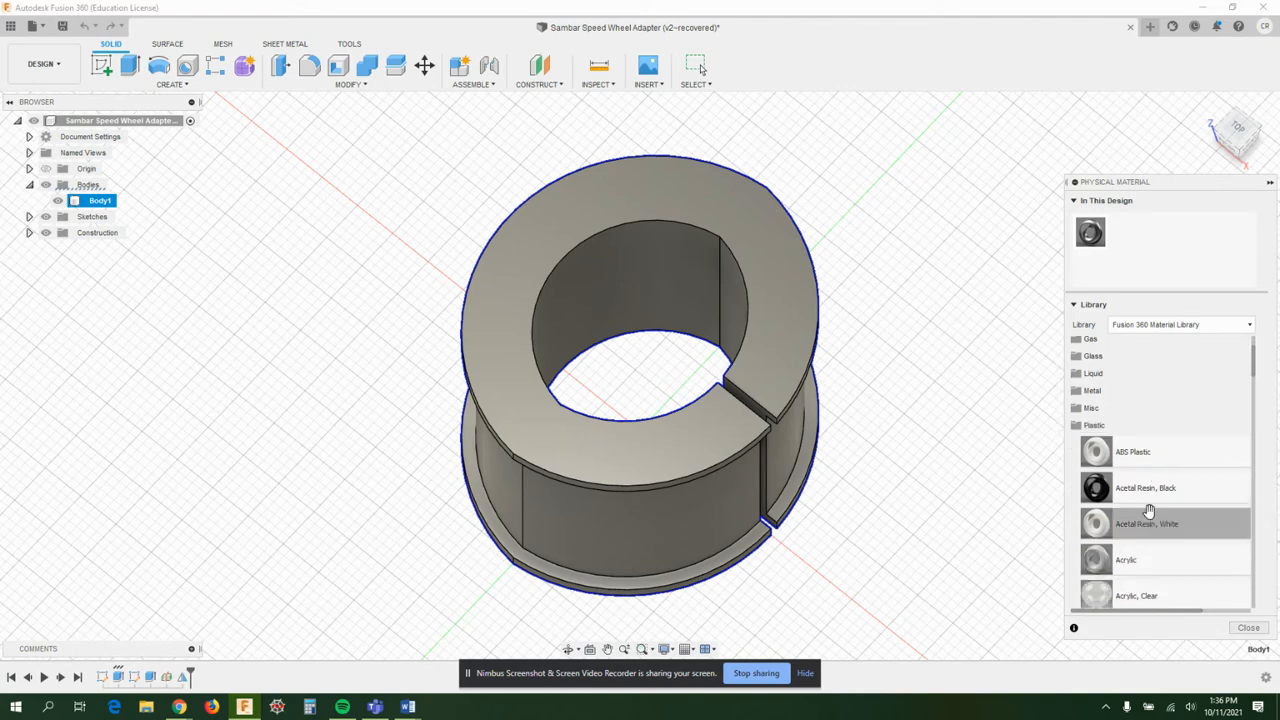
pyautogui.scroll(-3)
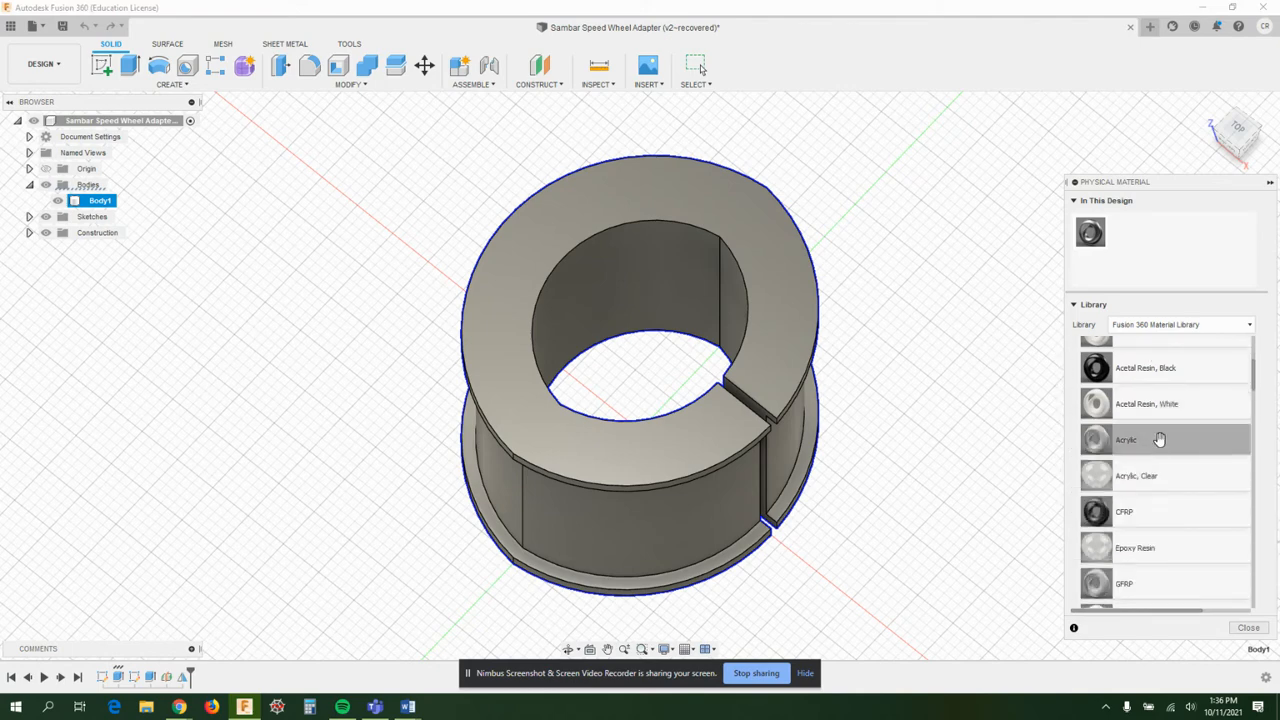
pyautogui.moveTo(1165, 475)
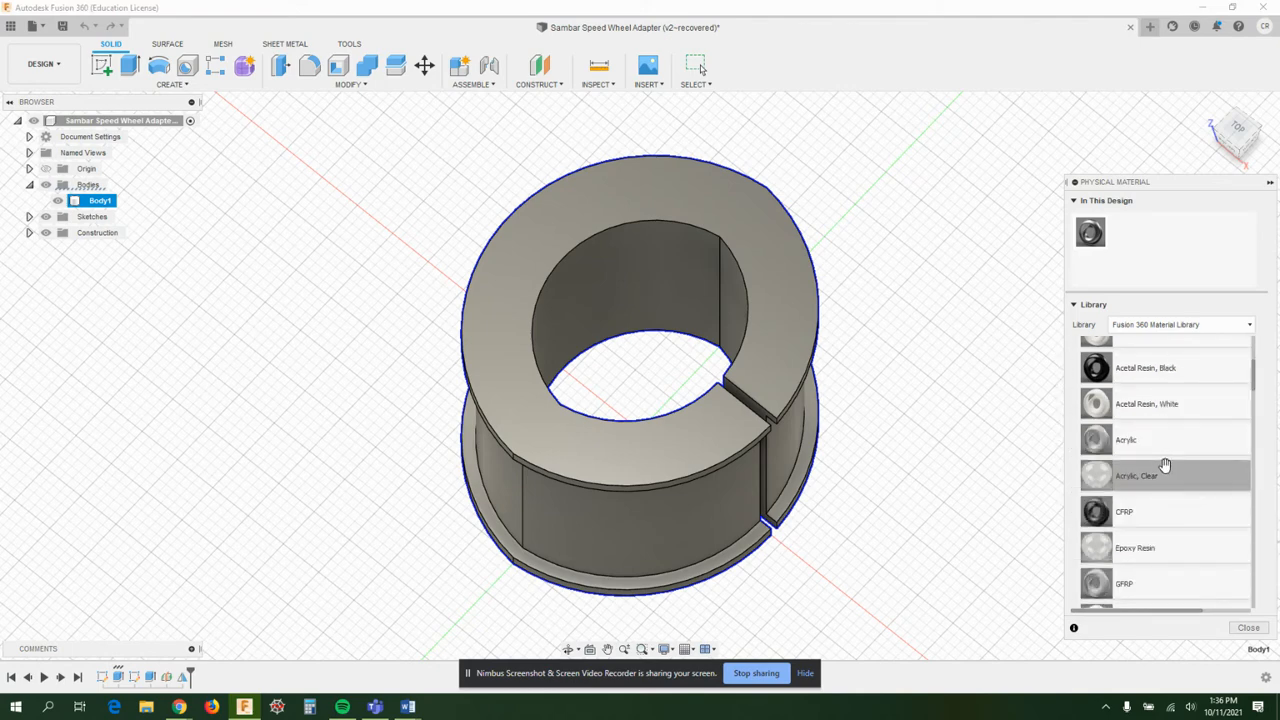
pyautogui.scroll(-3)
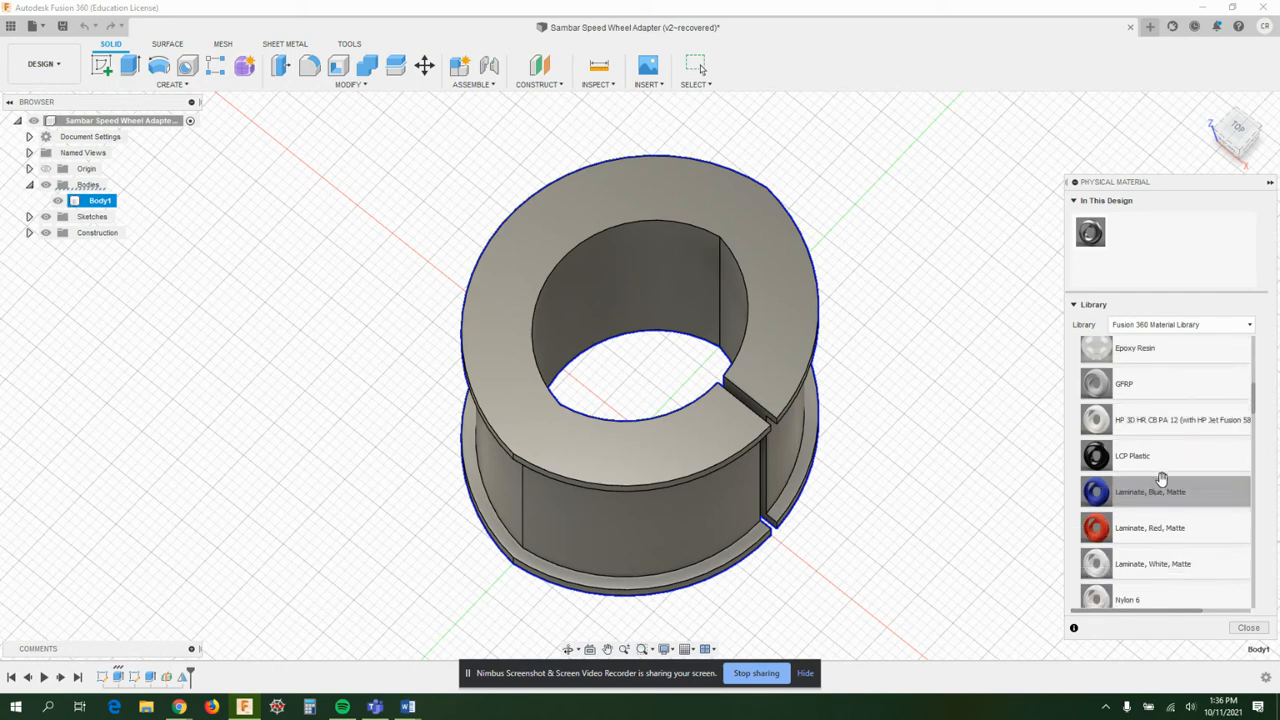
pyautogui.scroll(-3)
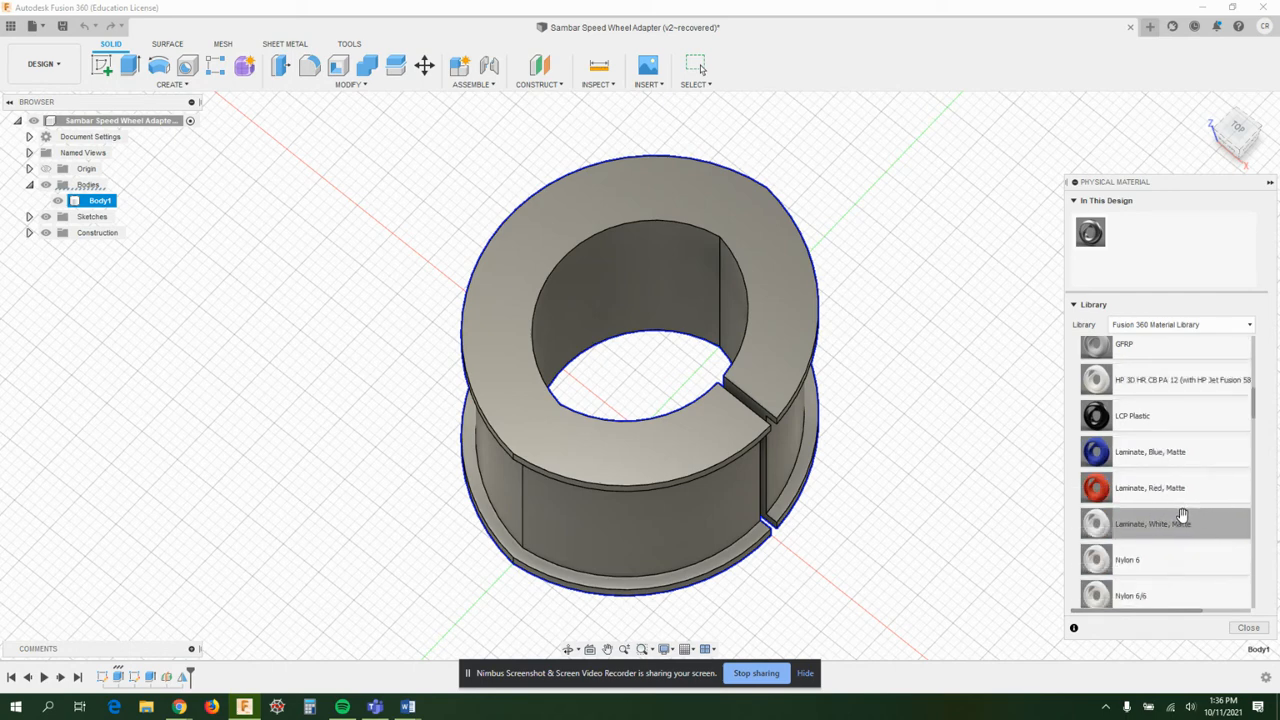
pyautogui.scroll(-3)
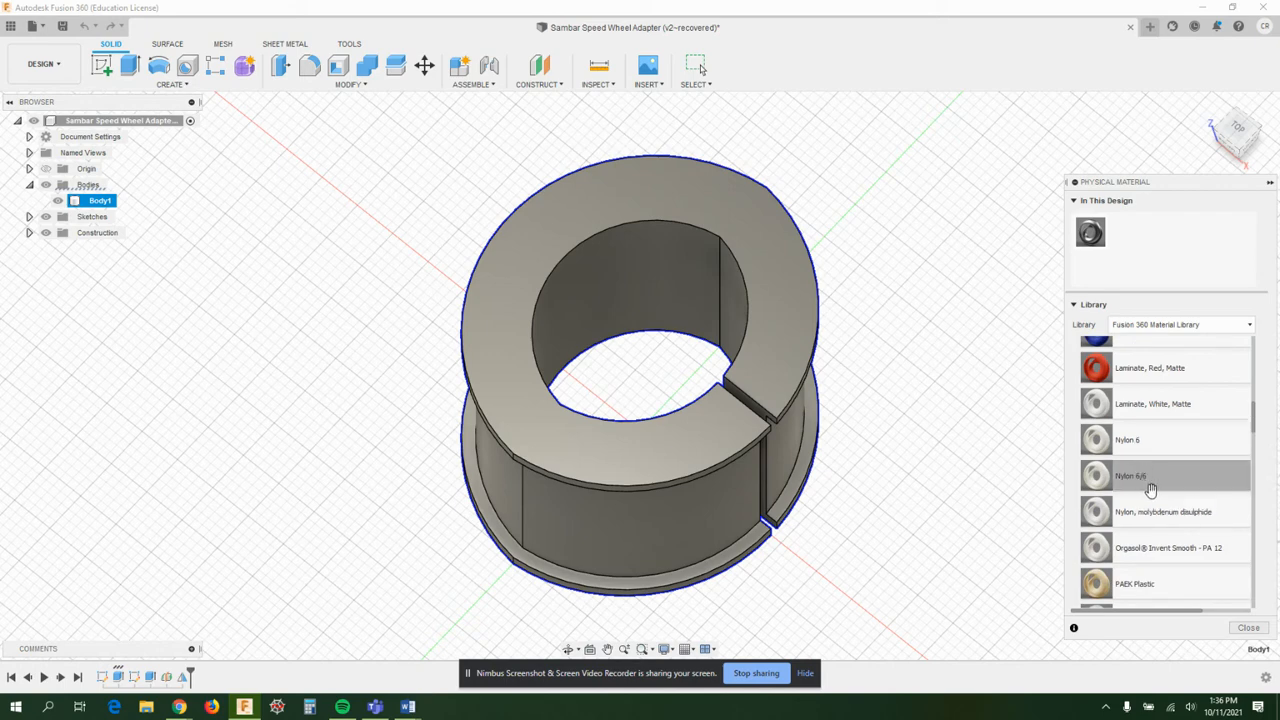
pyautogui.scroll(-3)
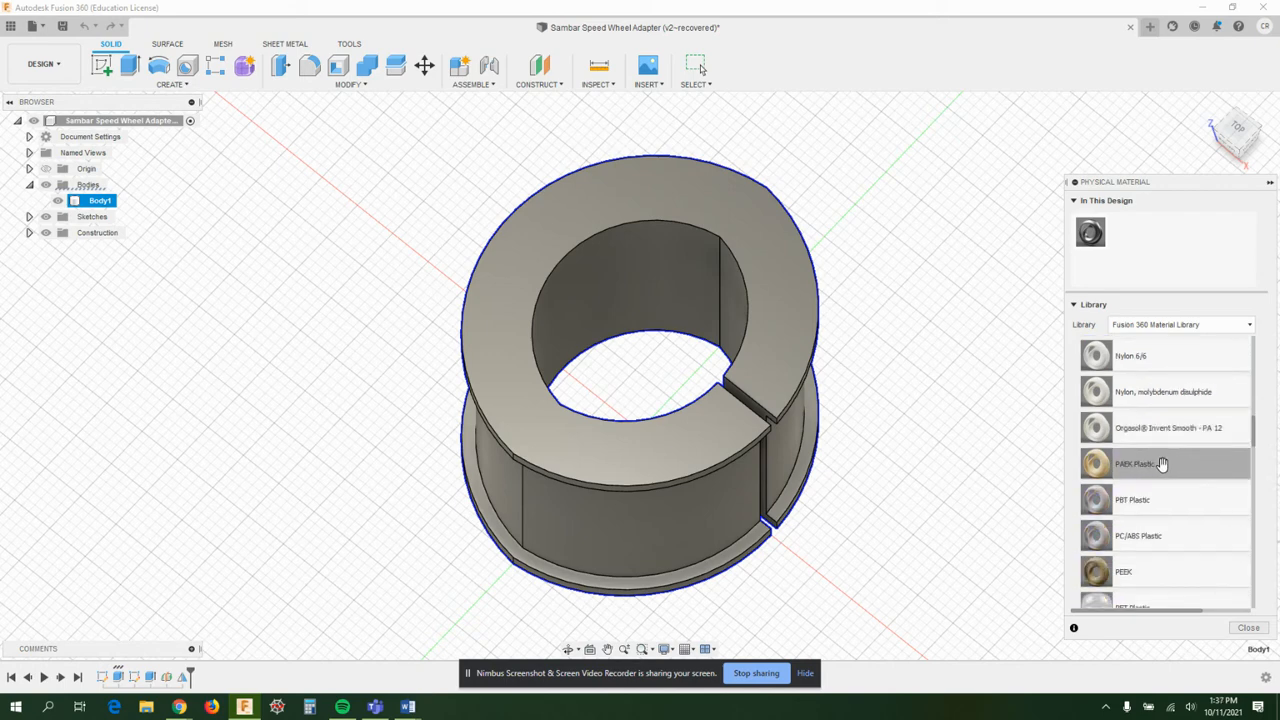
pyautogui.scroll(-3)
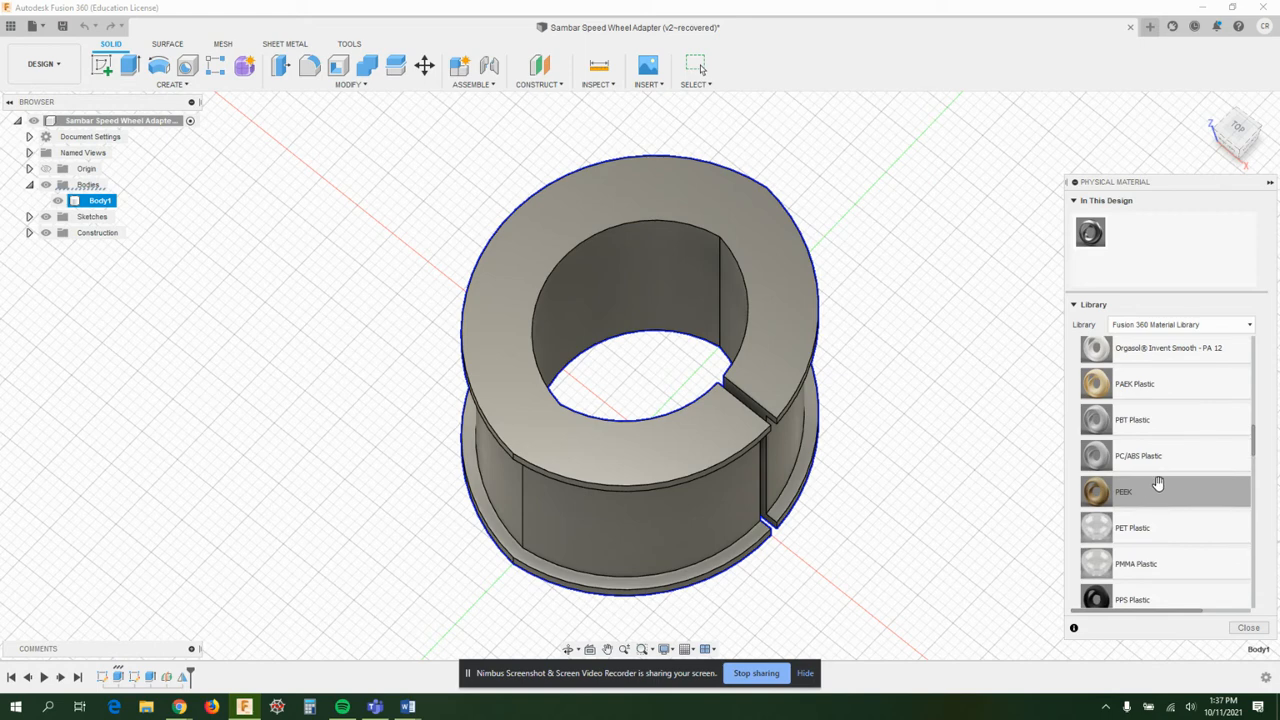
pyautogui.scroll(-3)
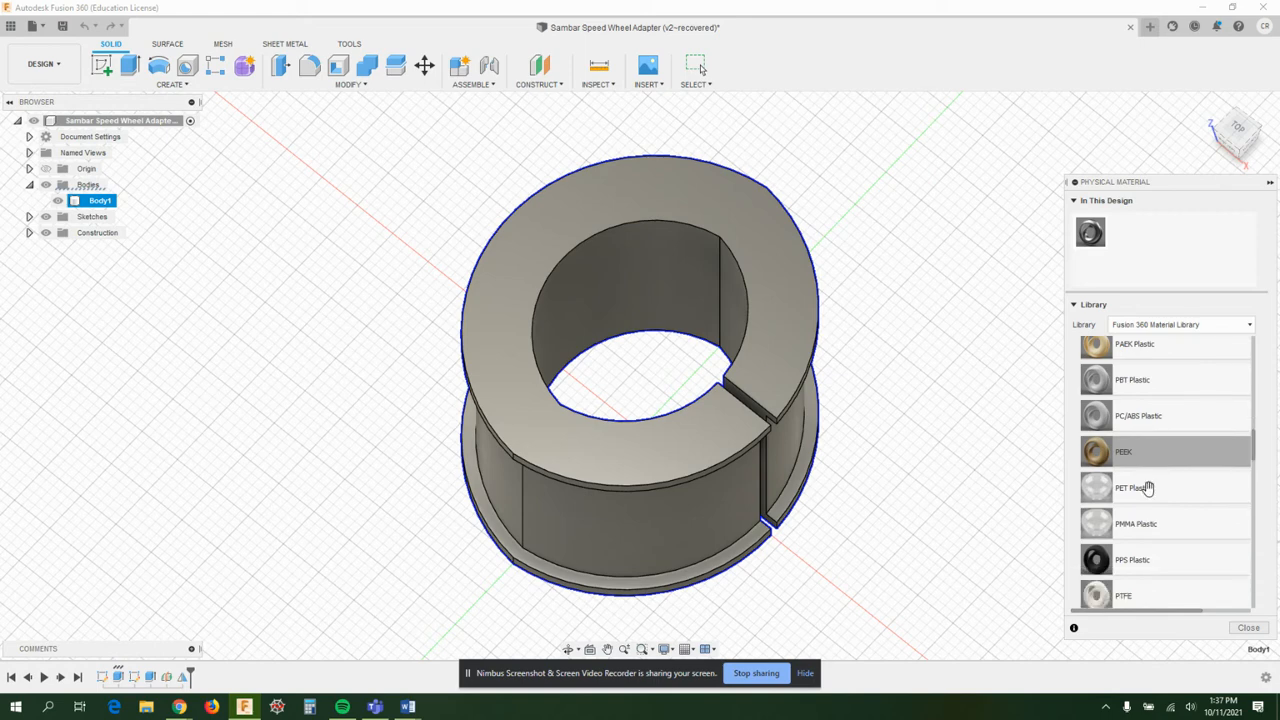
pyautogui.moveTo(1145, 488)
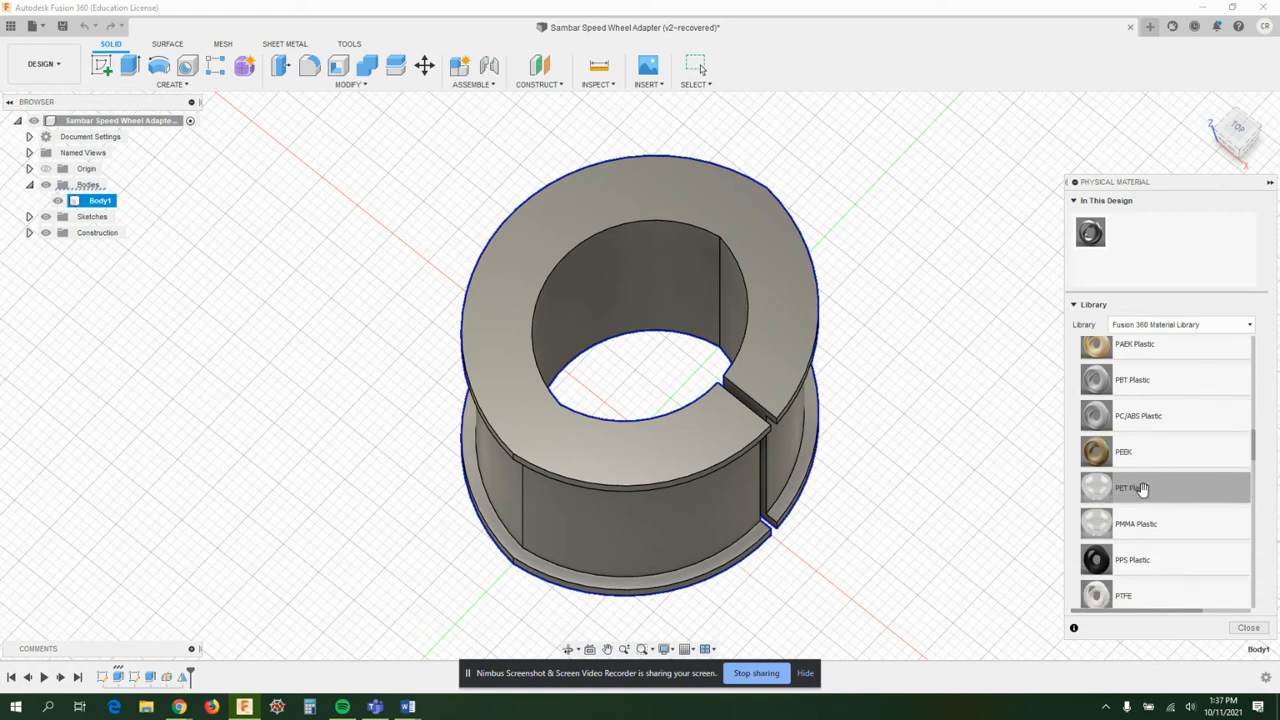
pyautogui.scroll(-3)
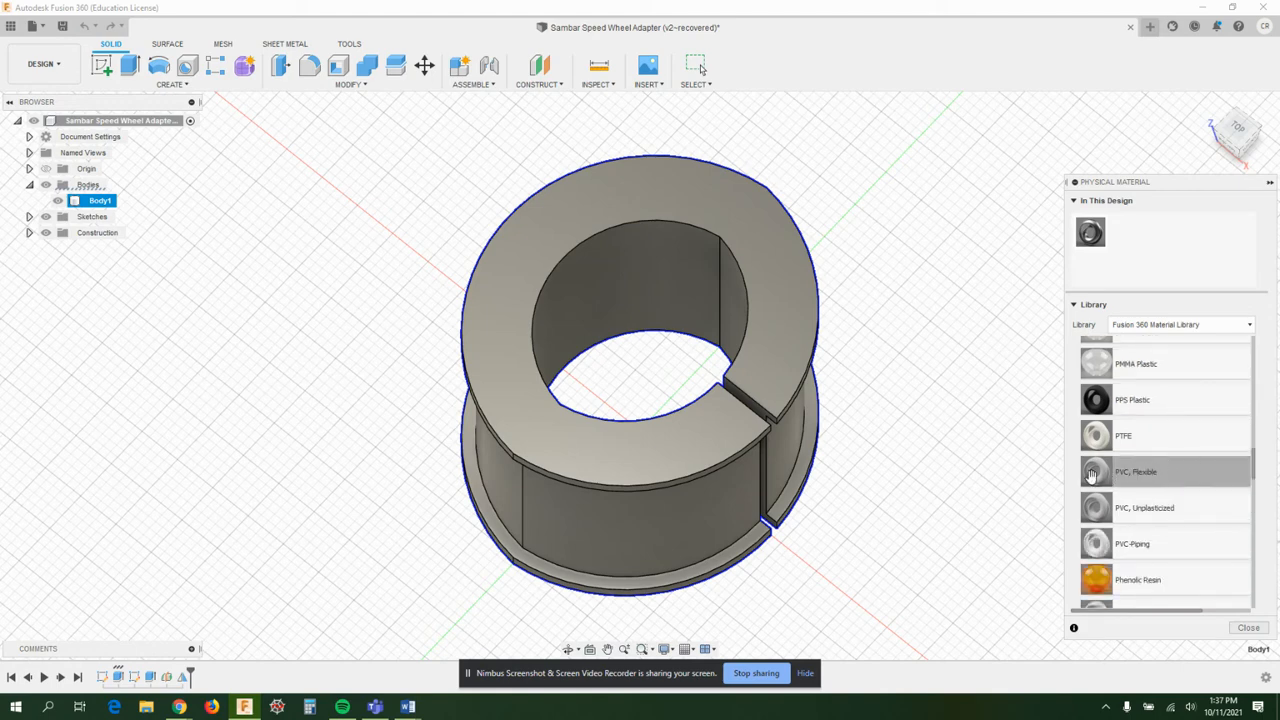
pyautogui.moveTo(1114, 478)
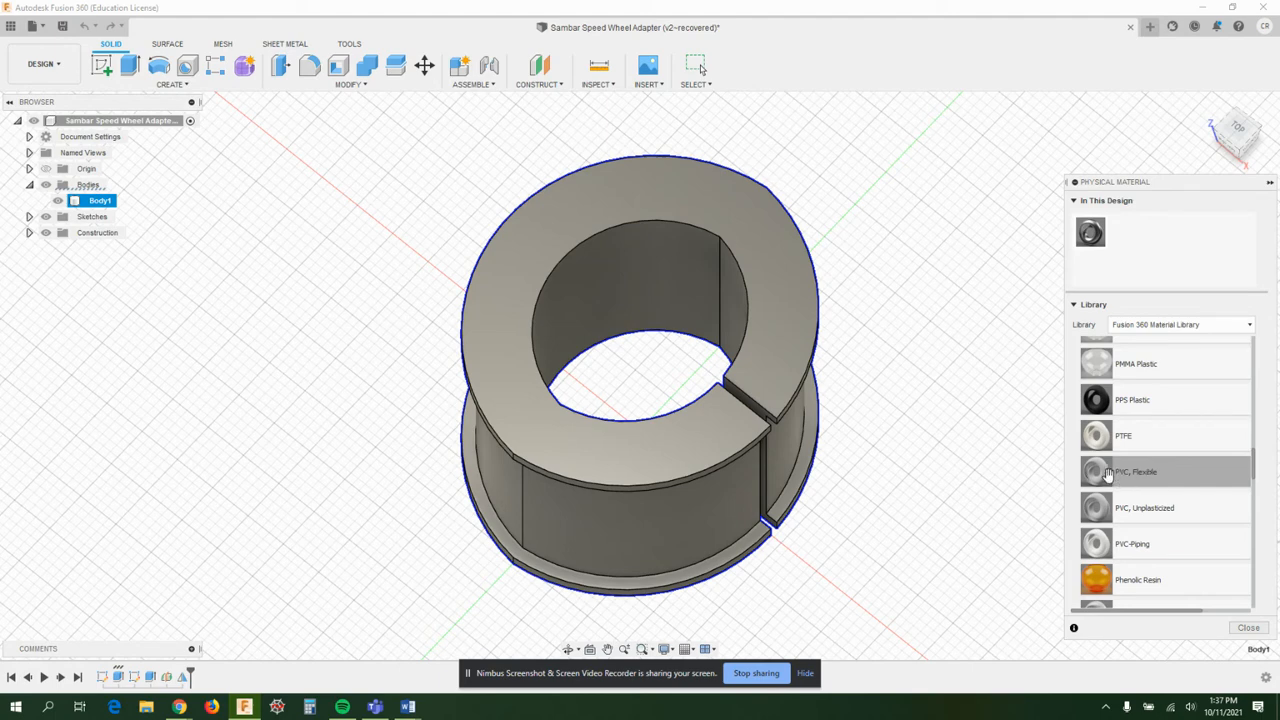
pyautogui.moveTo(1137, 482)
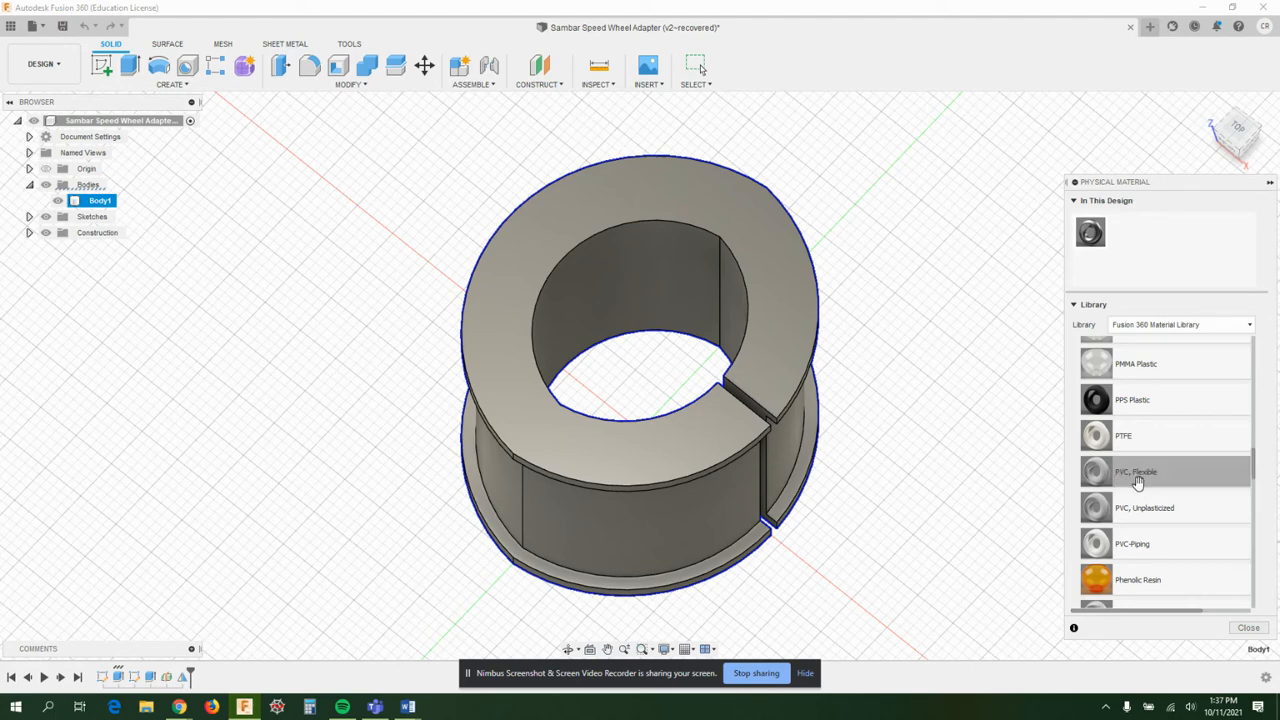
pyautogui.moveTo(1181, 480)
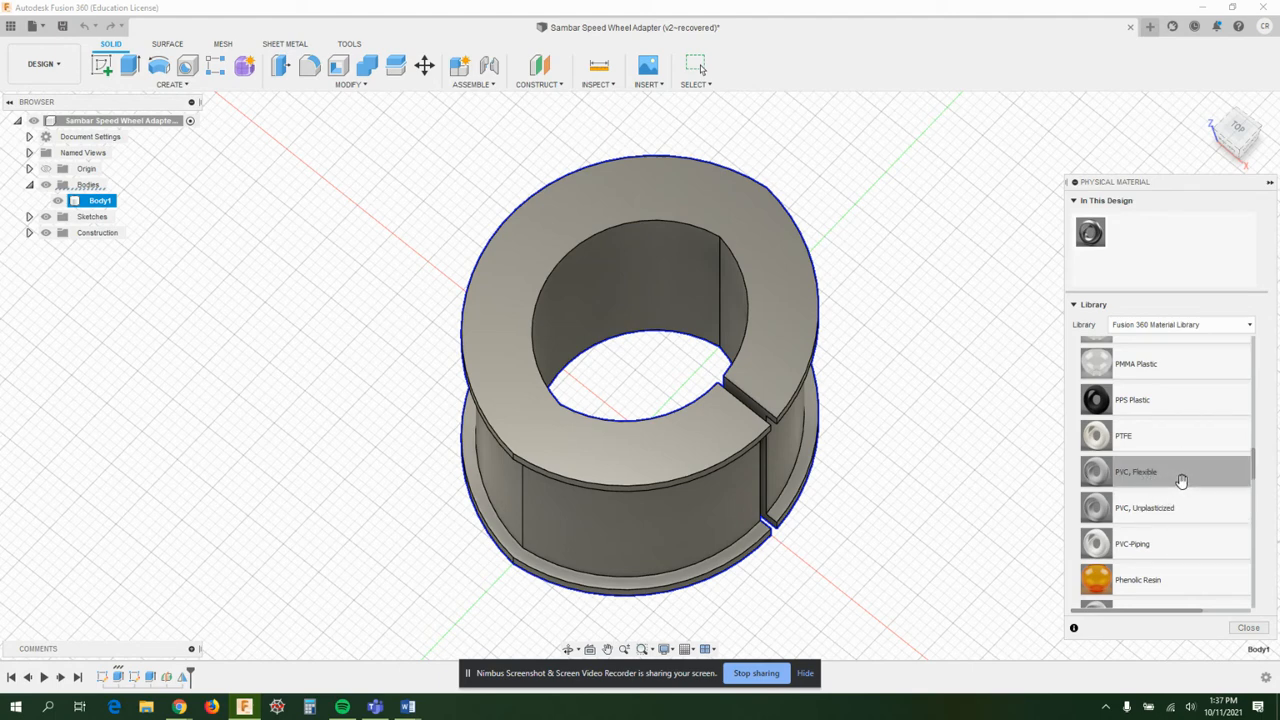
# Step: Browse up and down the material listing to settle on the Rubber entries
pyautogui.scroll(3)
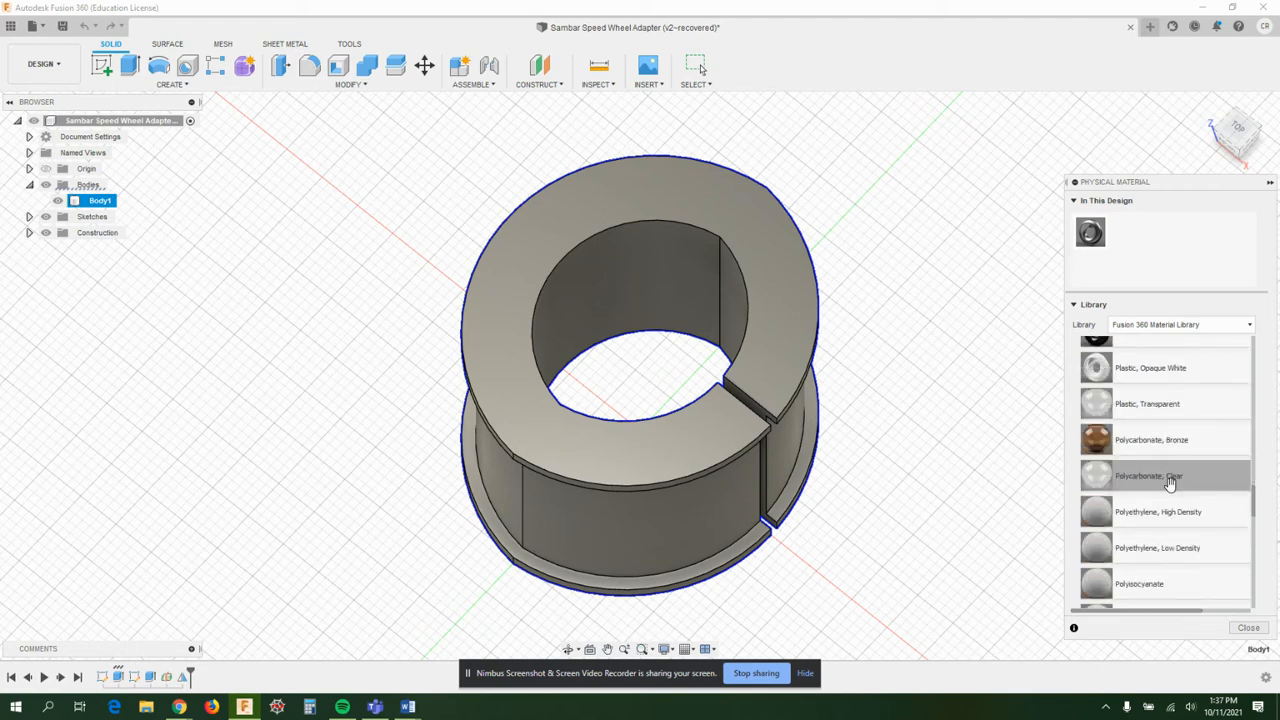
pyautogui.scroll(-3)
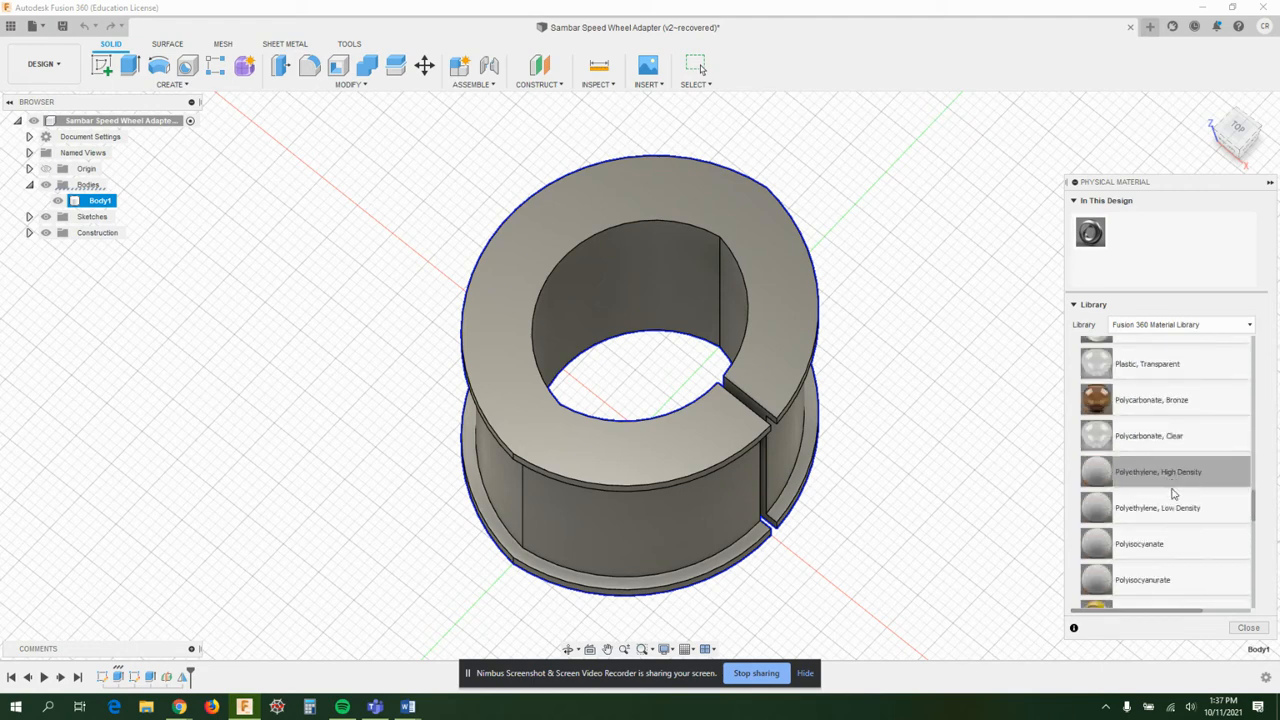
pyautogui.scroll(-3)
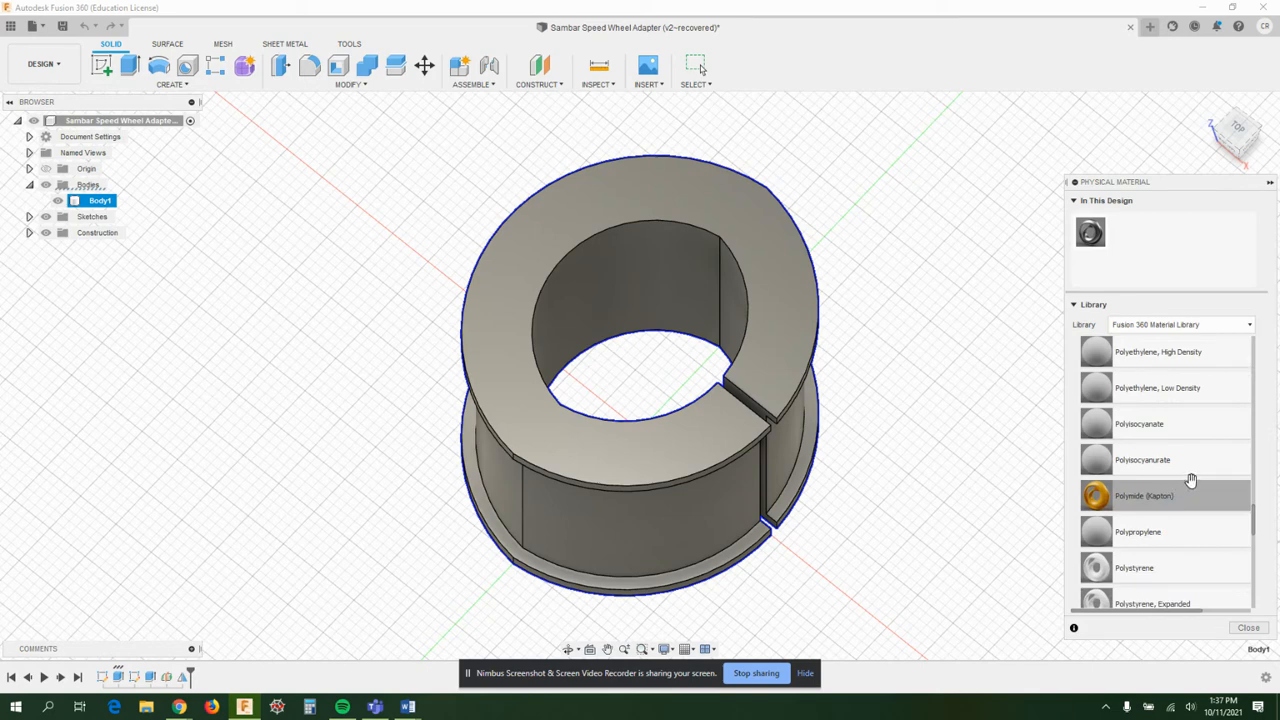
pyautogui.scroll(-3)
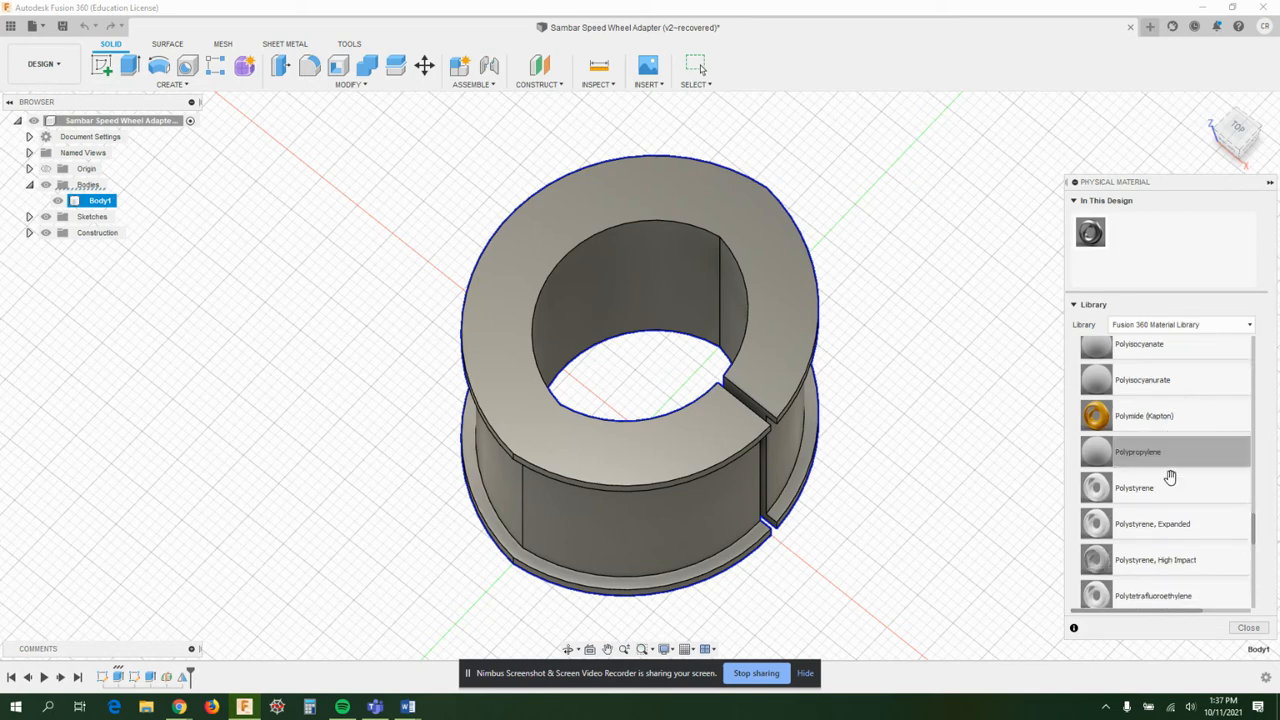
pyautogui.scroll(3)
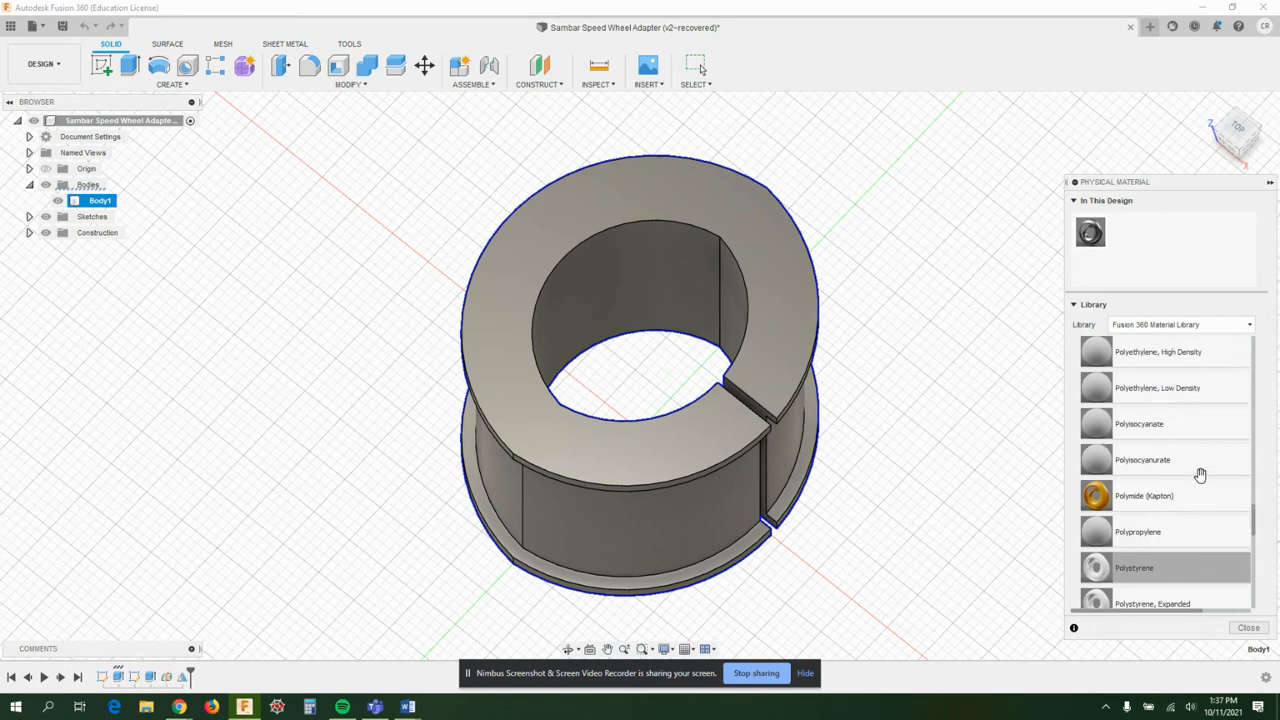
pyautogui.scroll(3)
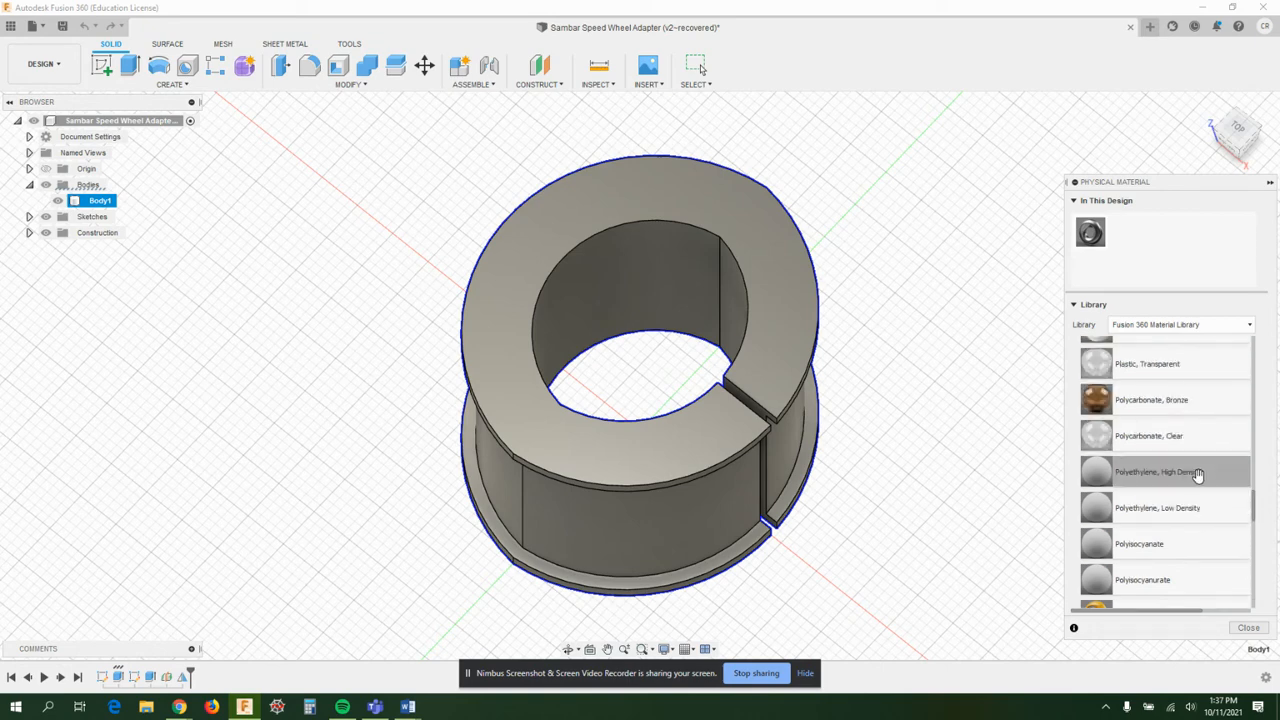
pyautogui.moveTo(1203, 476)
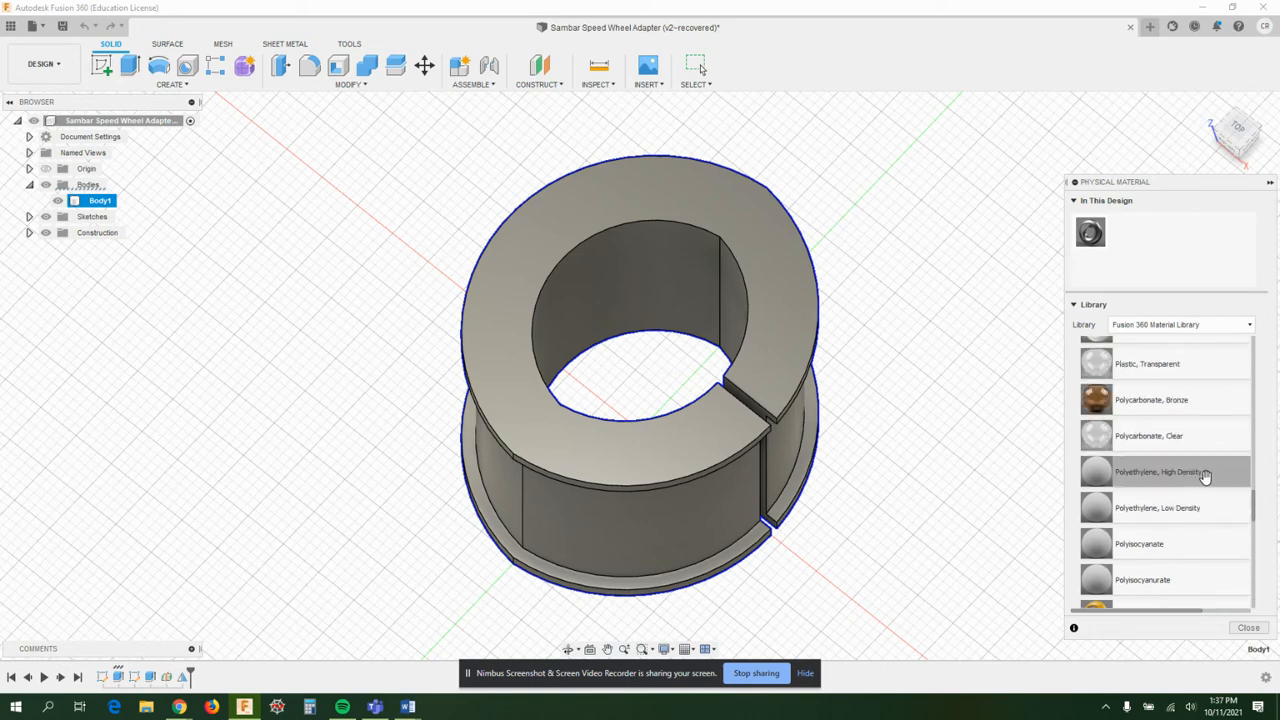
pyautogui.moveTo(1199, 480)
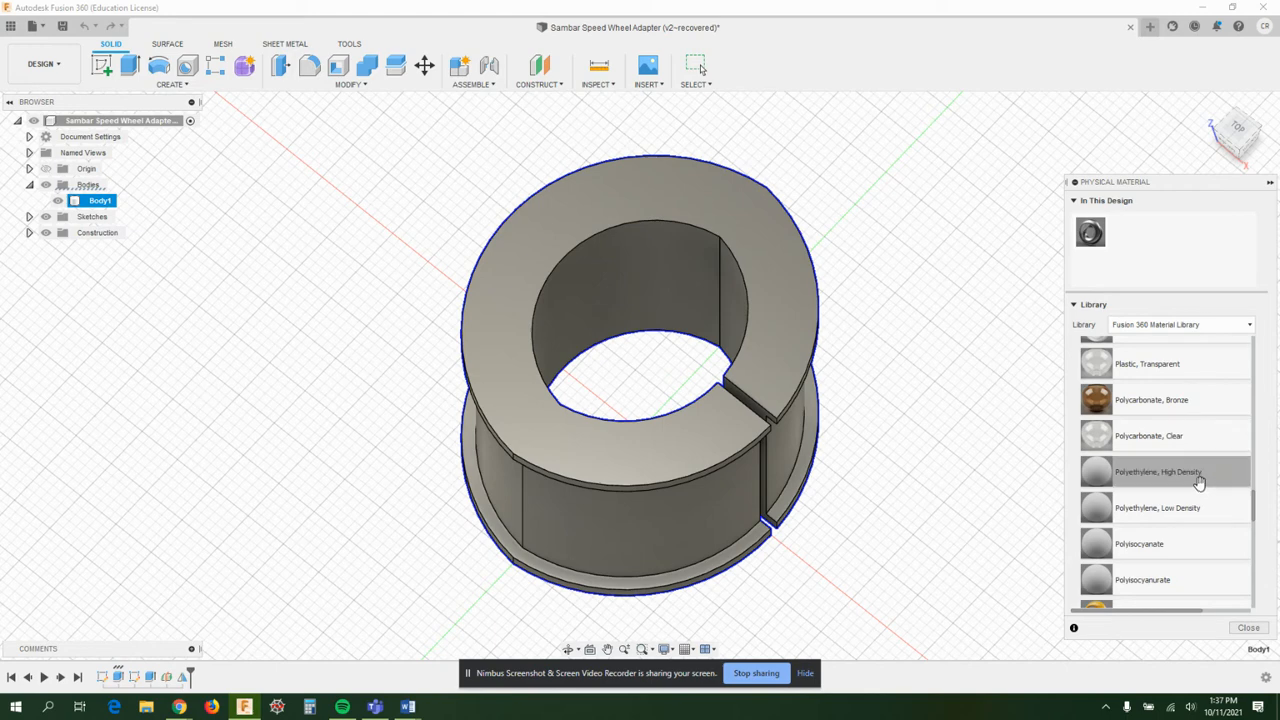
pyautogui.scroll(-3)
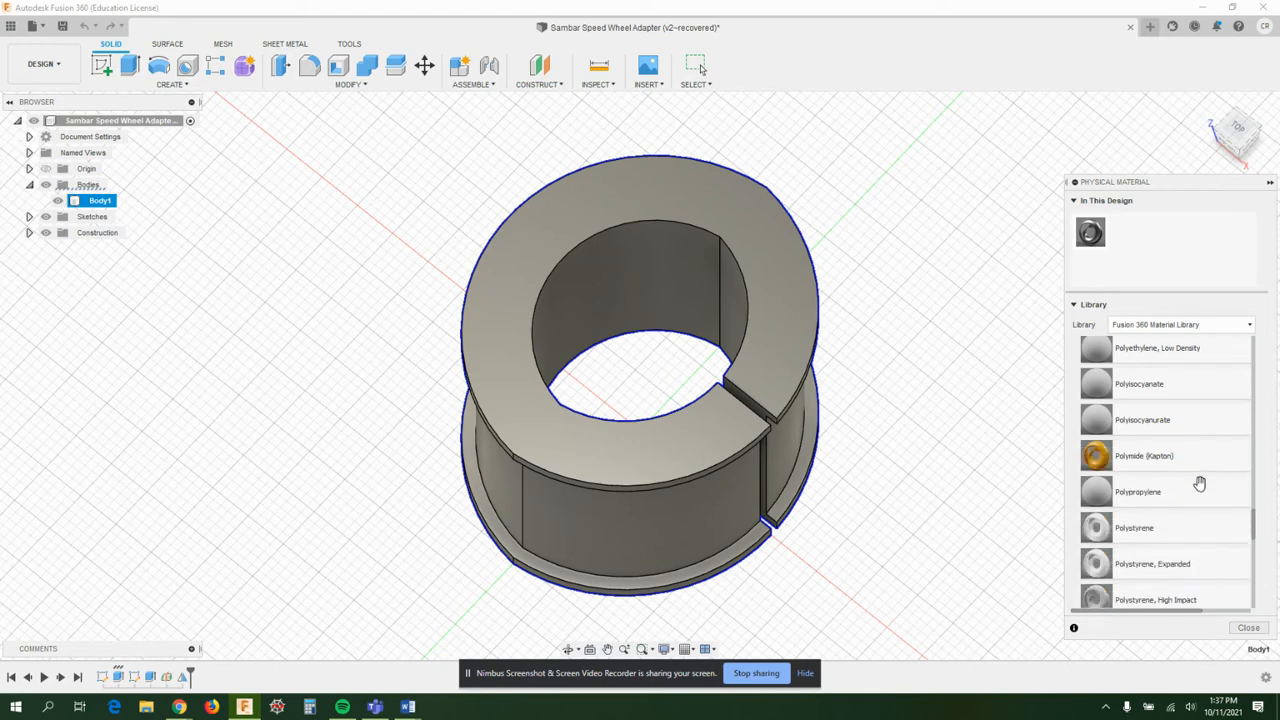
pyautogui.scroll(-3)
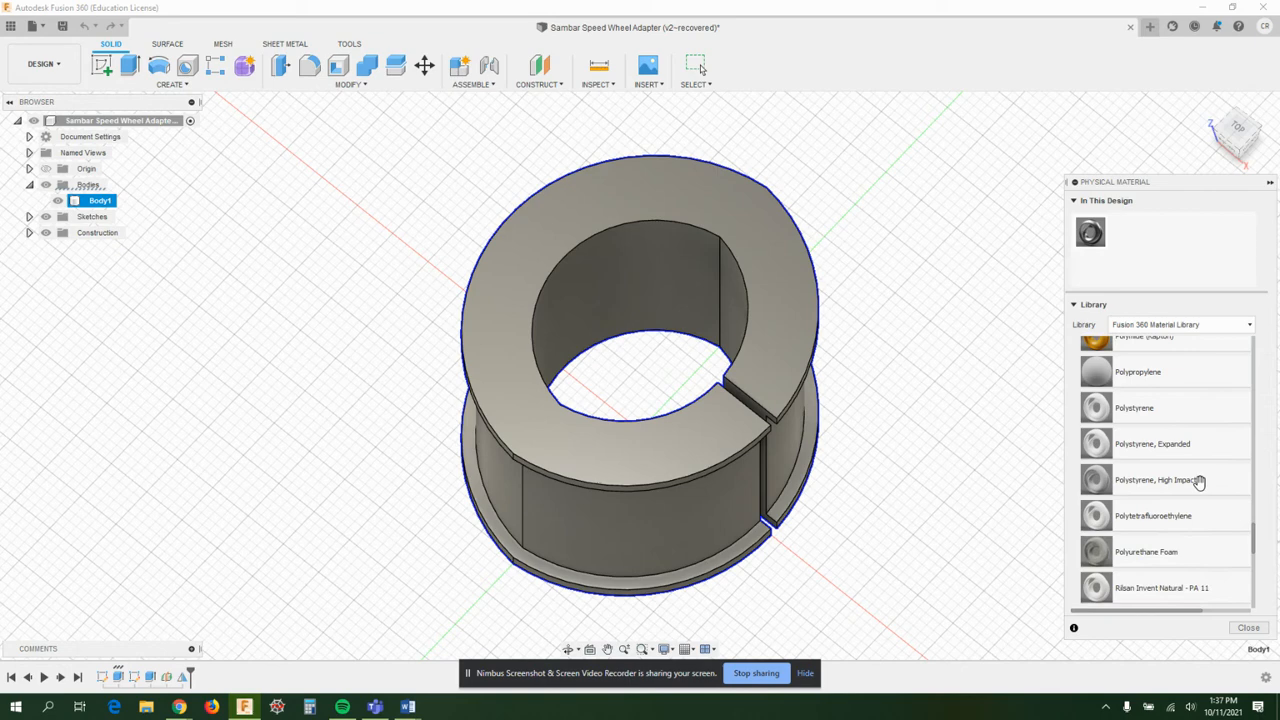
pyautogui.scroll(-3)
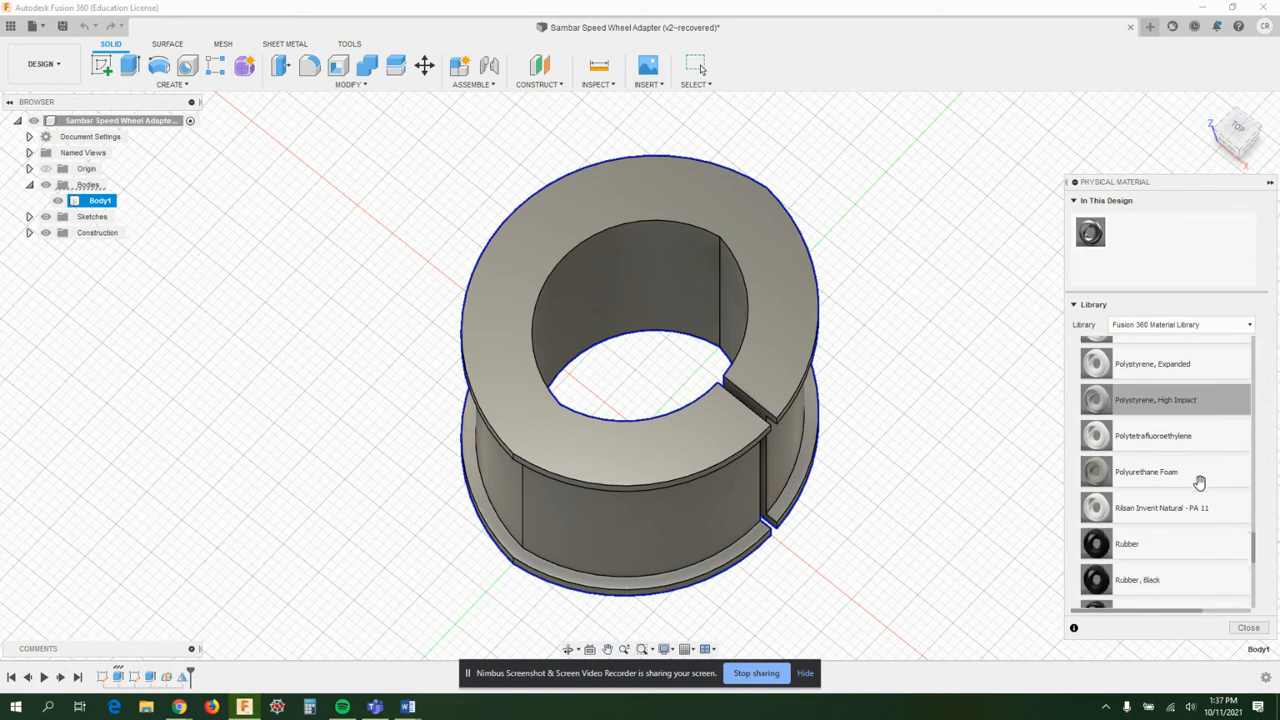
pyautogui.moveTo(1174, 517)
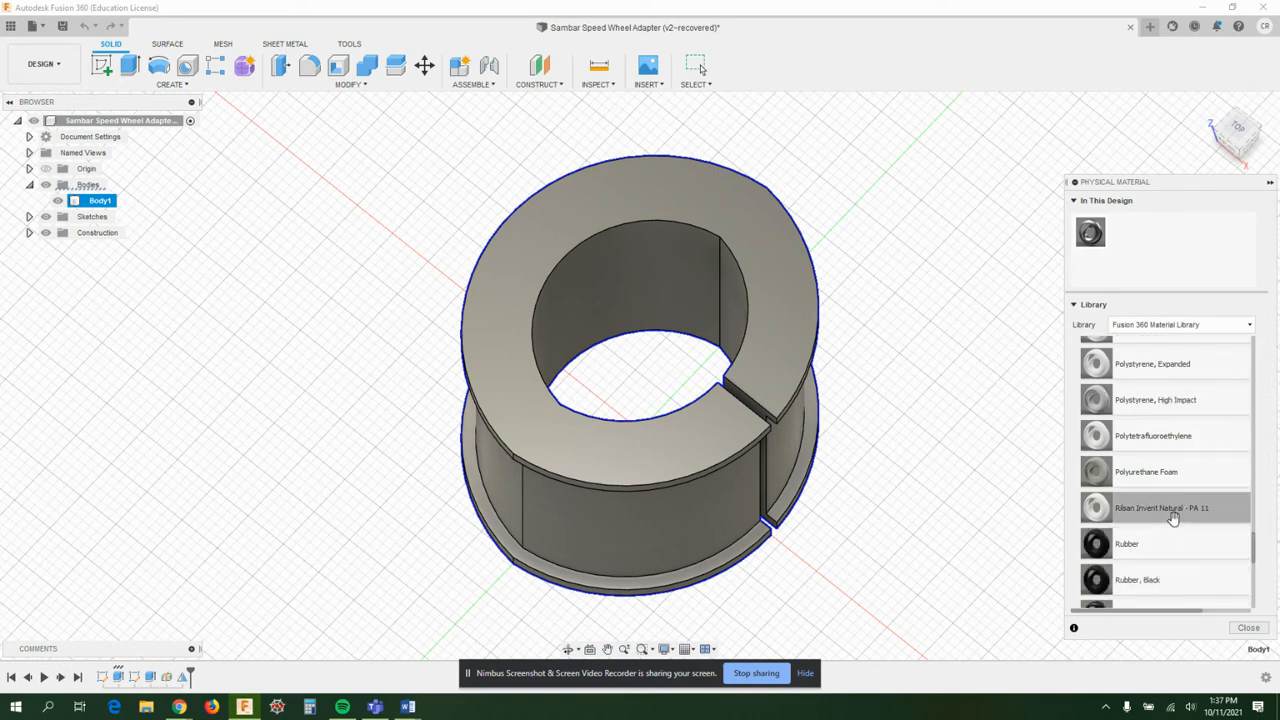
pyautogui.scroll(3)
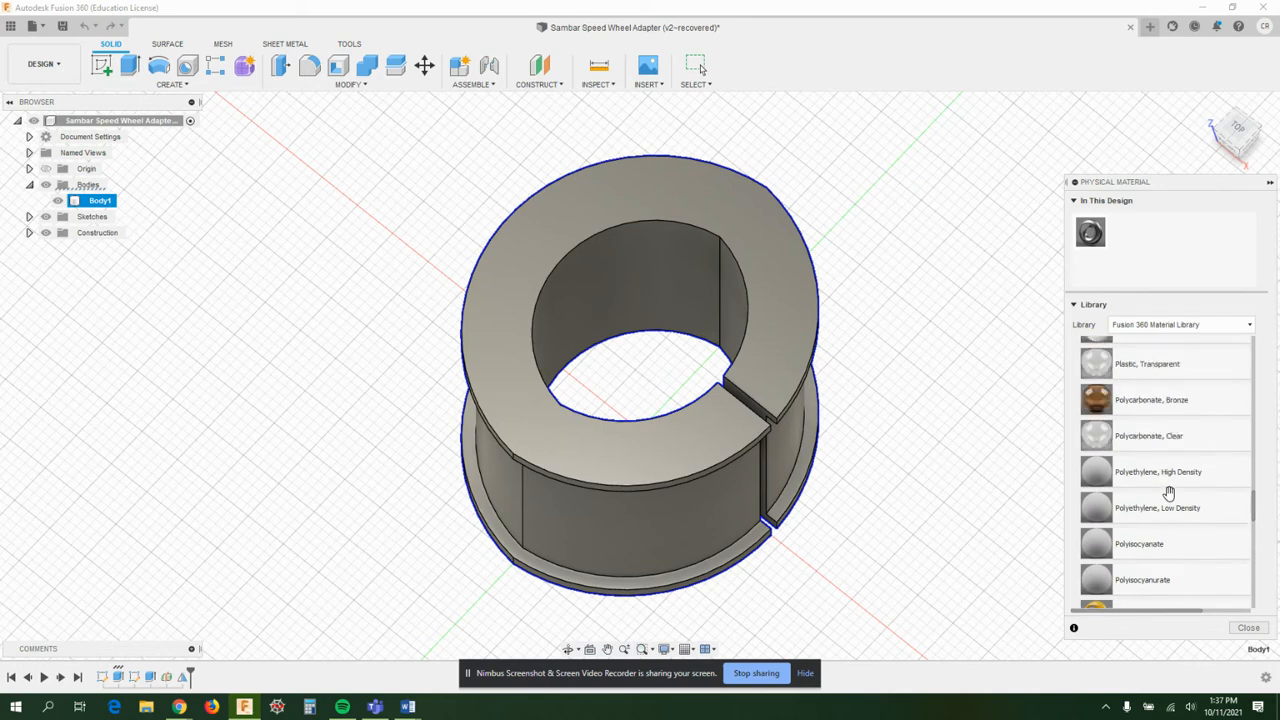
pyautogui.scroll(3)
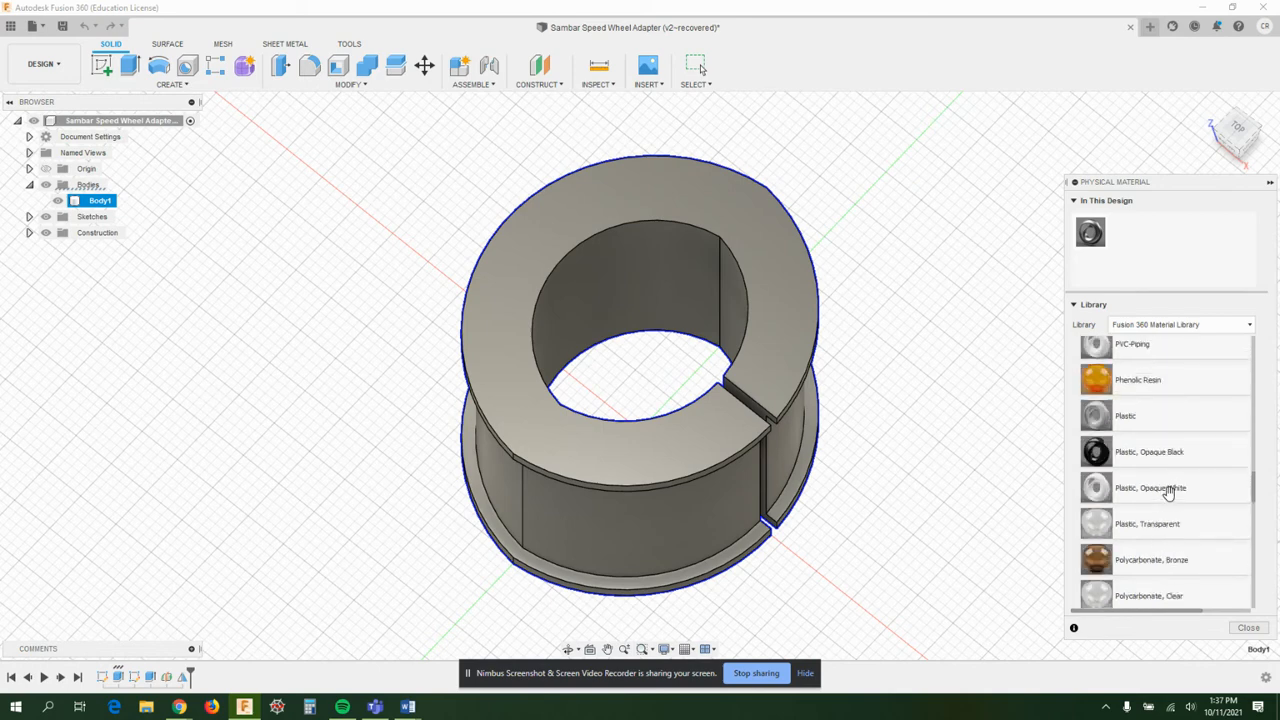
pyautogui.scroll(3)
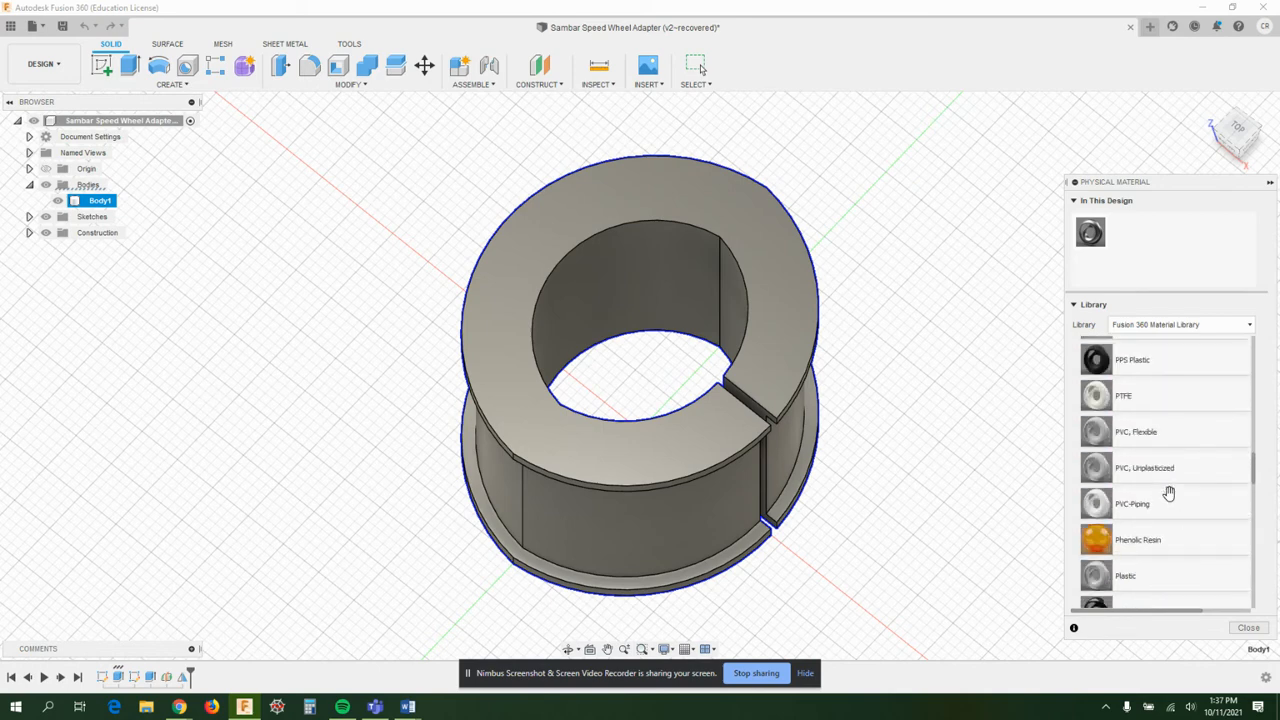
pyautogui.scroll(-3)
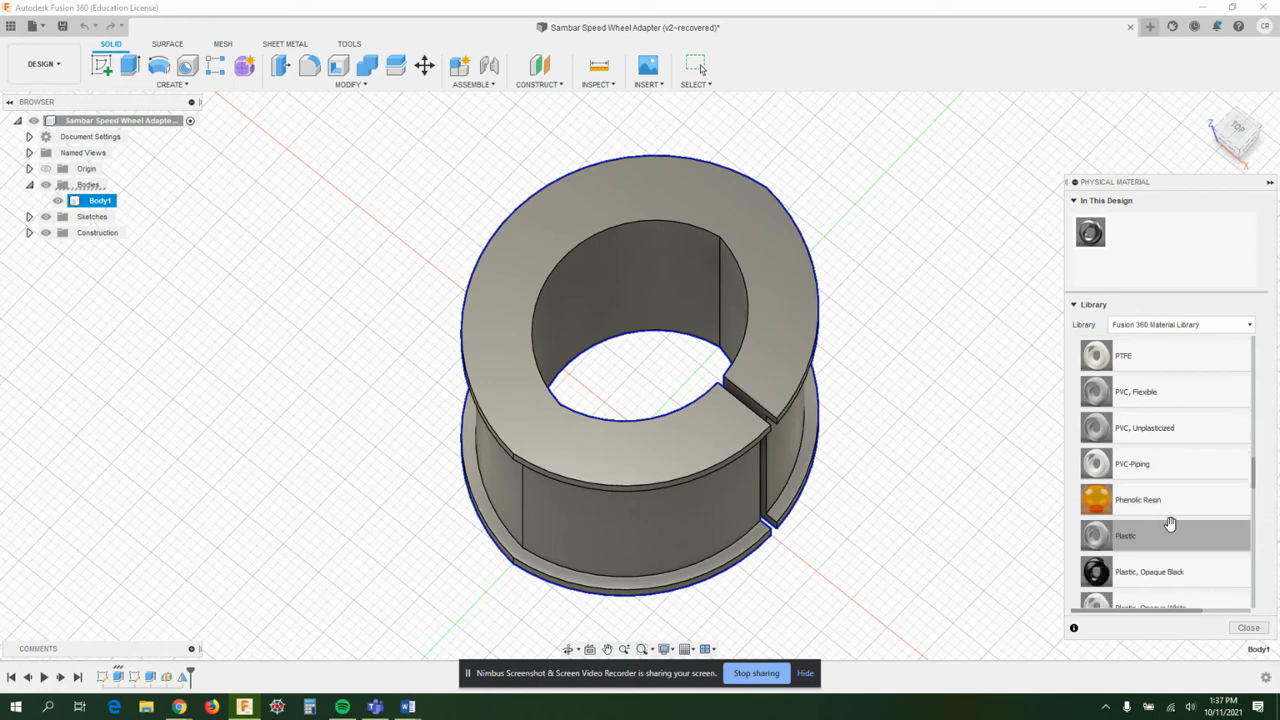
pyautogui.scroll(-3)
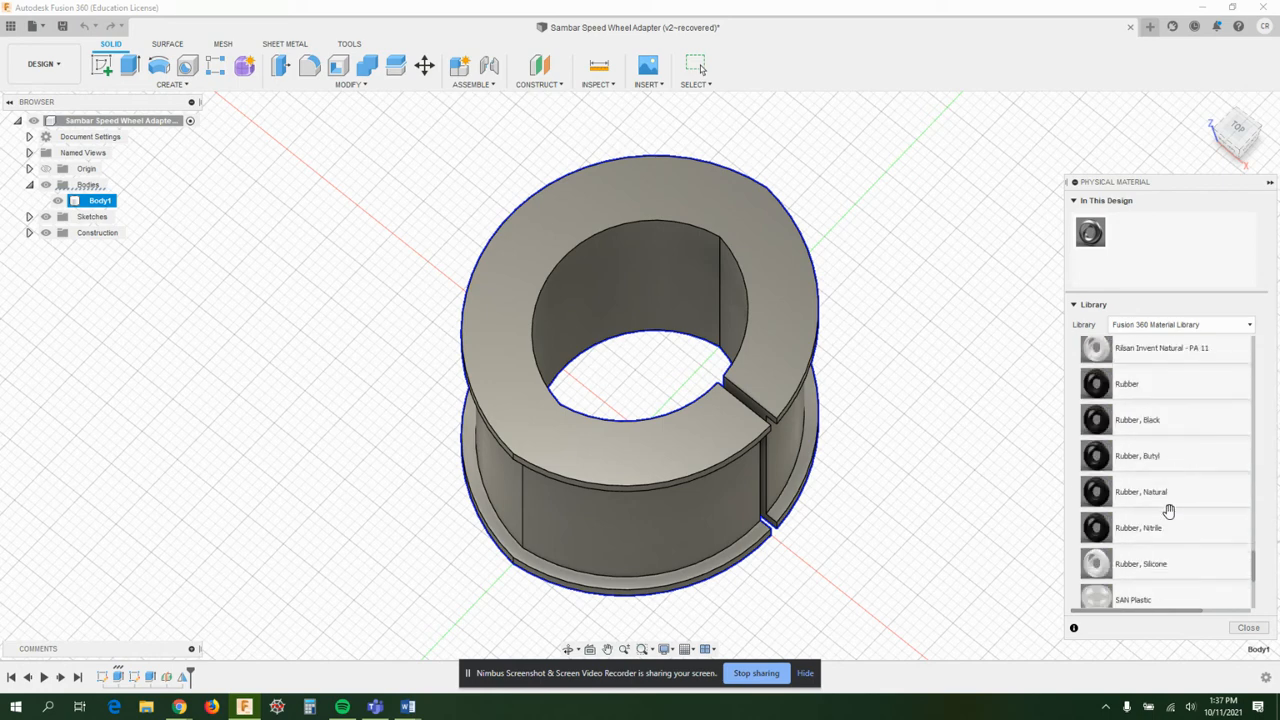
pyautogui.scroll(-3)
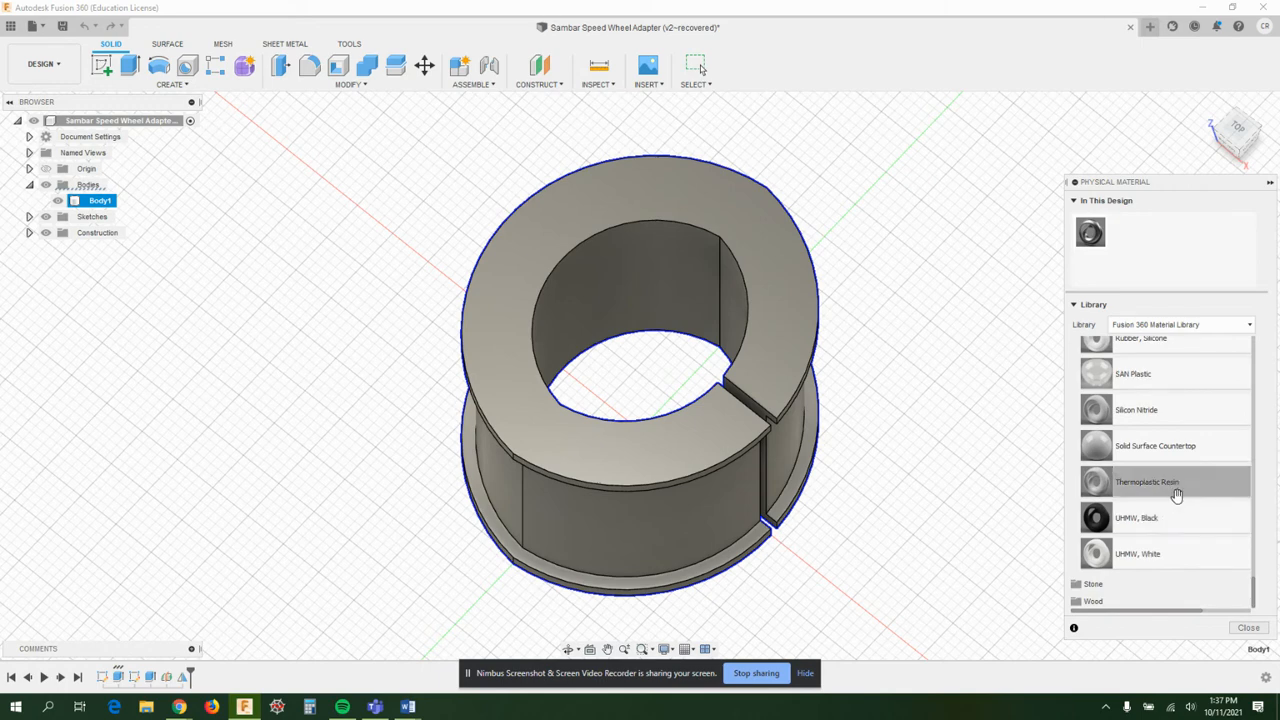
pyautogui.scroll(3)
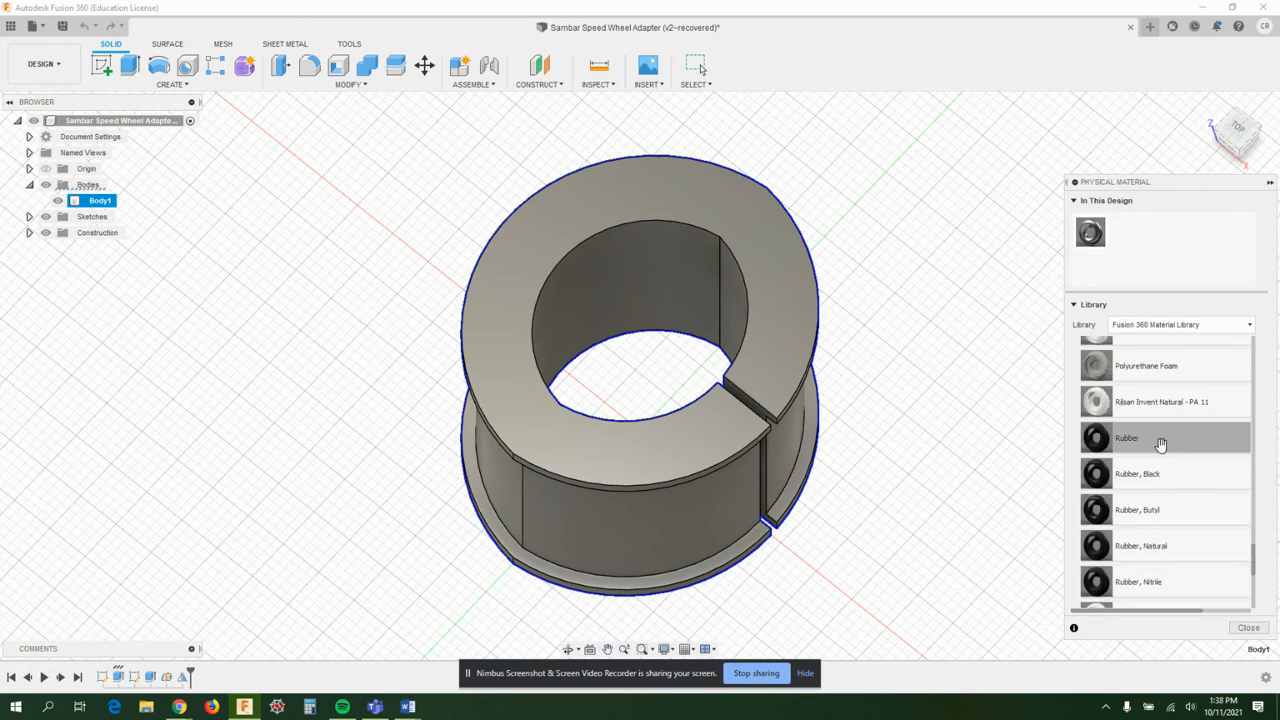
pyautogui.moveTo(1150, 473)
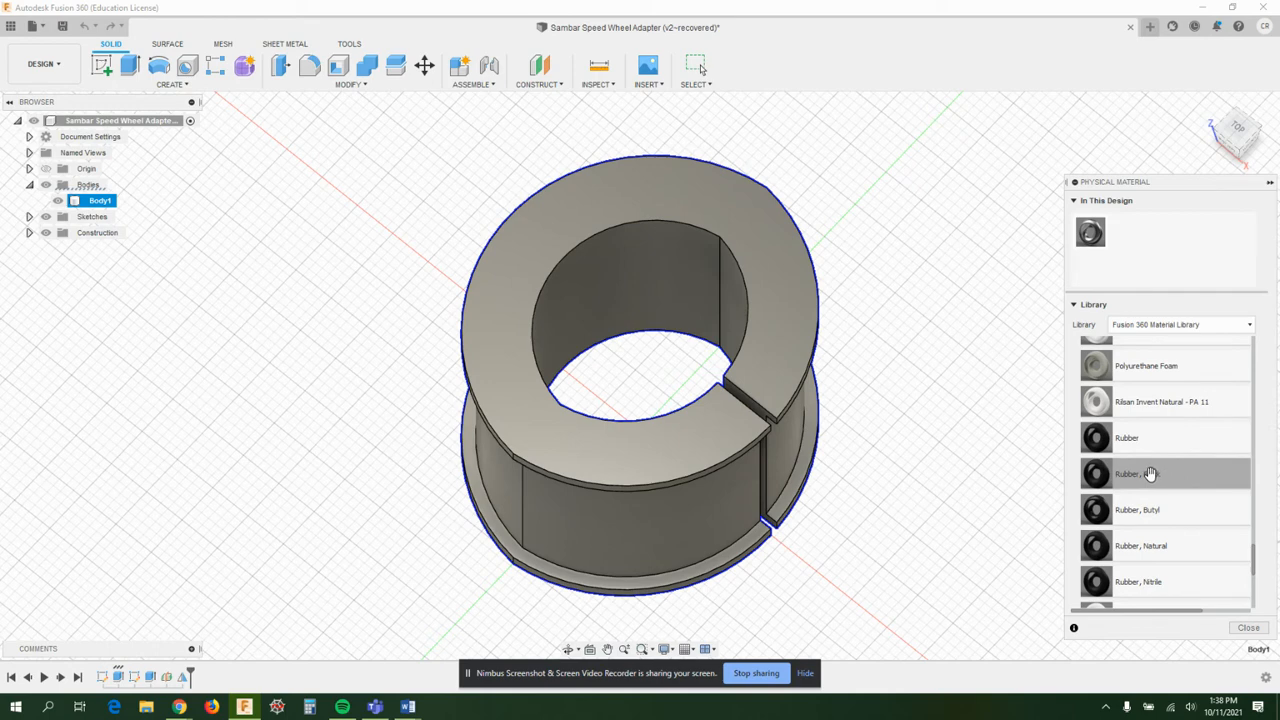
pyautogui.moveTo(1137, 510)
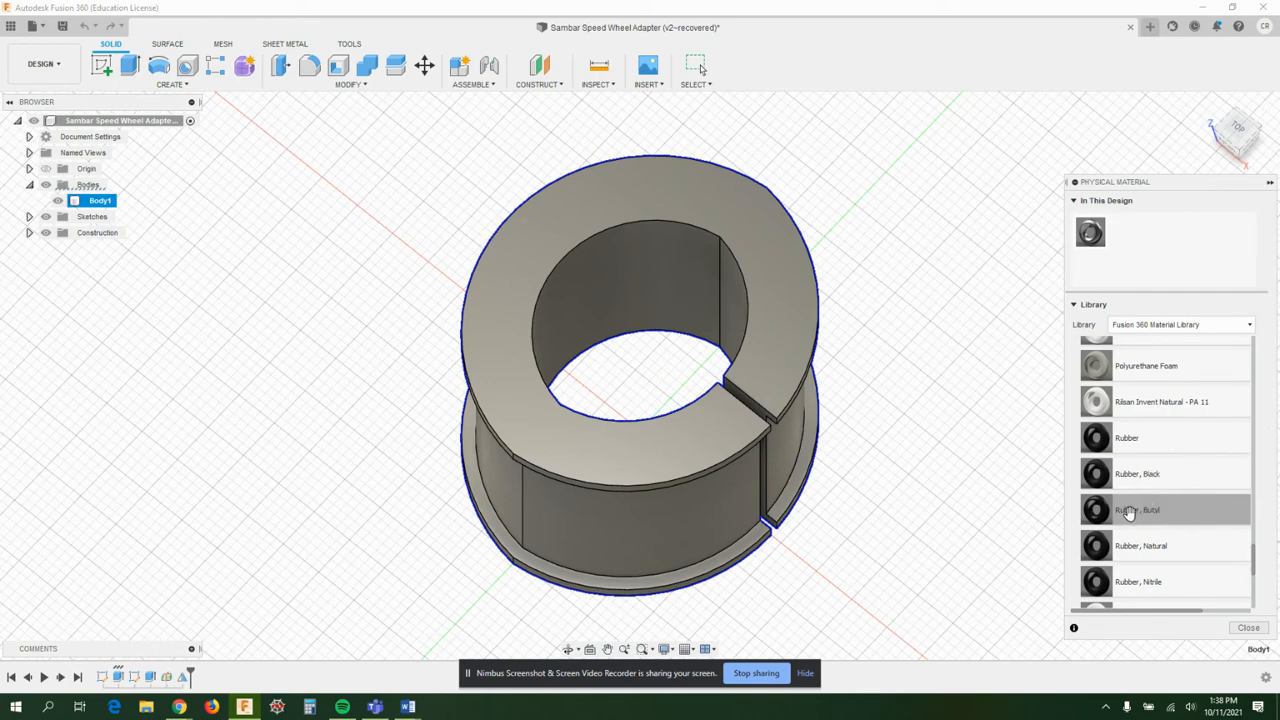
pyautogui.moveTo(1146, 496)
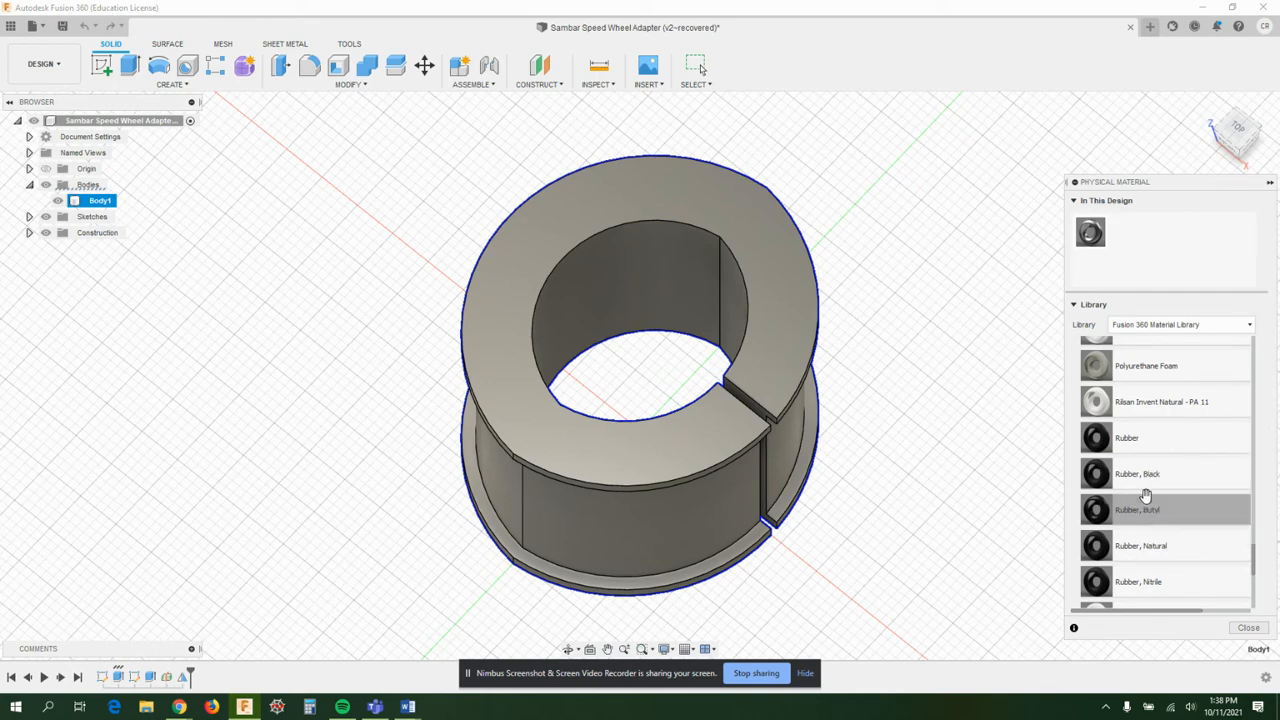
pyautogui.moveTo(1095, 507)
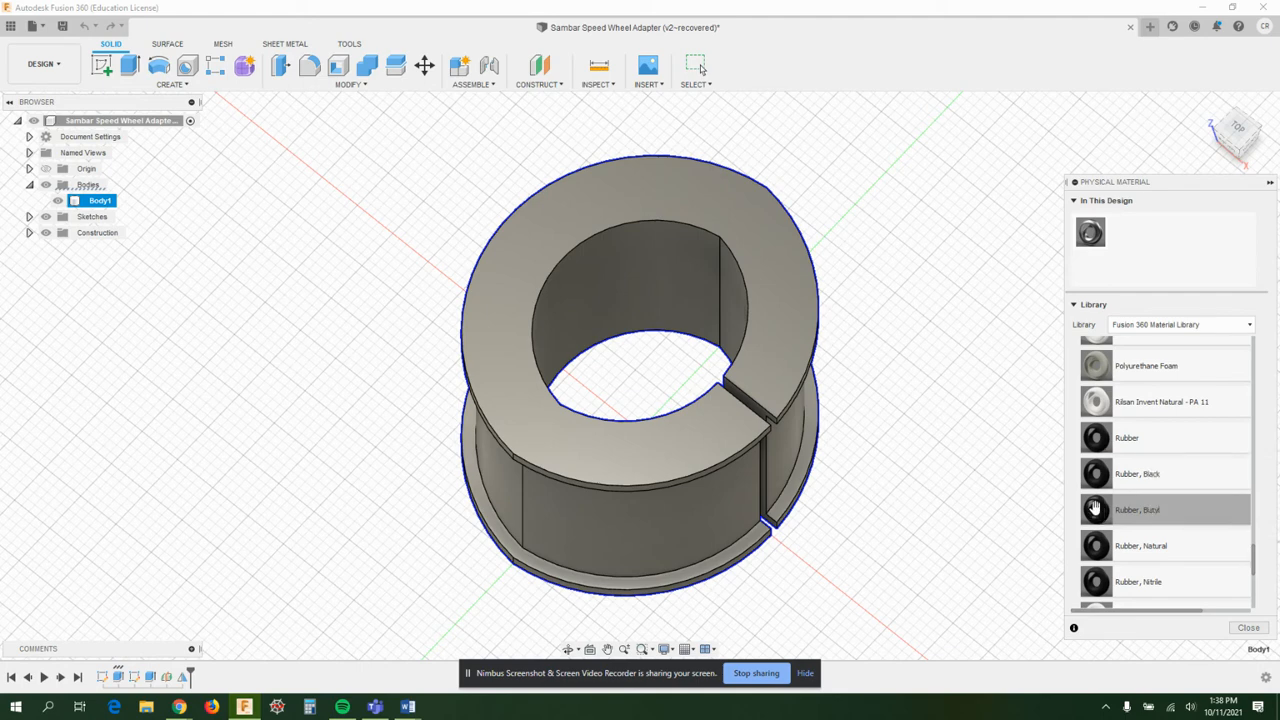
pyautogui.moveTo(1159, 508)
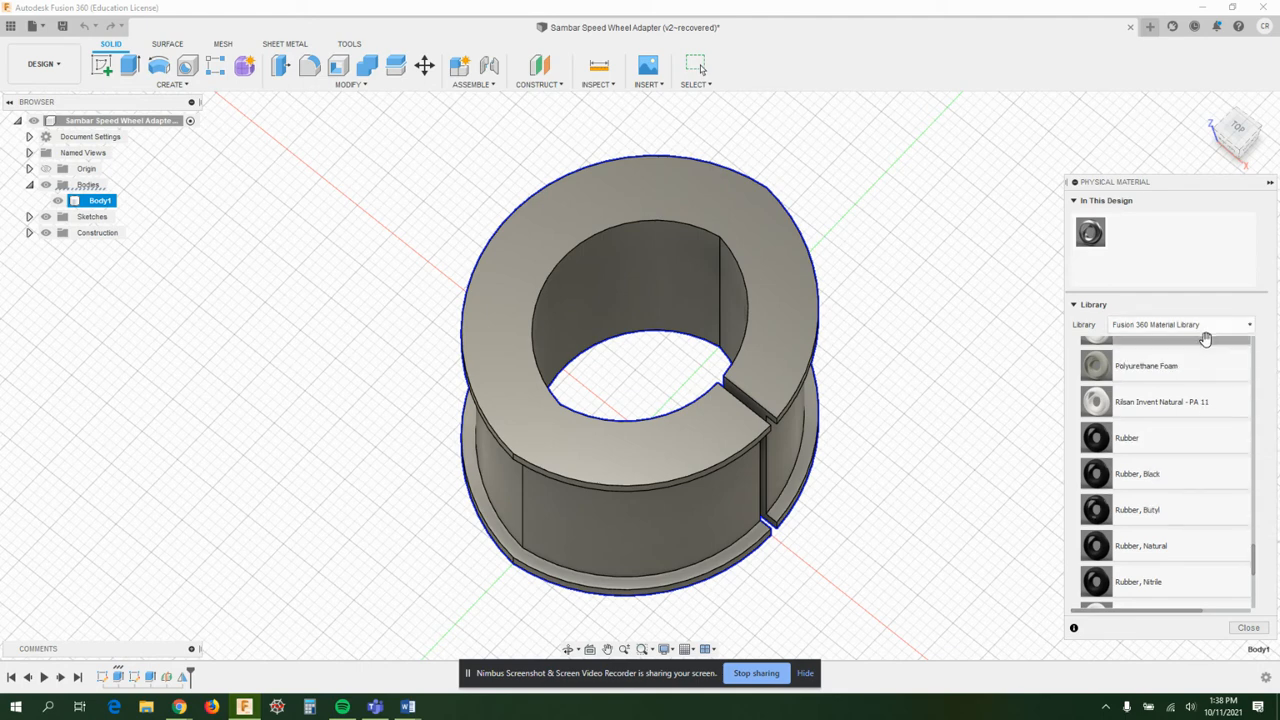
# Step: Keep Fusion 360 Material Library selected, close the panel, and scroll the listing
pyautogui.click(1180, 324)
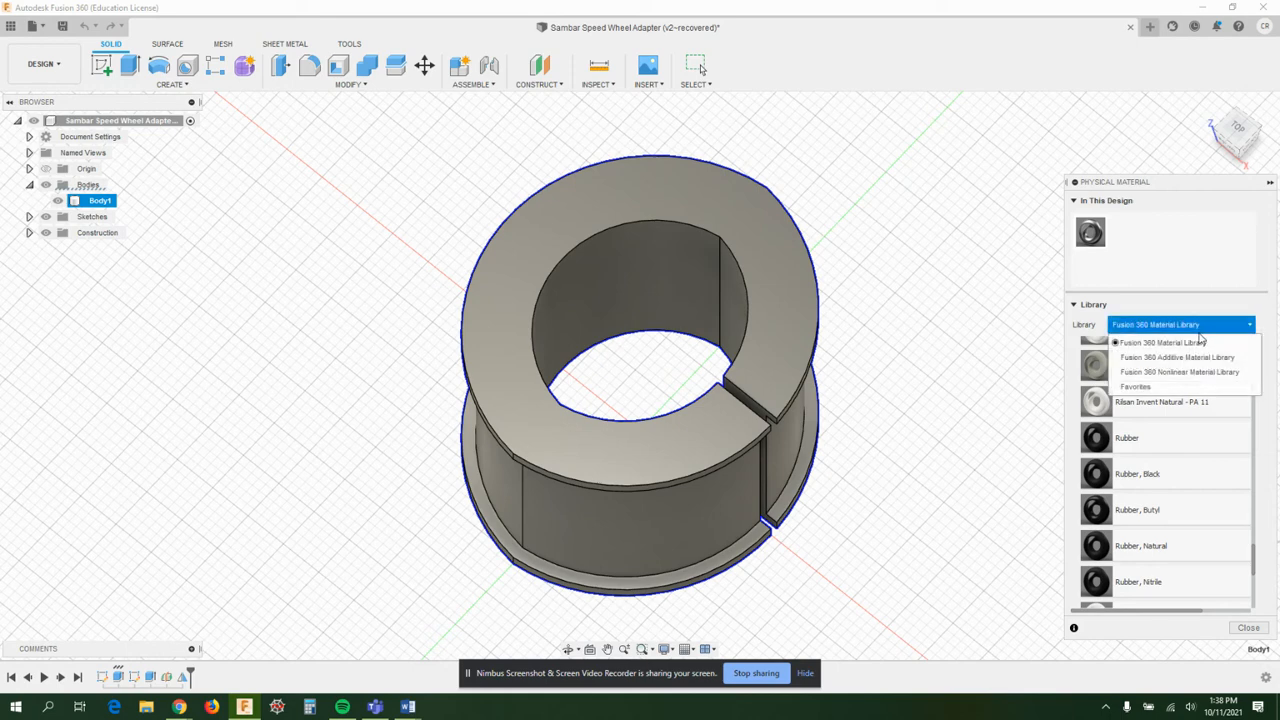
pyautogui.click(1155, 342)
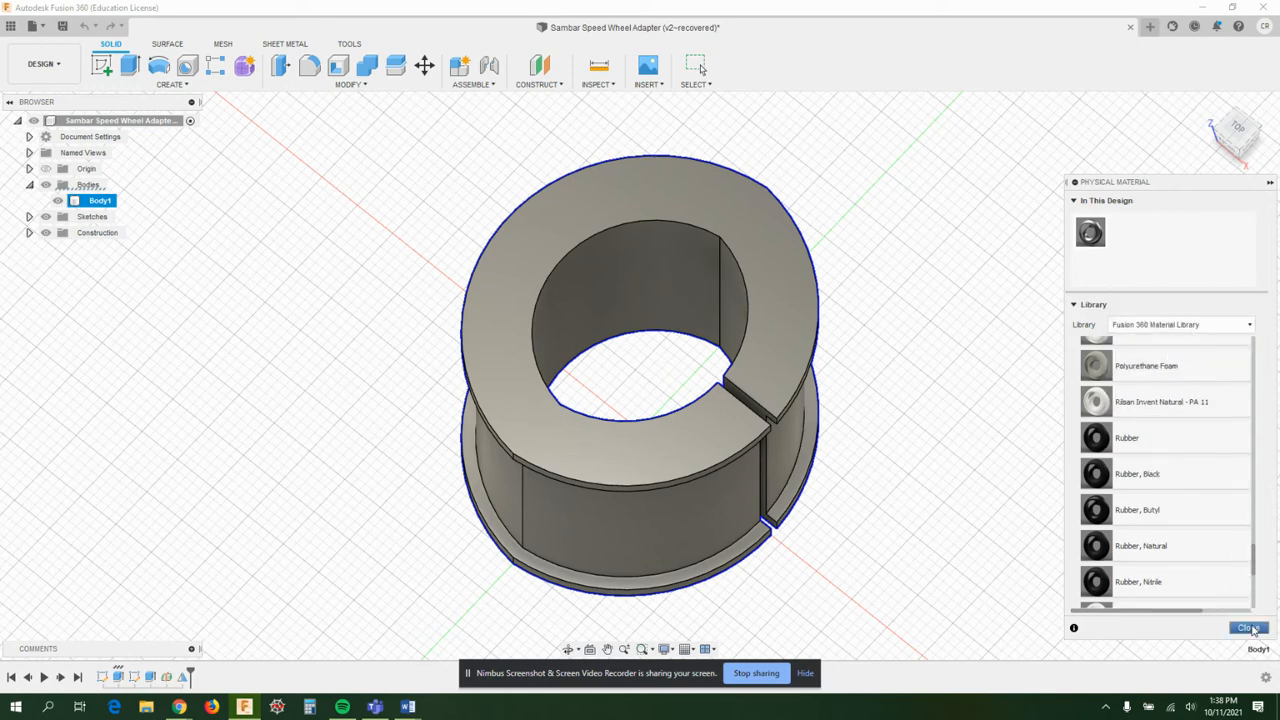
pyautogui.click(1248, 627)
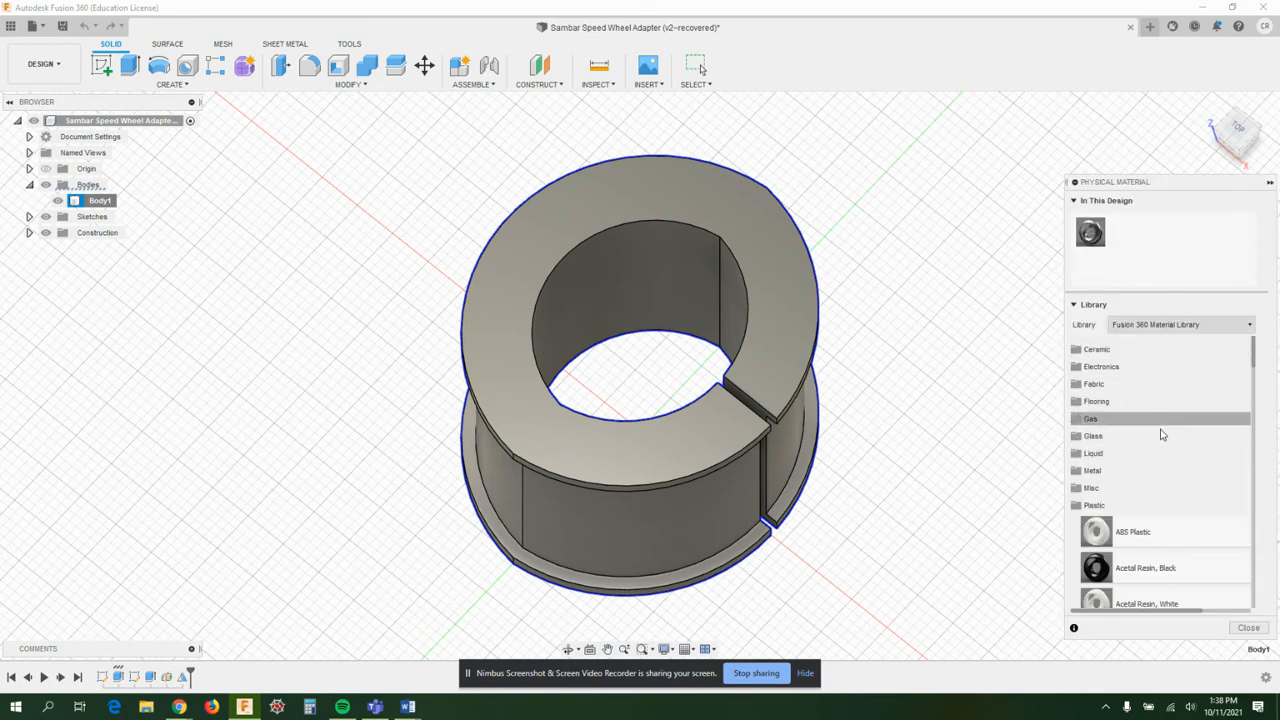
pyautogui.scroll(-3)
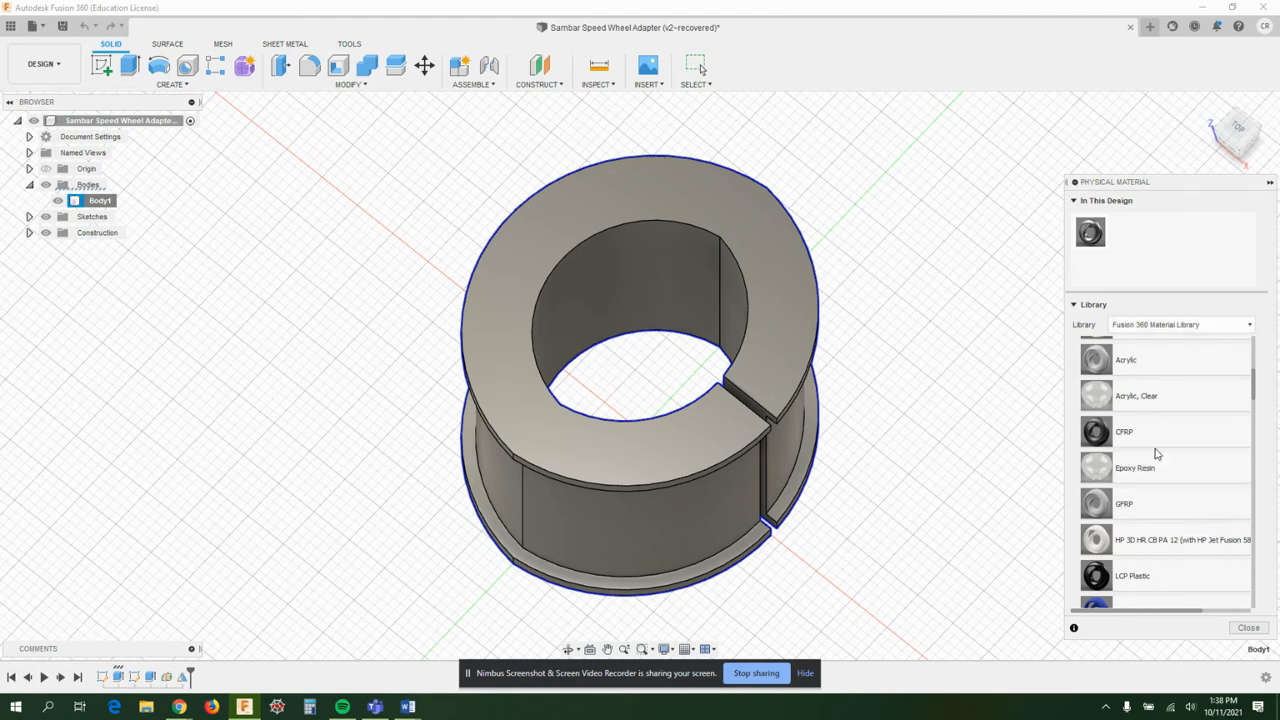
pyautogui.moveTo(1100, 277)
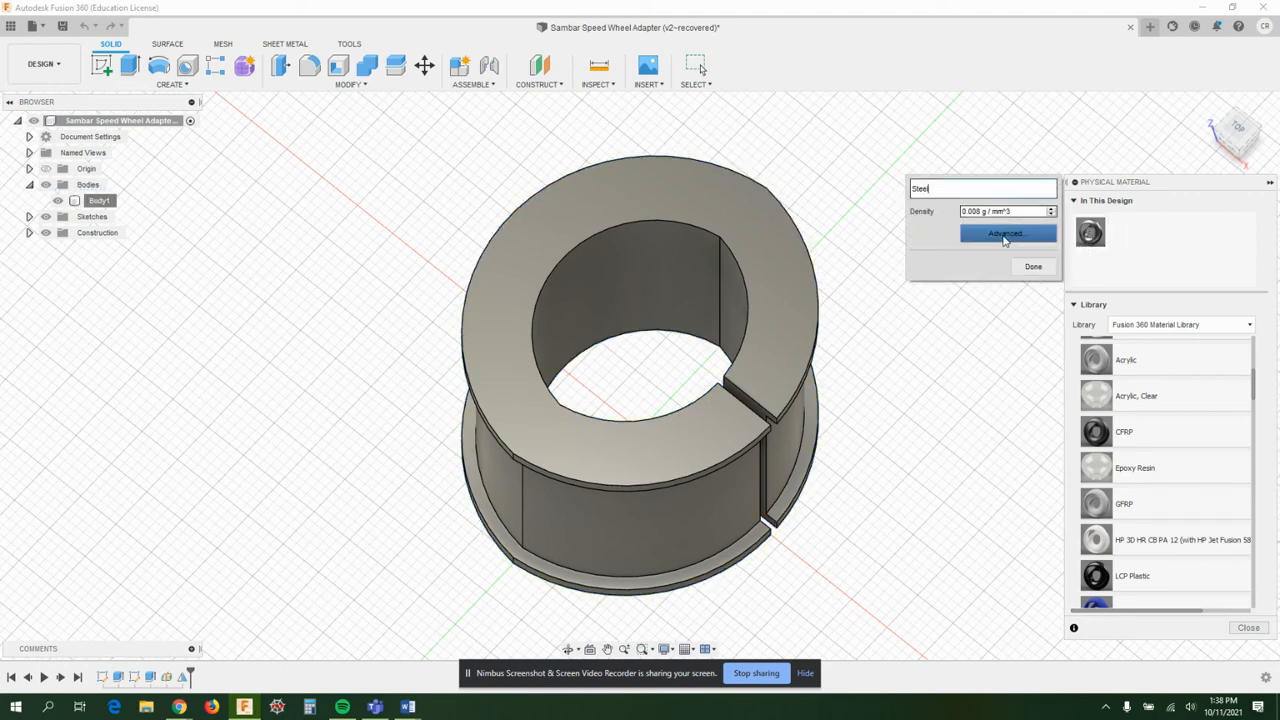
# Step: Open the Steel material's full editor and close it without changes
pyautogui.click(1006, 233)
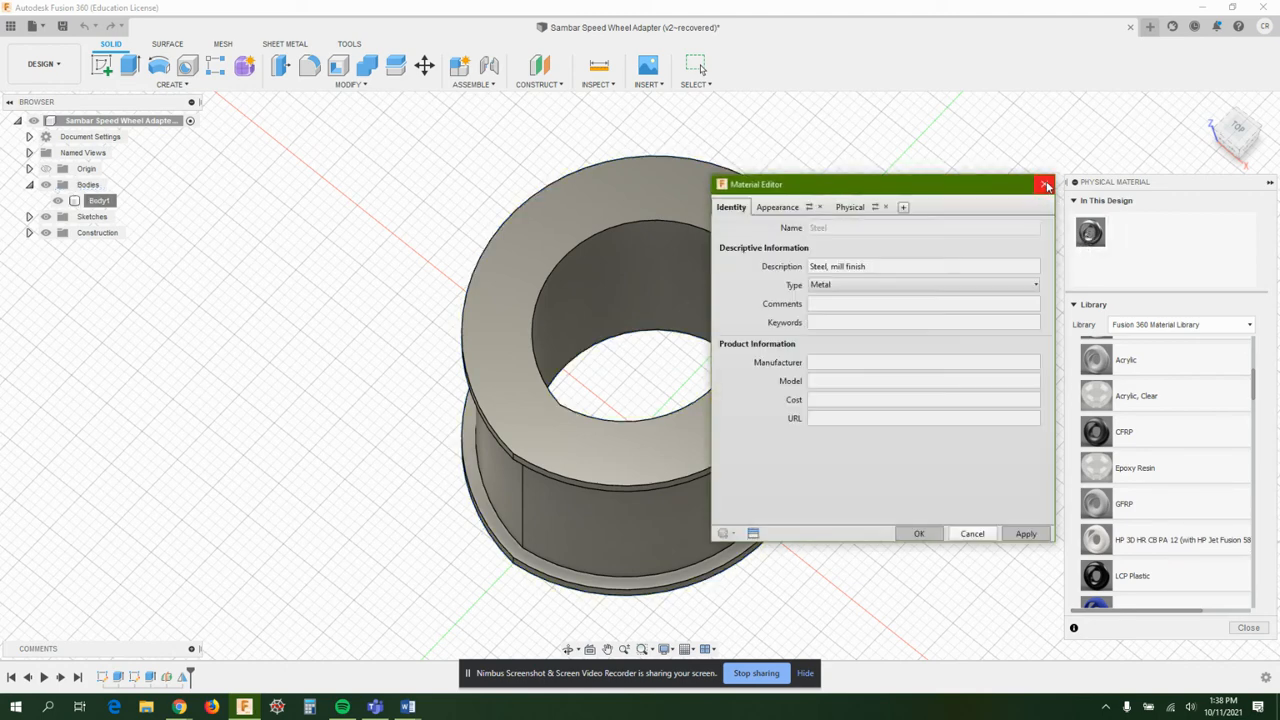
pyautogui.click(1046, 184)
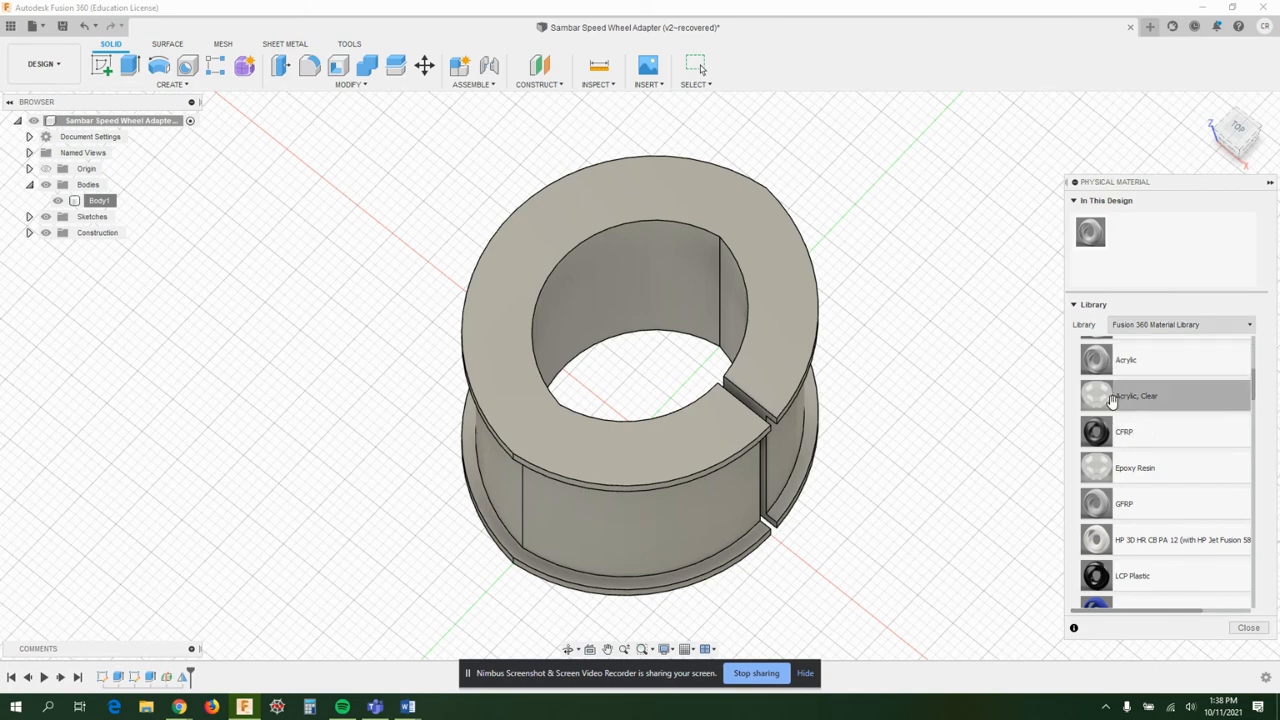
# Step: Scroll the Plastic section down to Nylon 6
pyautogui.scroll(-3)
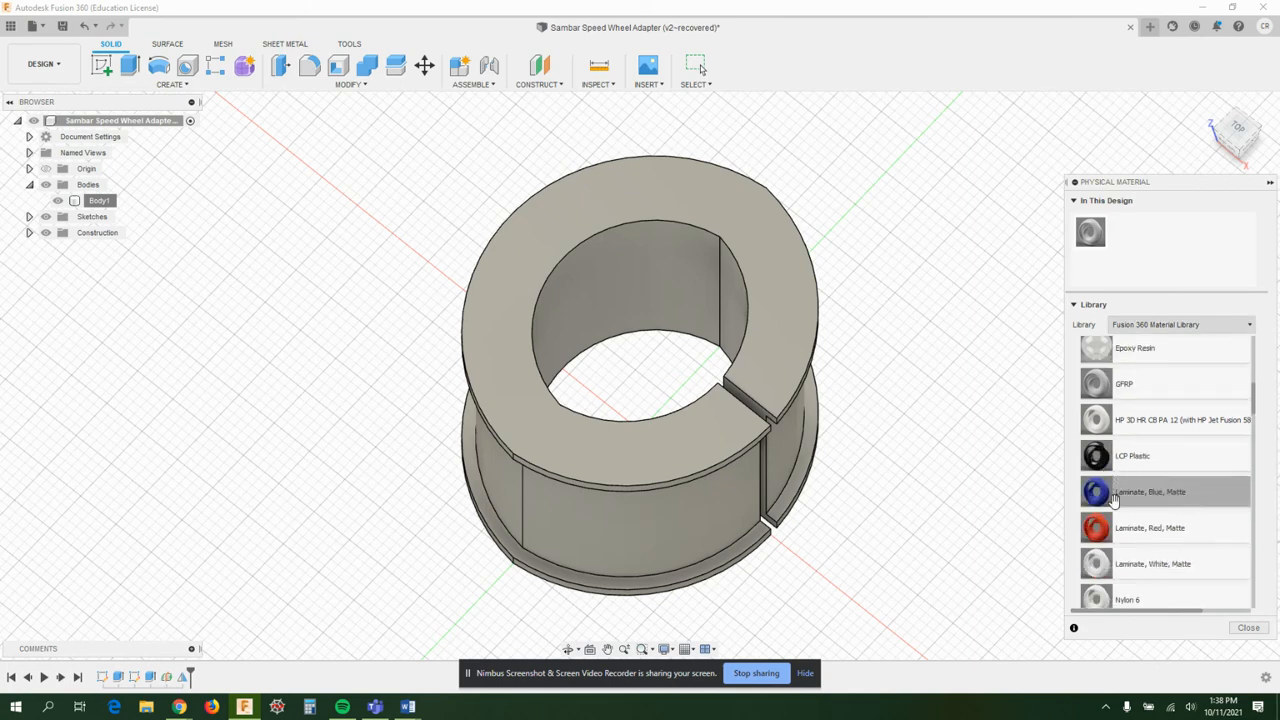
pyautogui.scroll(-3)
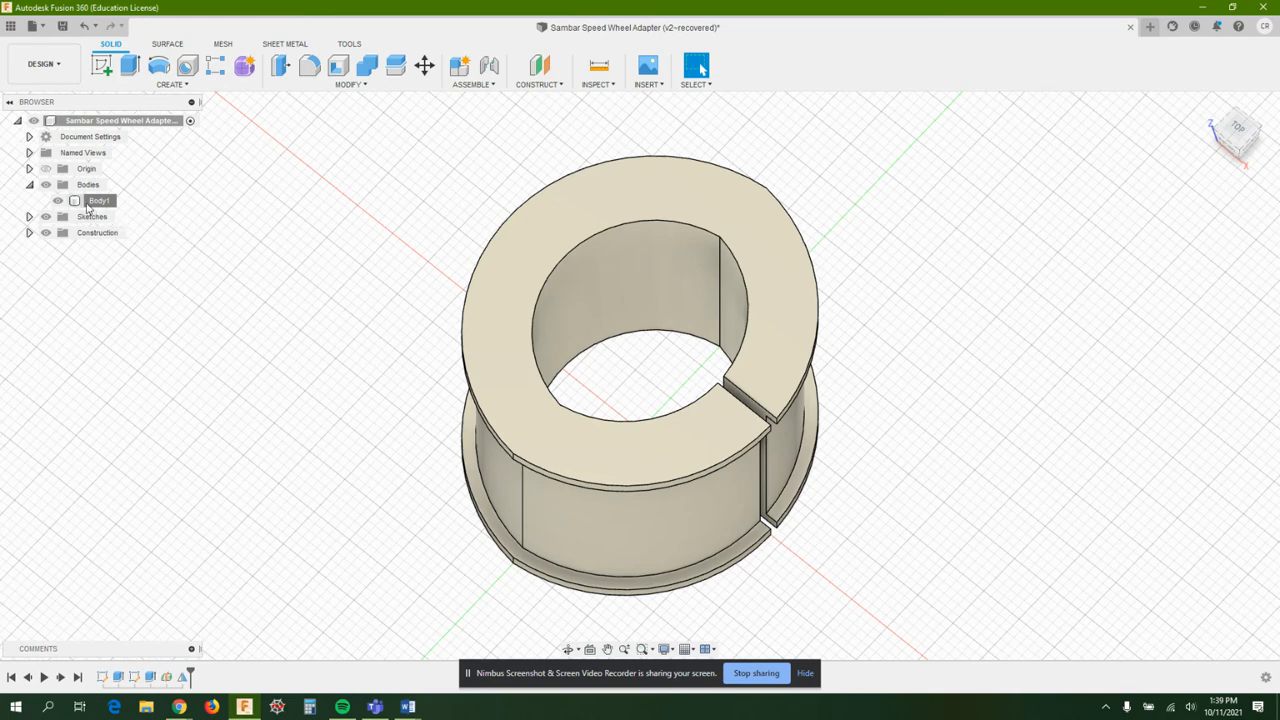
# Step: Show Body1's properties and expand the Moment of Inertia at Center of Mass values
pyautogui.rightClick(99, 200)
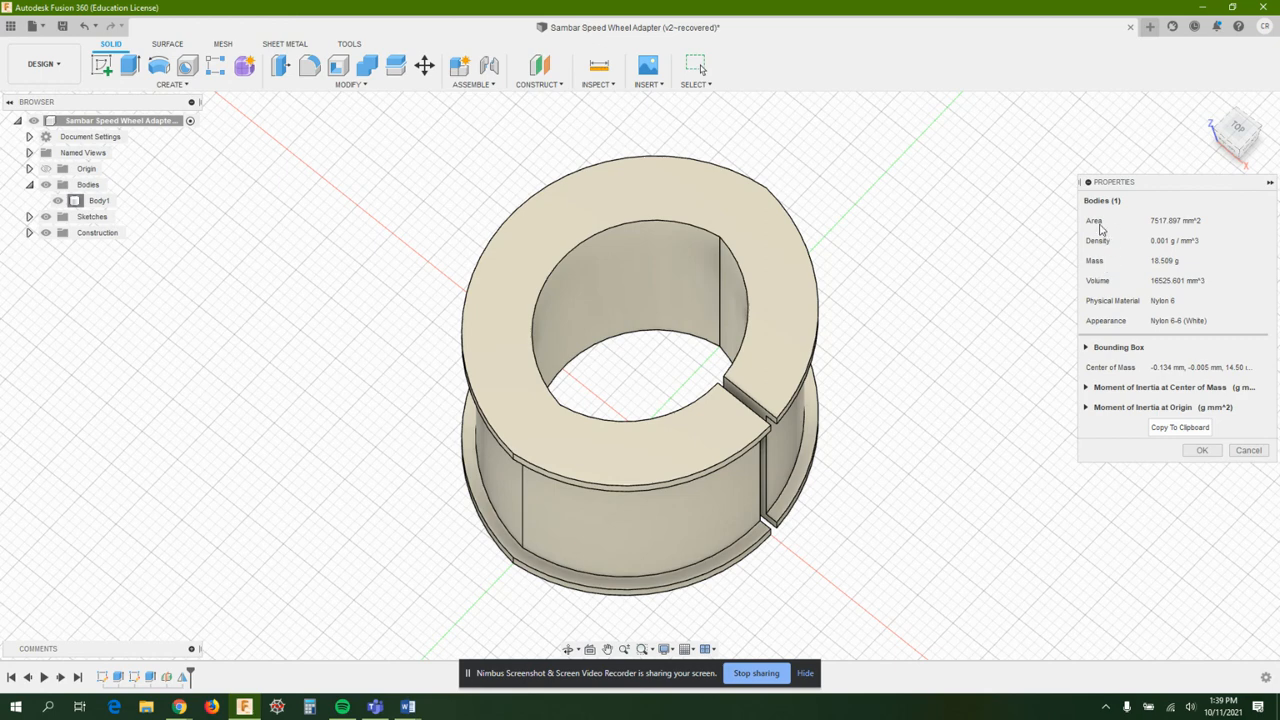
pyautogui.moveTo(1182, 231)
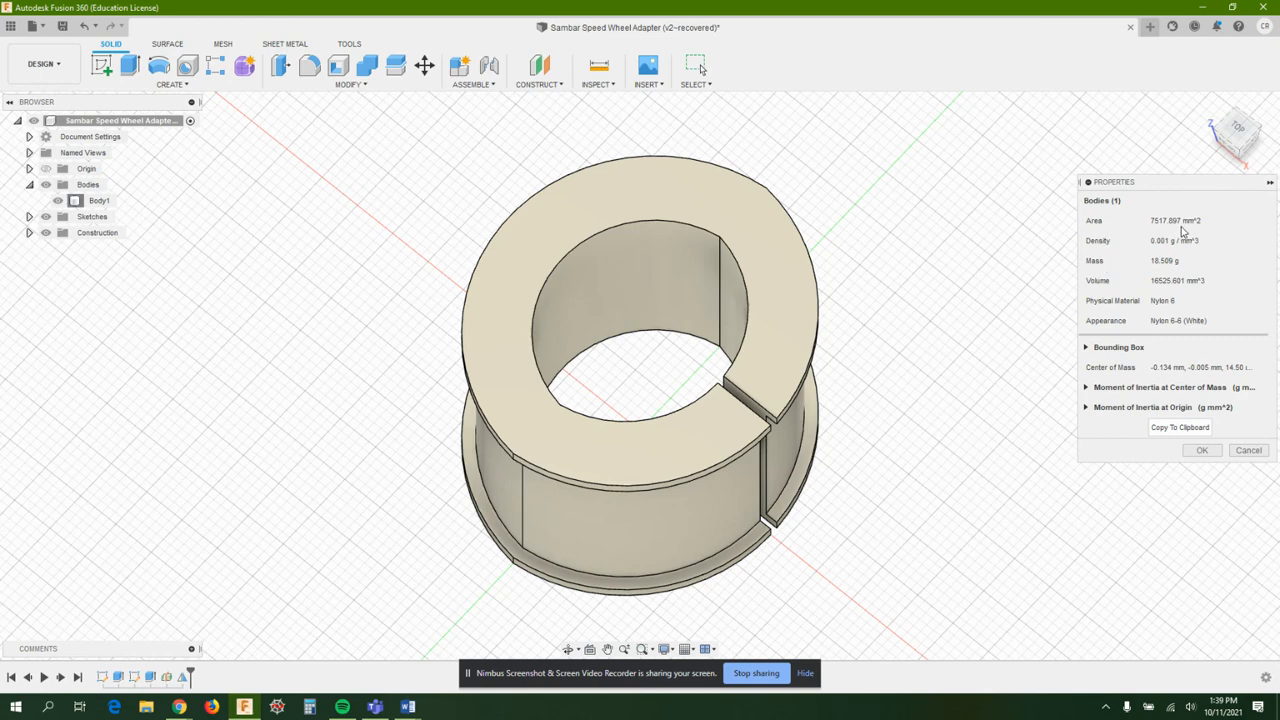
pyautogui.moveTo(1174, 252)
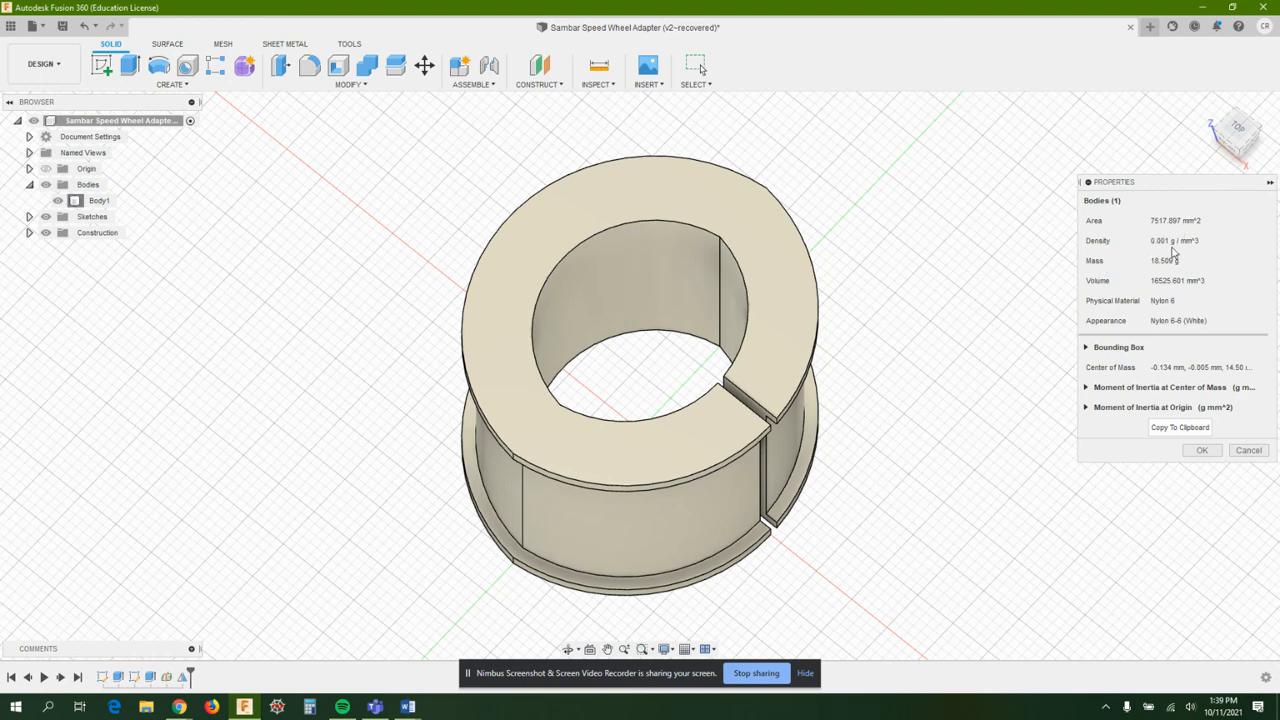
pyautogui.moveTo(1165, 260)
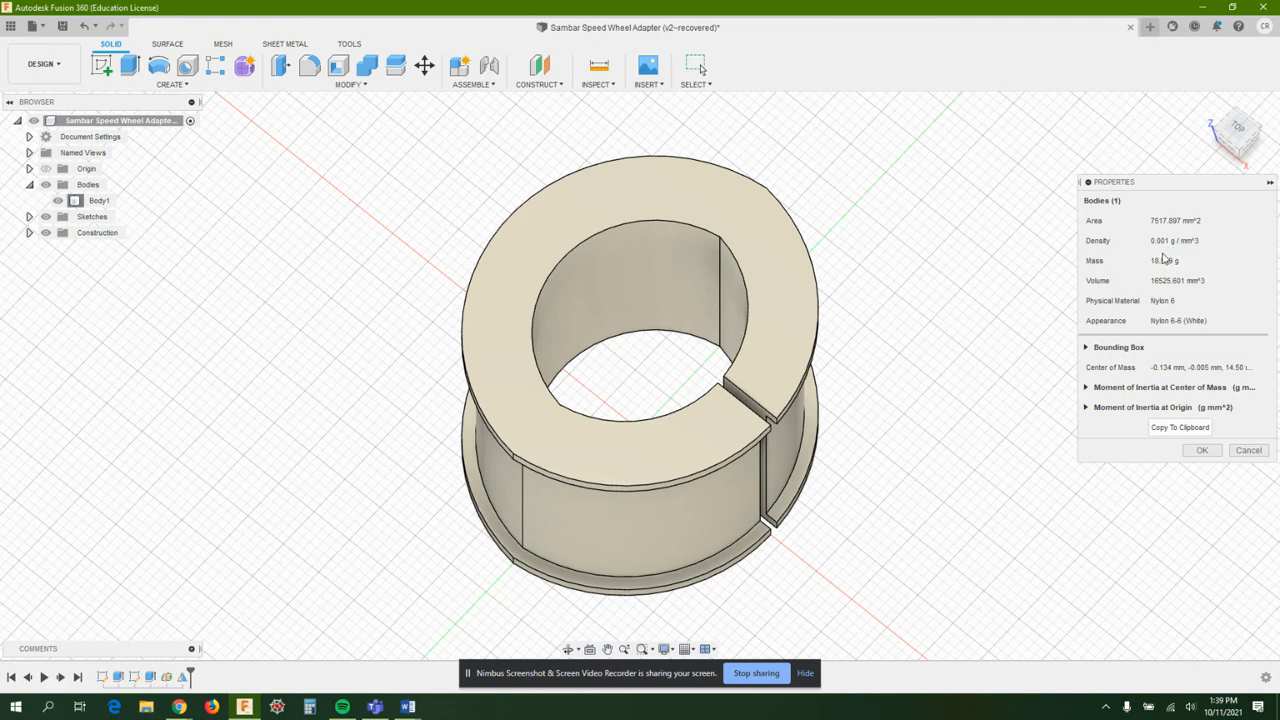
pyautogui.moveTo(1163, 257)
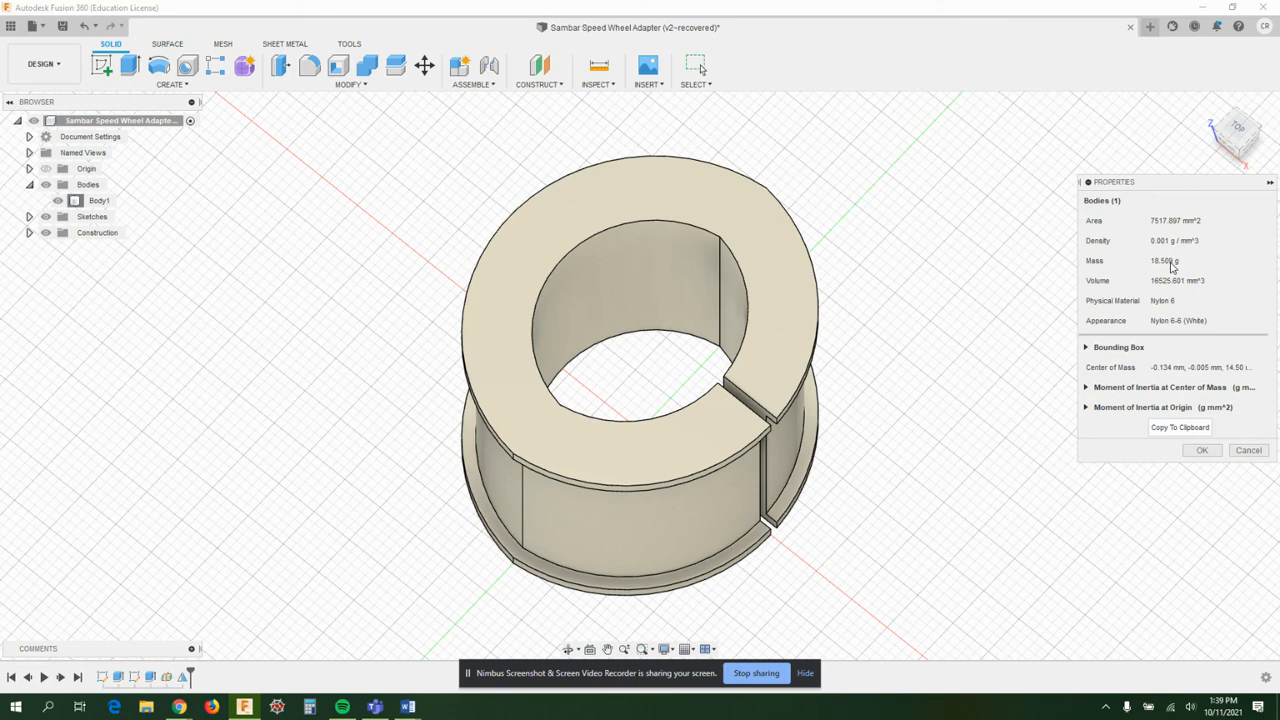
pyautogui.moveTo(1174, 287)
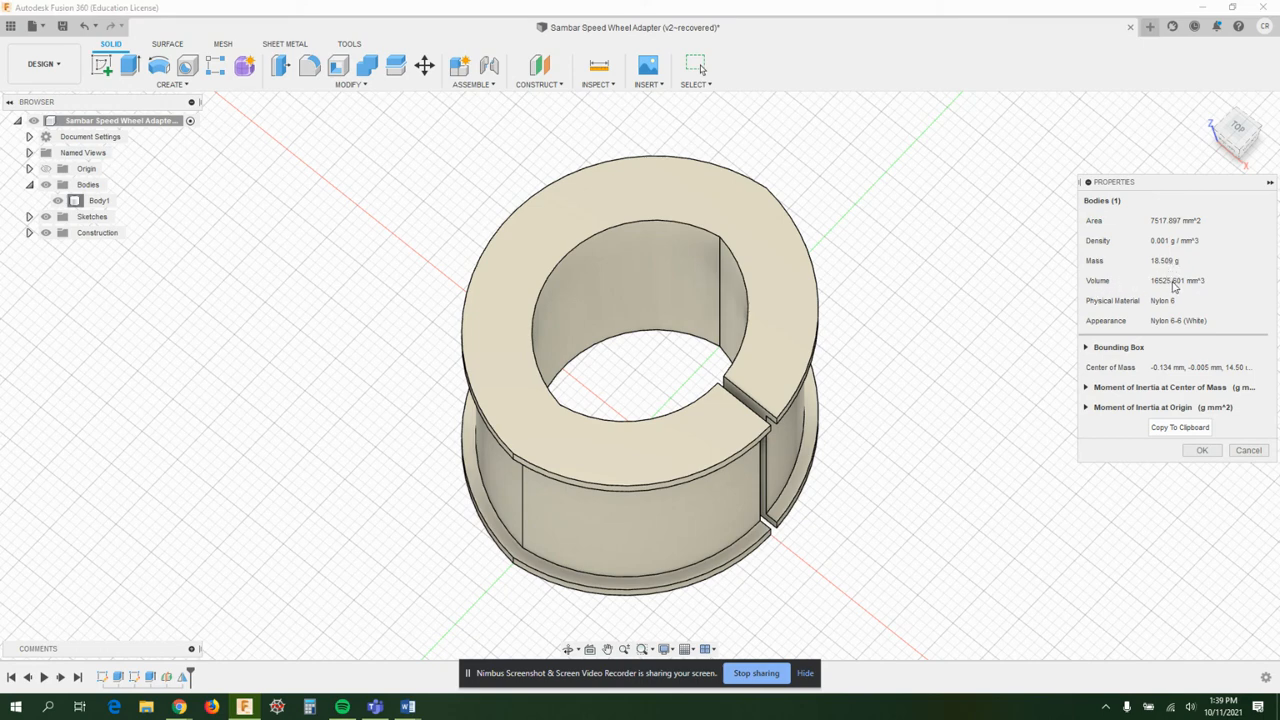
pyautogui.moveTo(1204, 289)
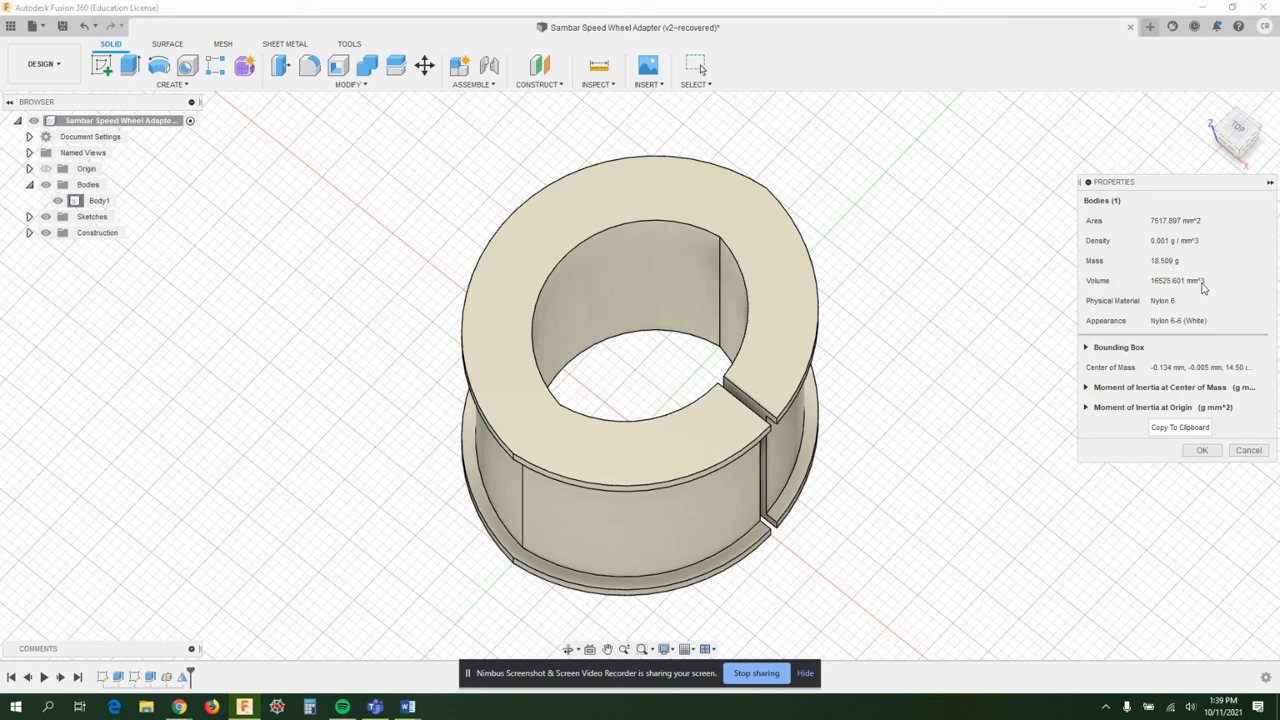
pyautogui.moveTo(1170, 331)
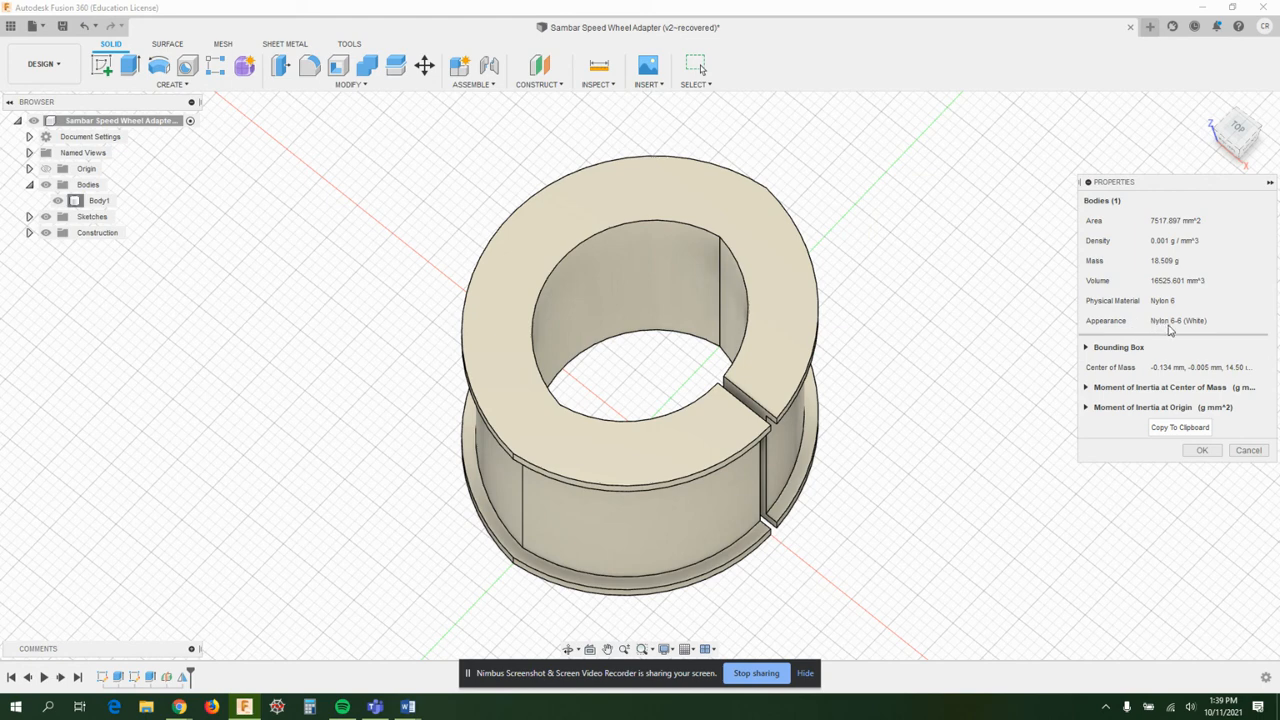
pyautogui.moveTo(1094, 395)
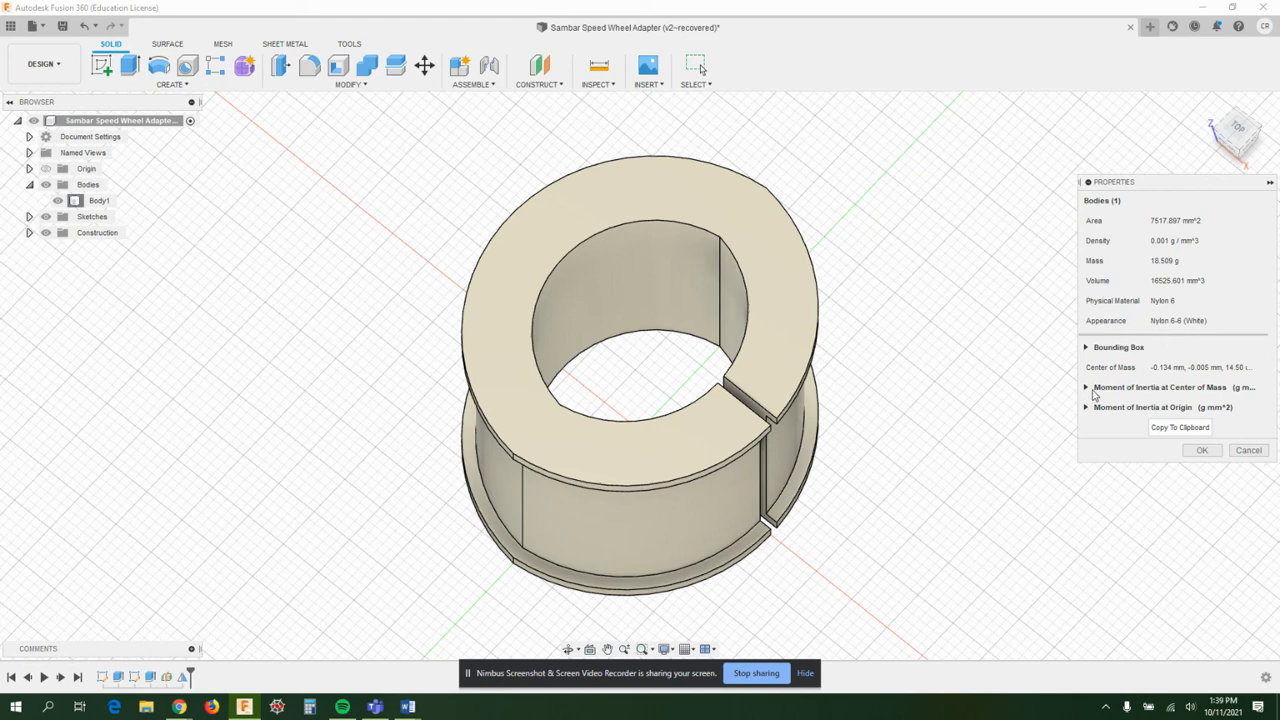
pyautogui.click(1086, 387)
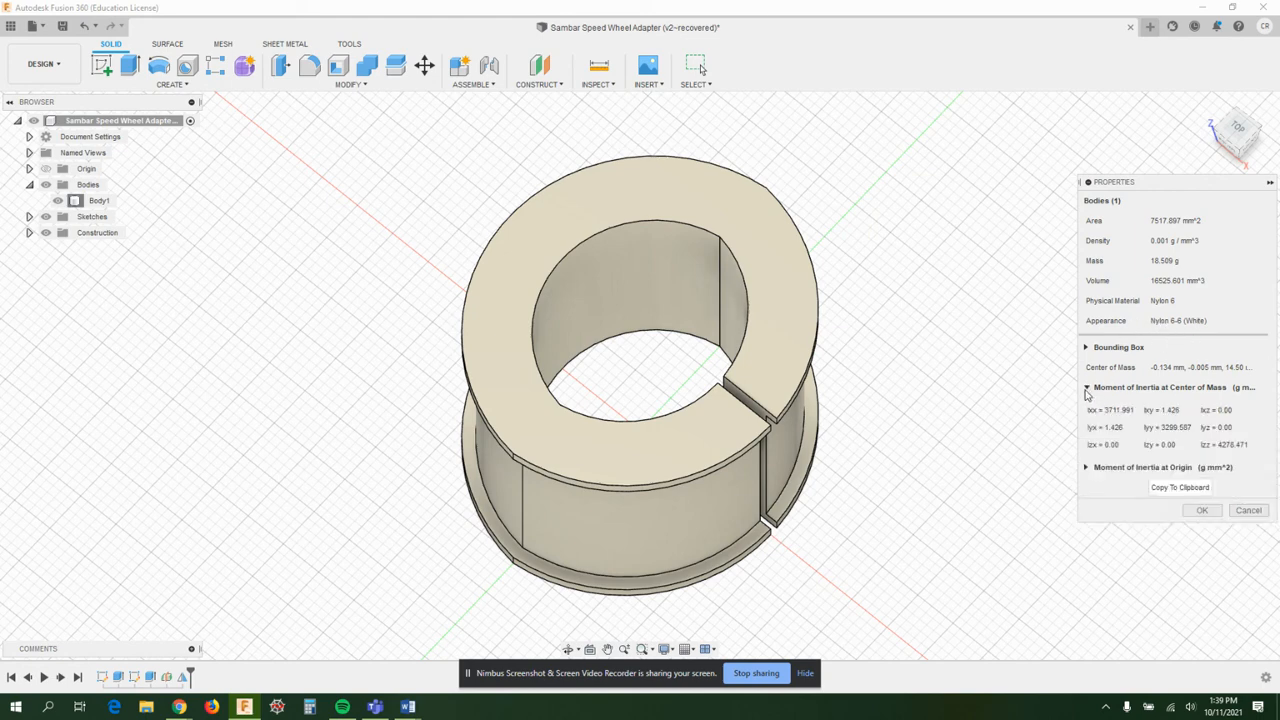